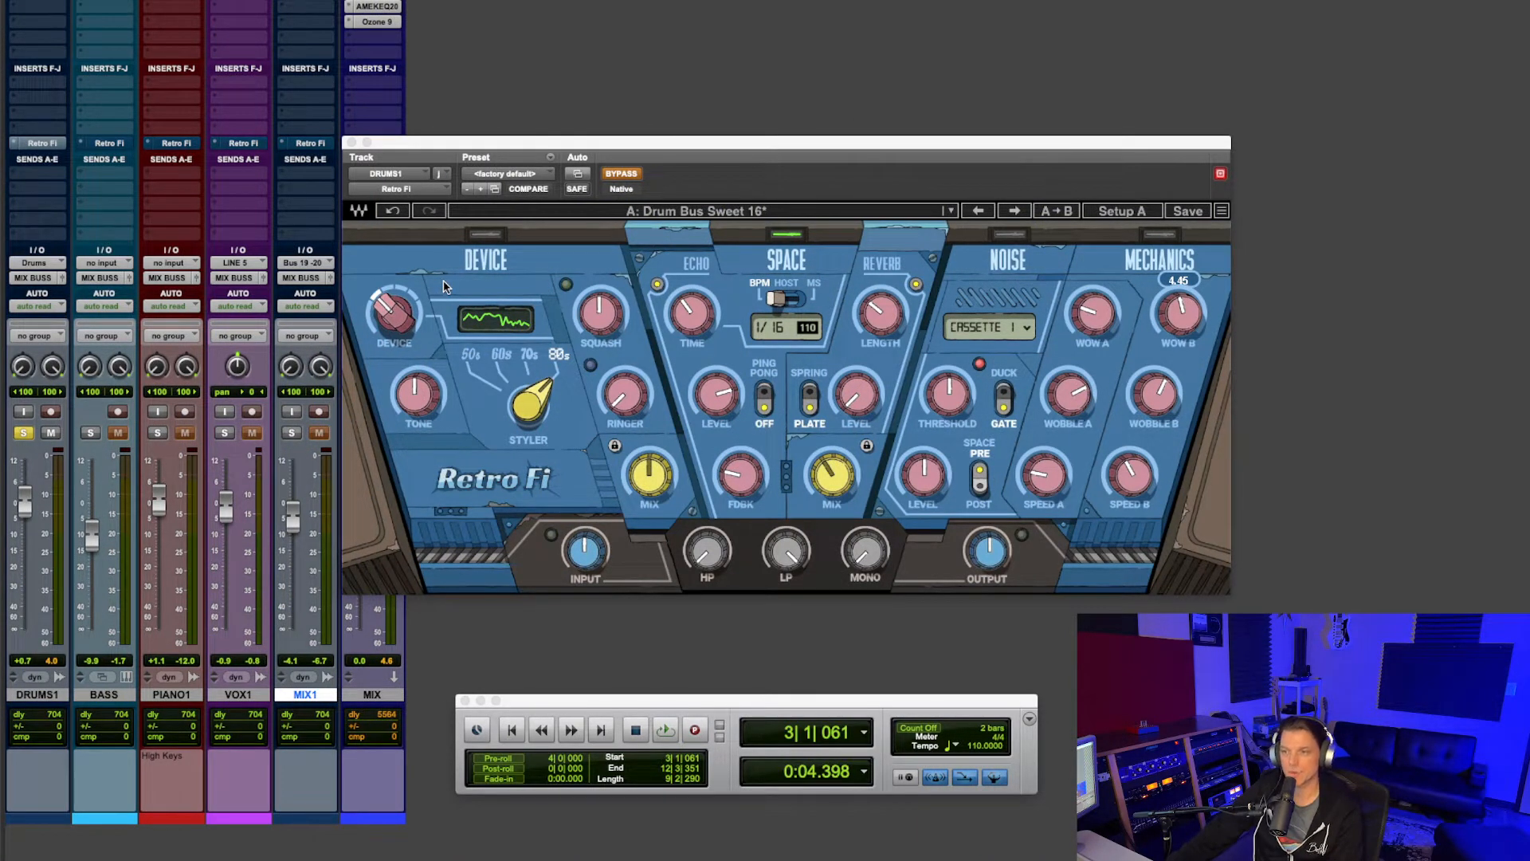
mouse_move(488, 270)
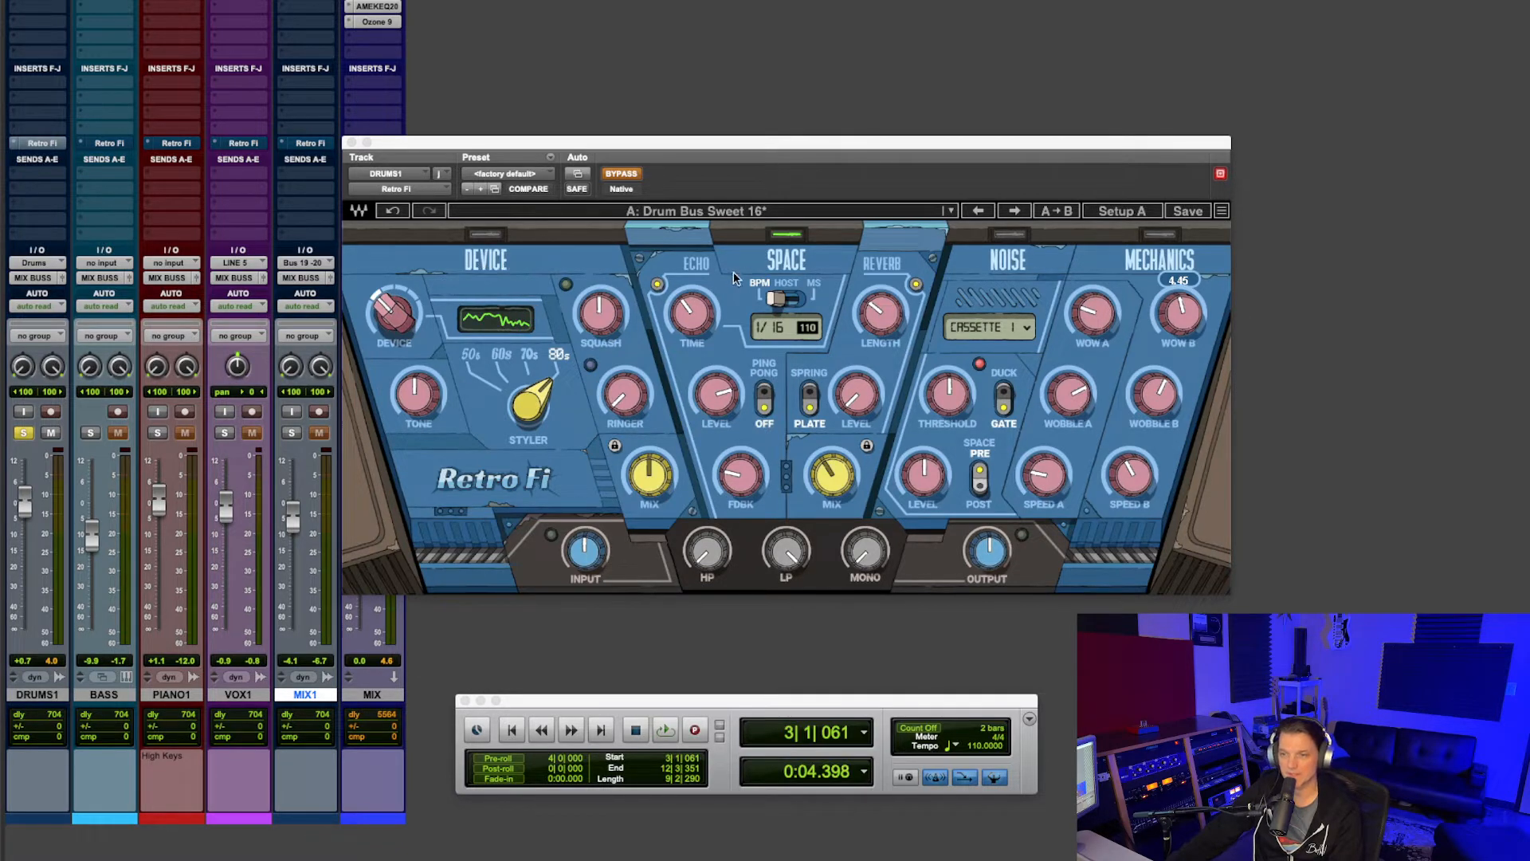
mouse_move(781, 268)
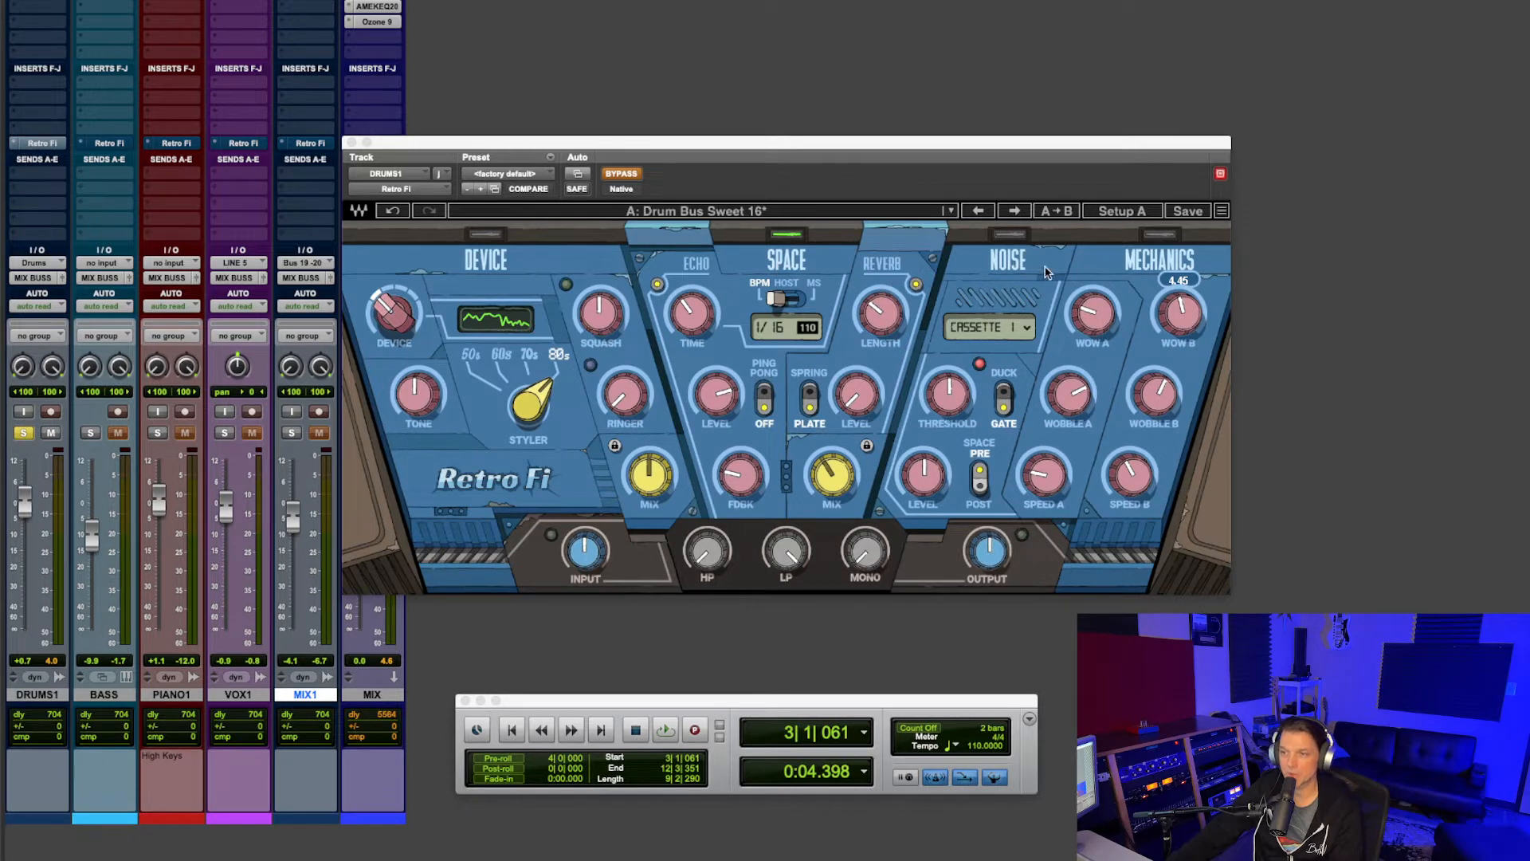
mouse_move(447, 256)
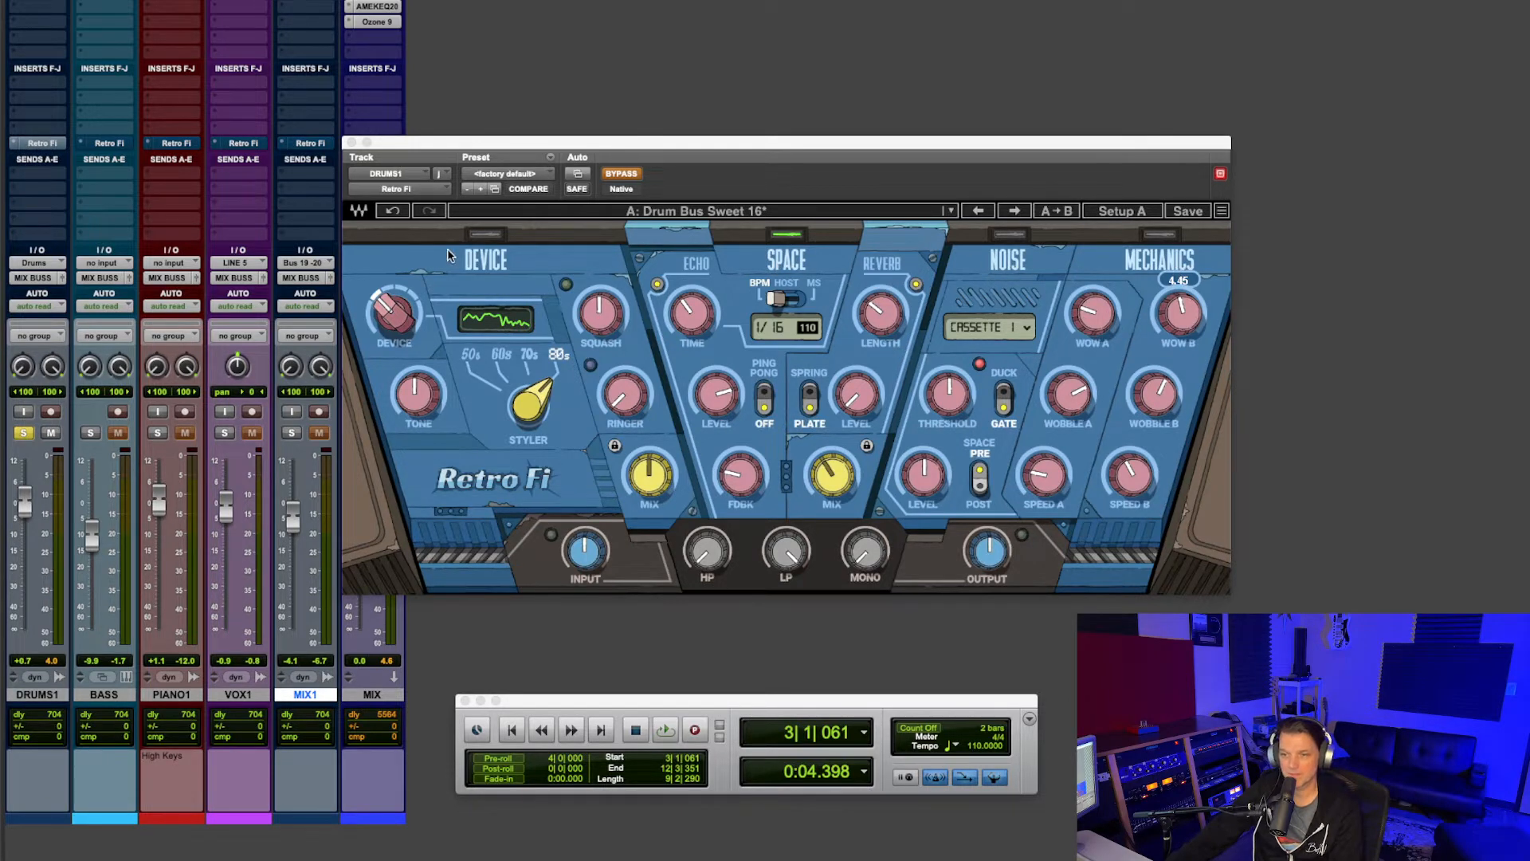
mouse_move(569, 395)
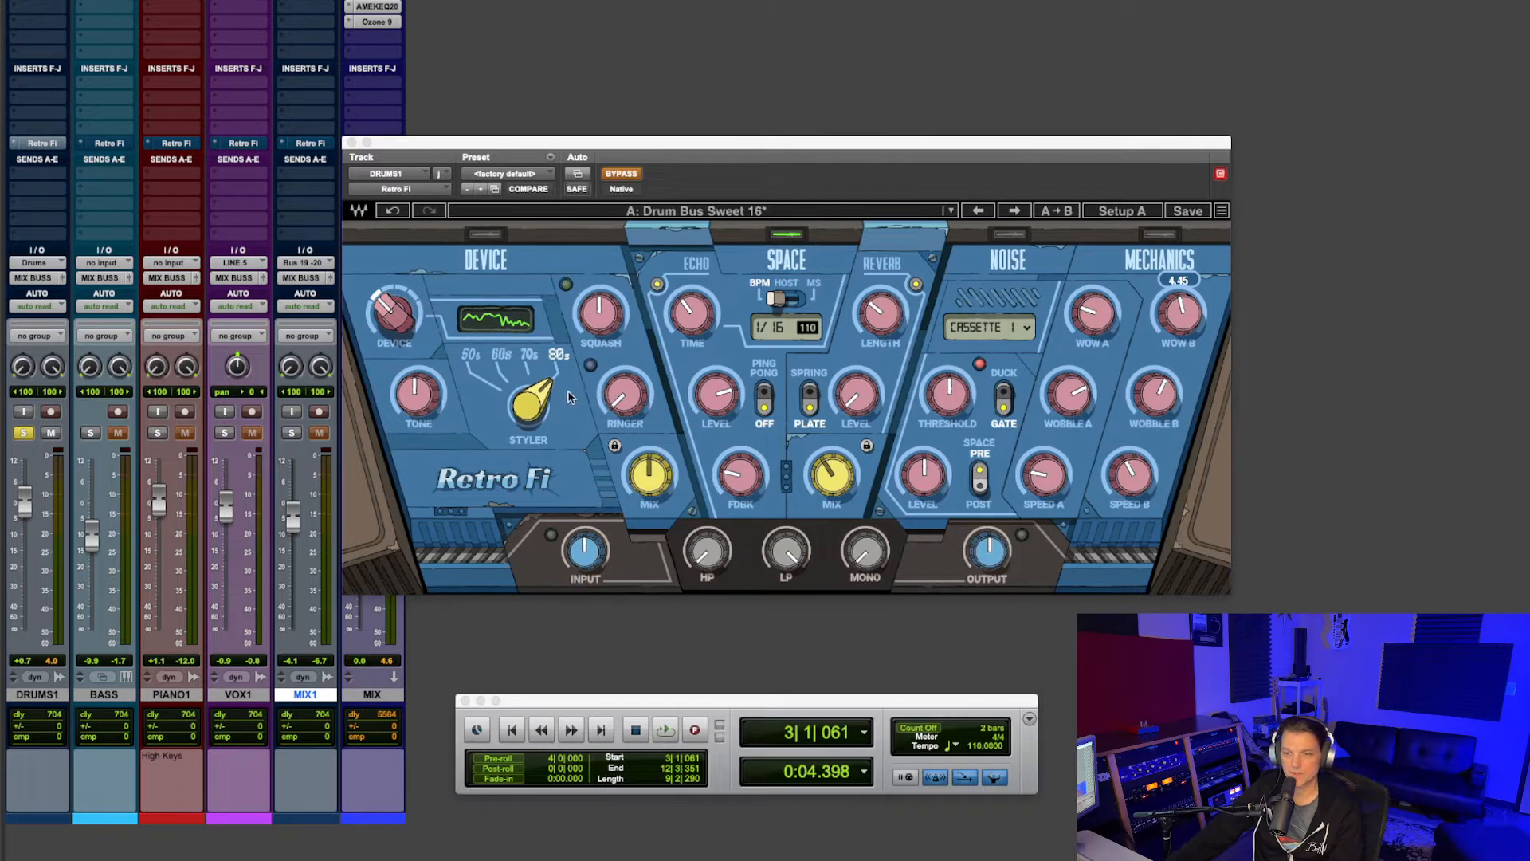
mouse_move(538, 376)
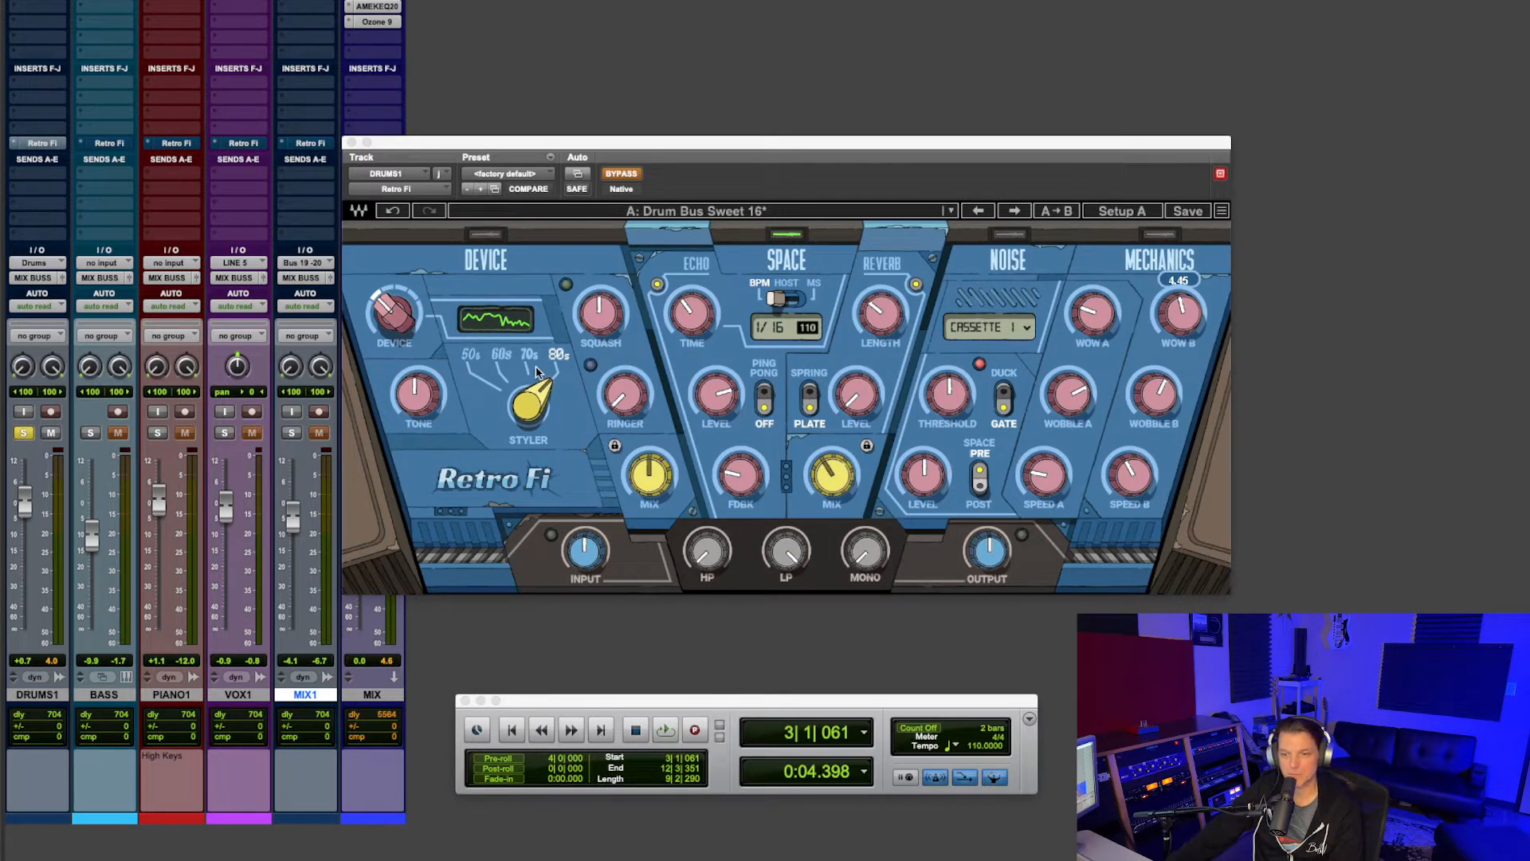
mouse_move(534, 373)
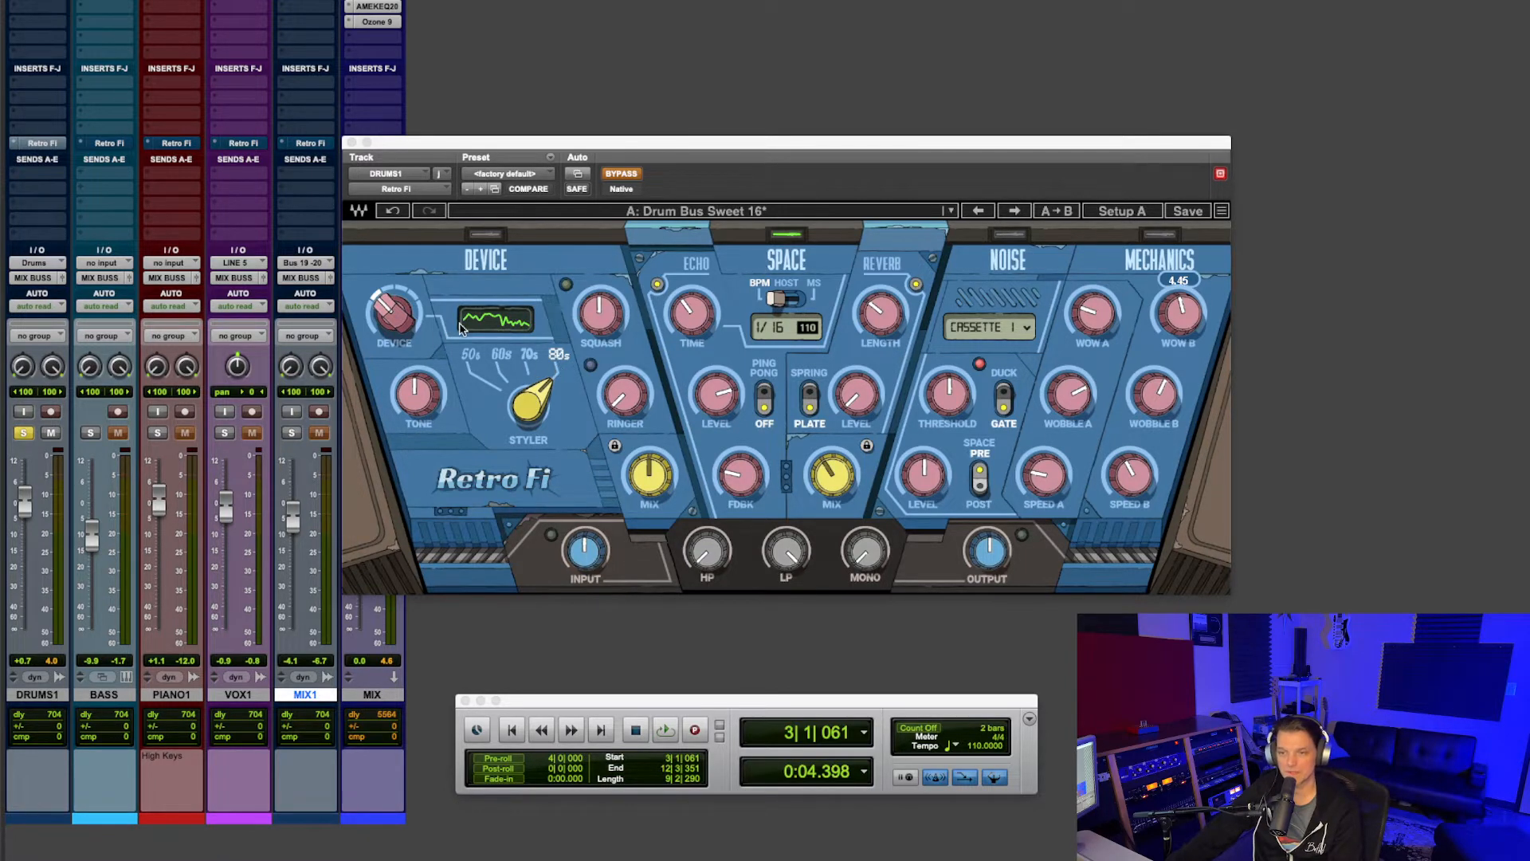
mouse_move(391, 312)
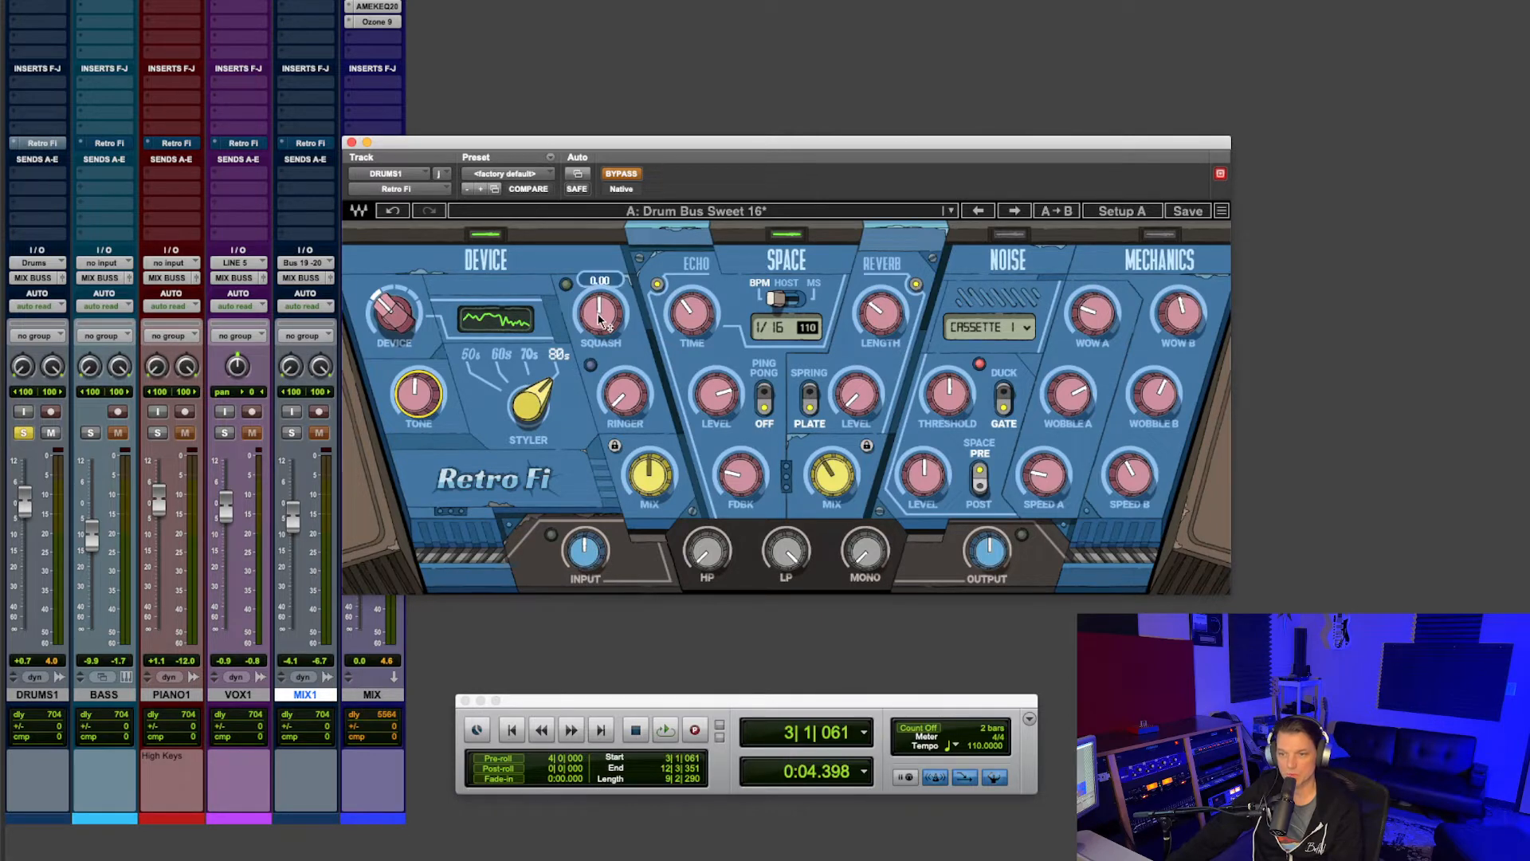
mouse_move(634, 424)
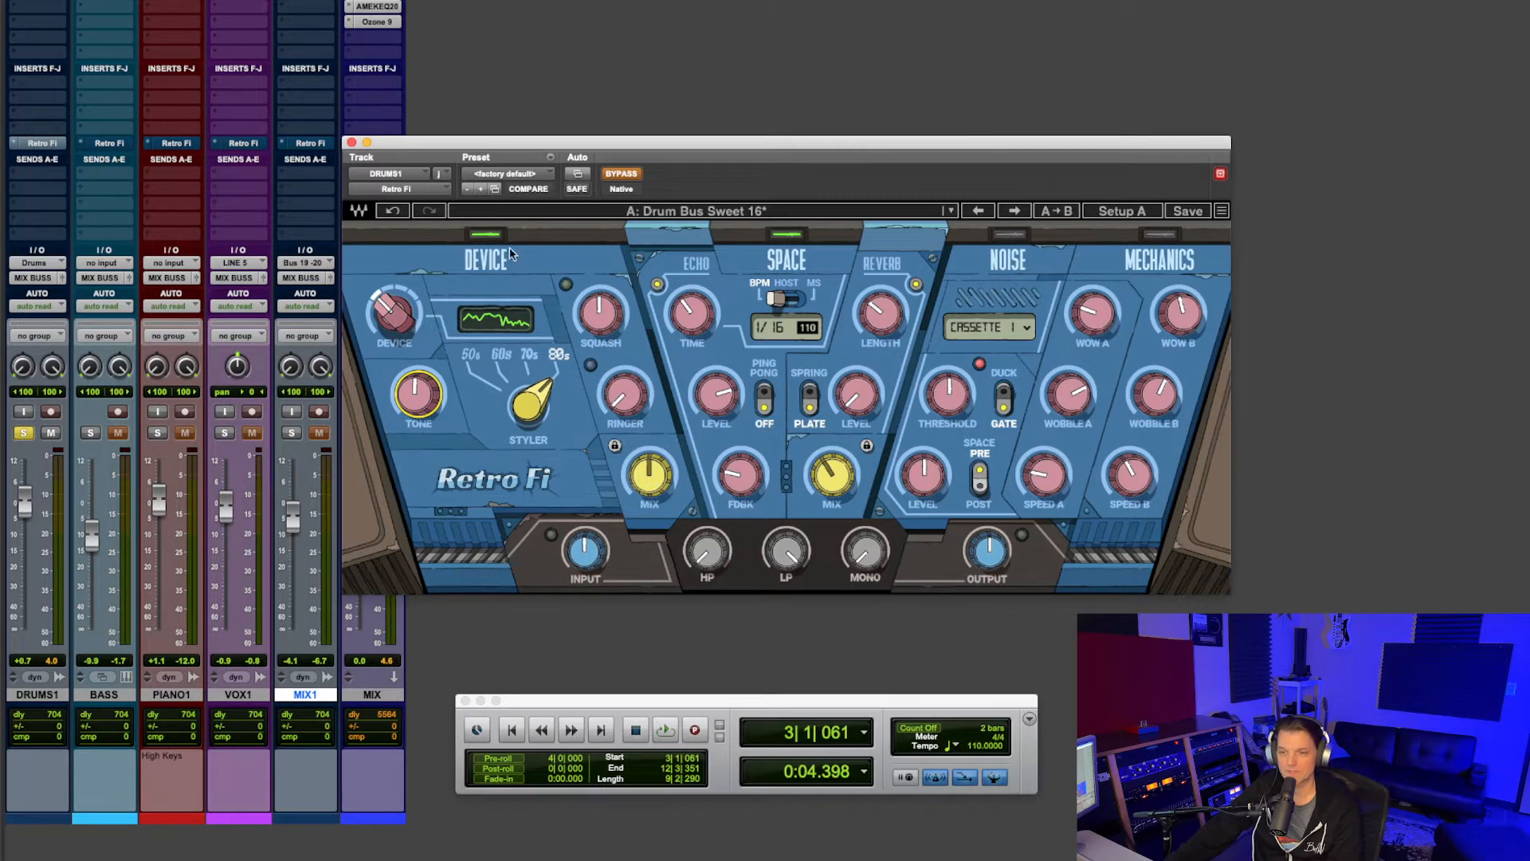
- Enable Retro Fi's noise section and step the noise type from Cassette 2 through Digital 1 to Digital 3
click(485, 234)
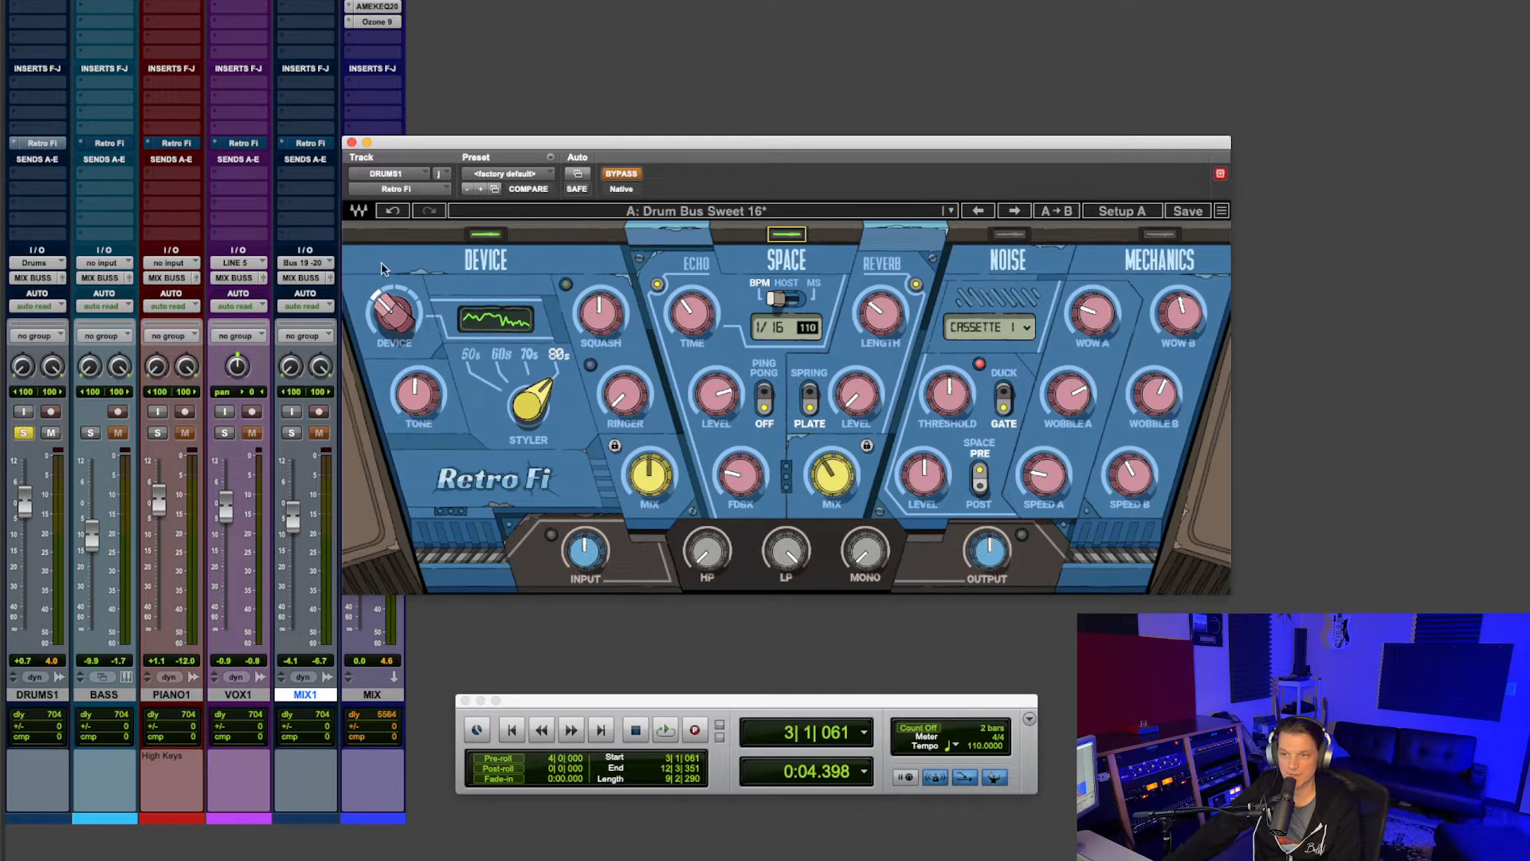
mouse_move(745, 282)
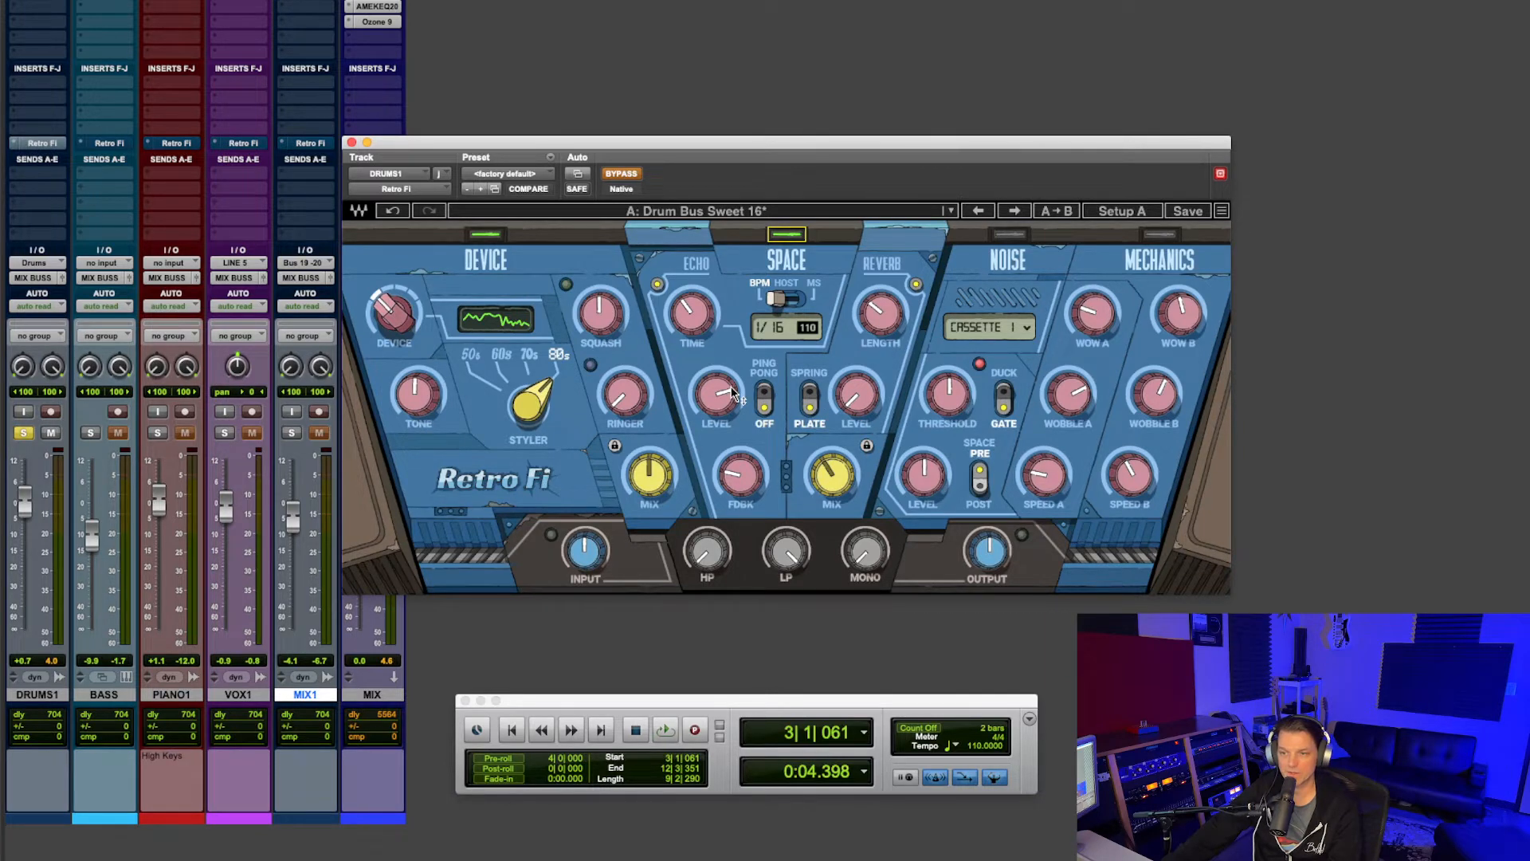
mouse_move(766, 396)
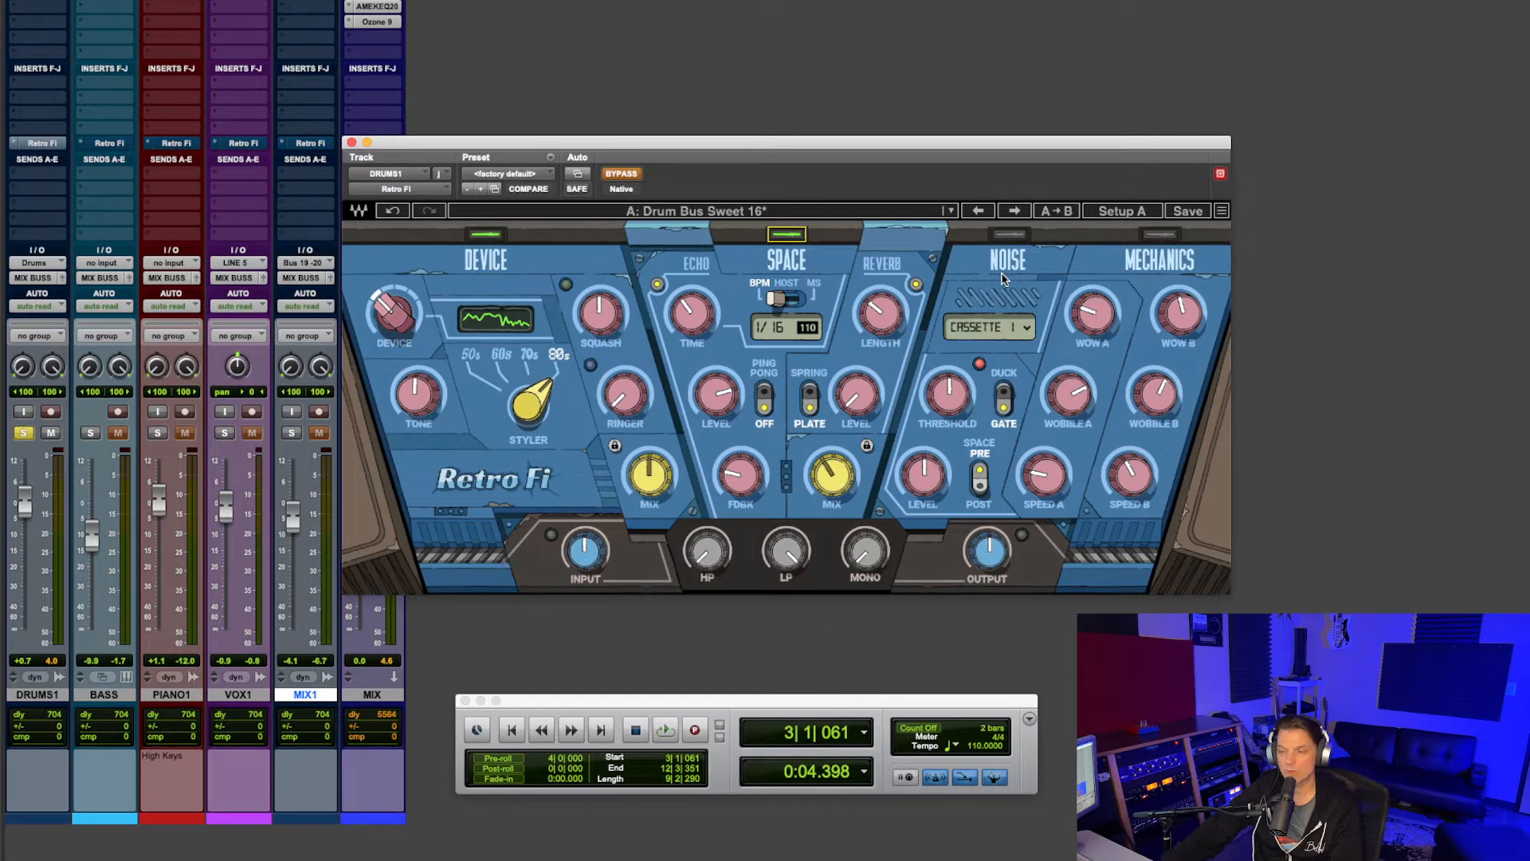
mouse_move(1003, 337)
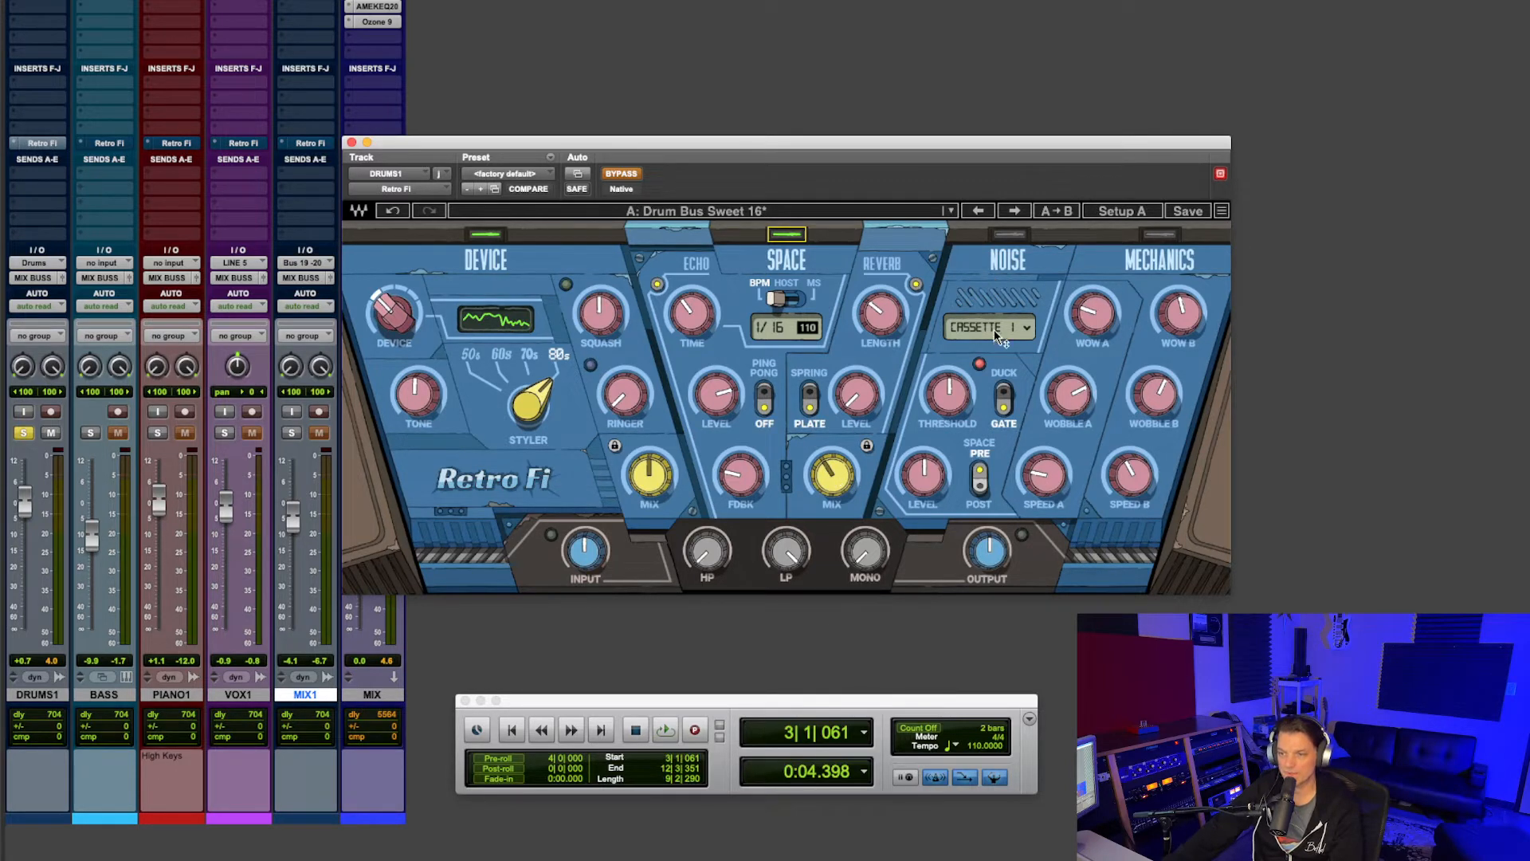
click(987, 327)
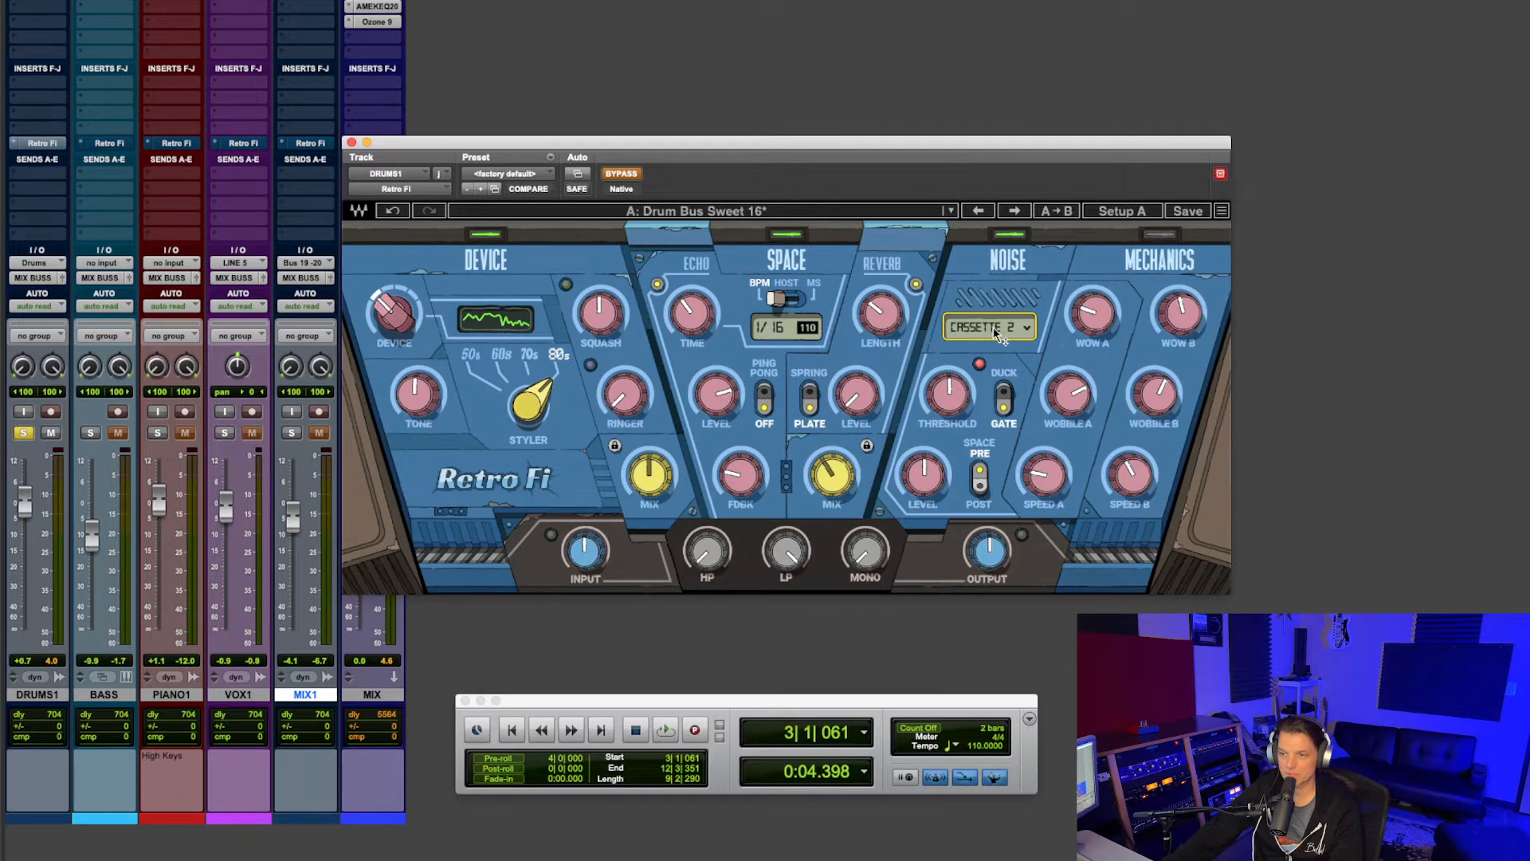
click(988, 326)
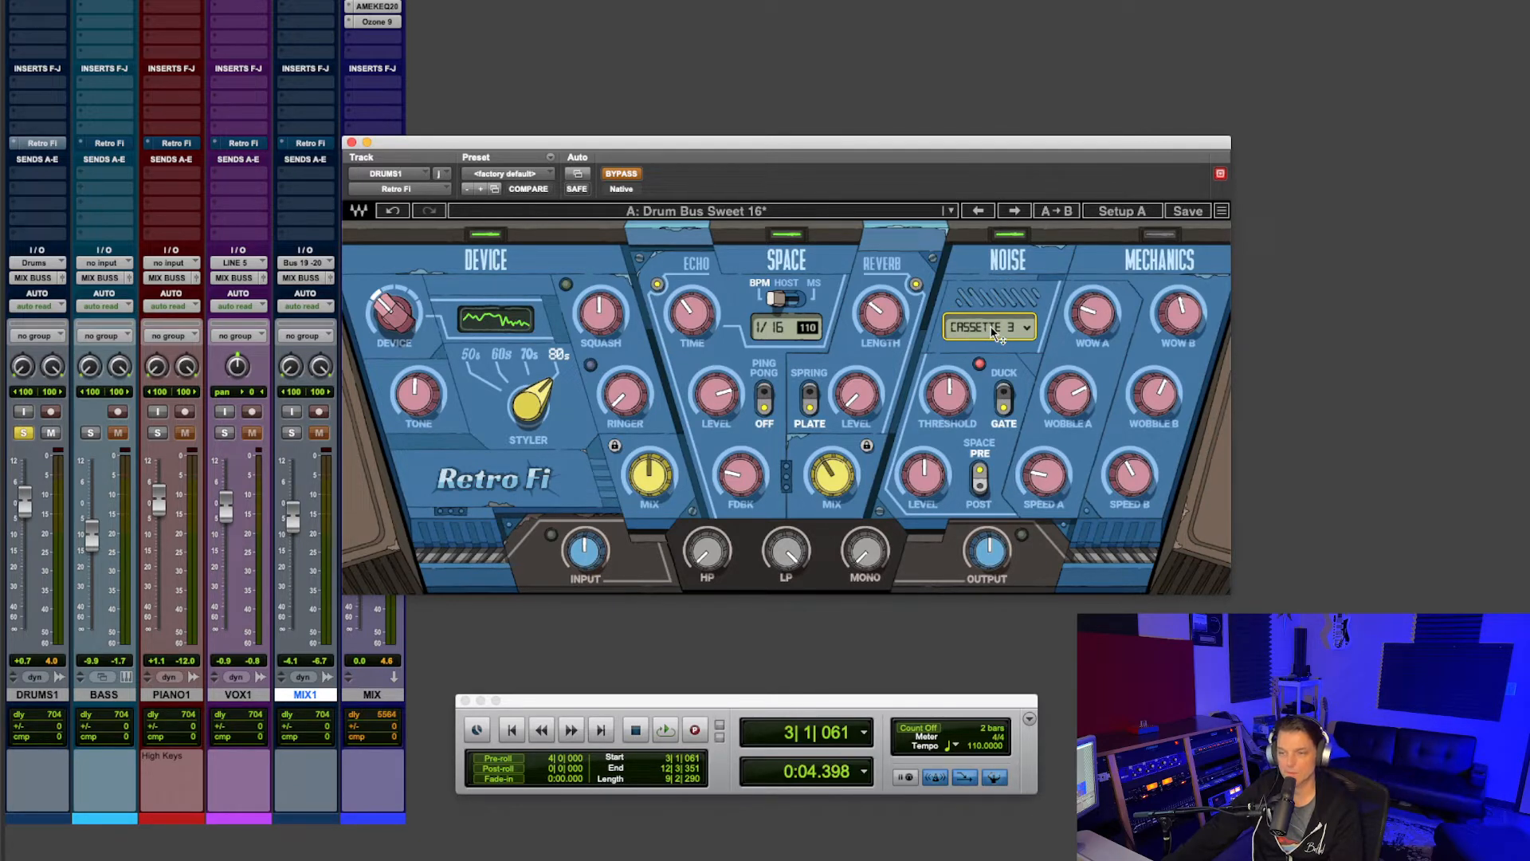
click(988, 326)
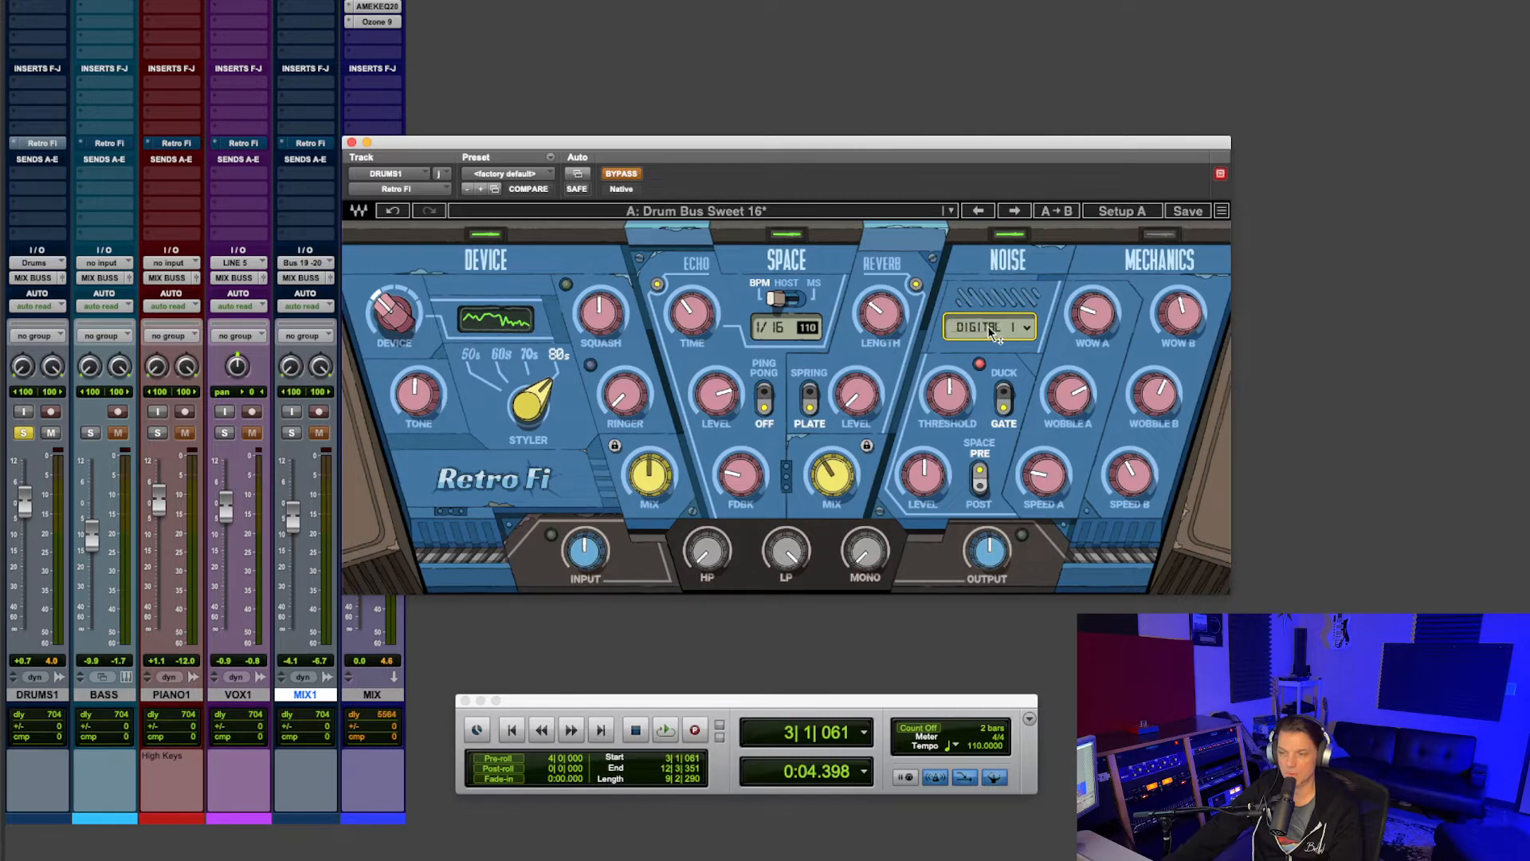
click(988, 326)
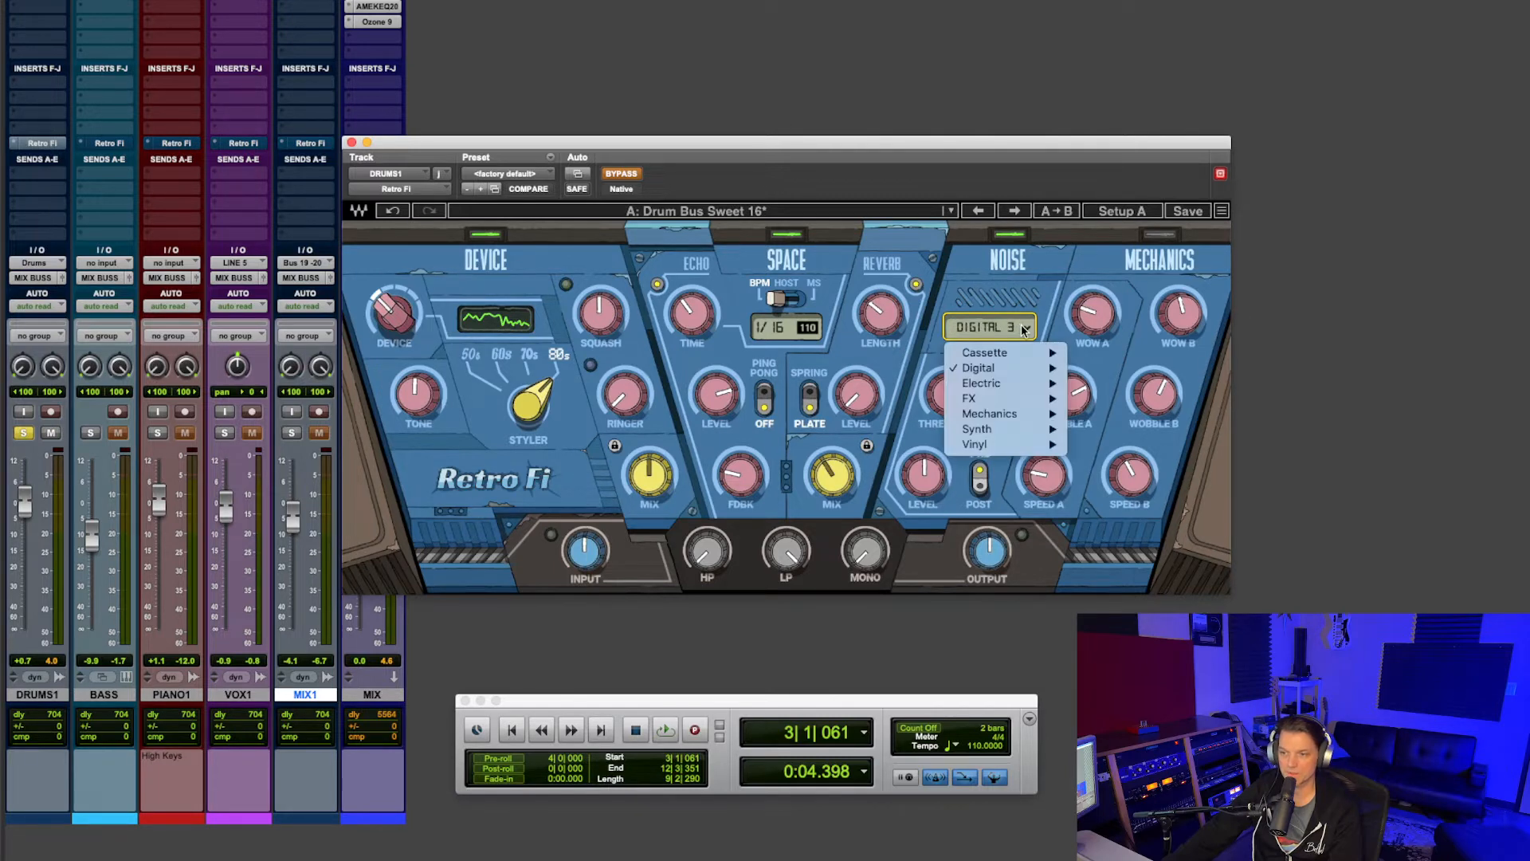
mouse_move(981, 382)
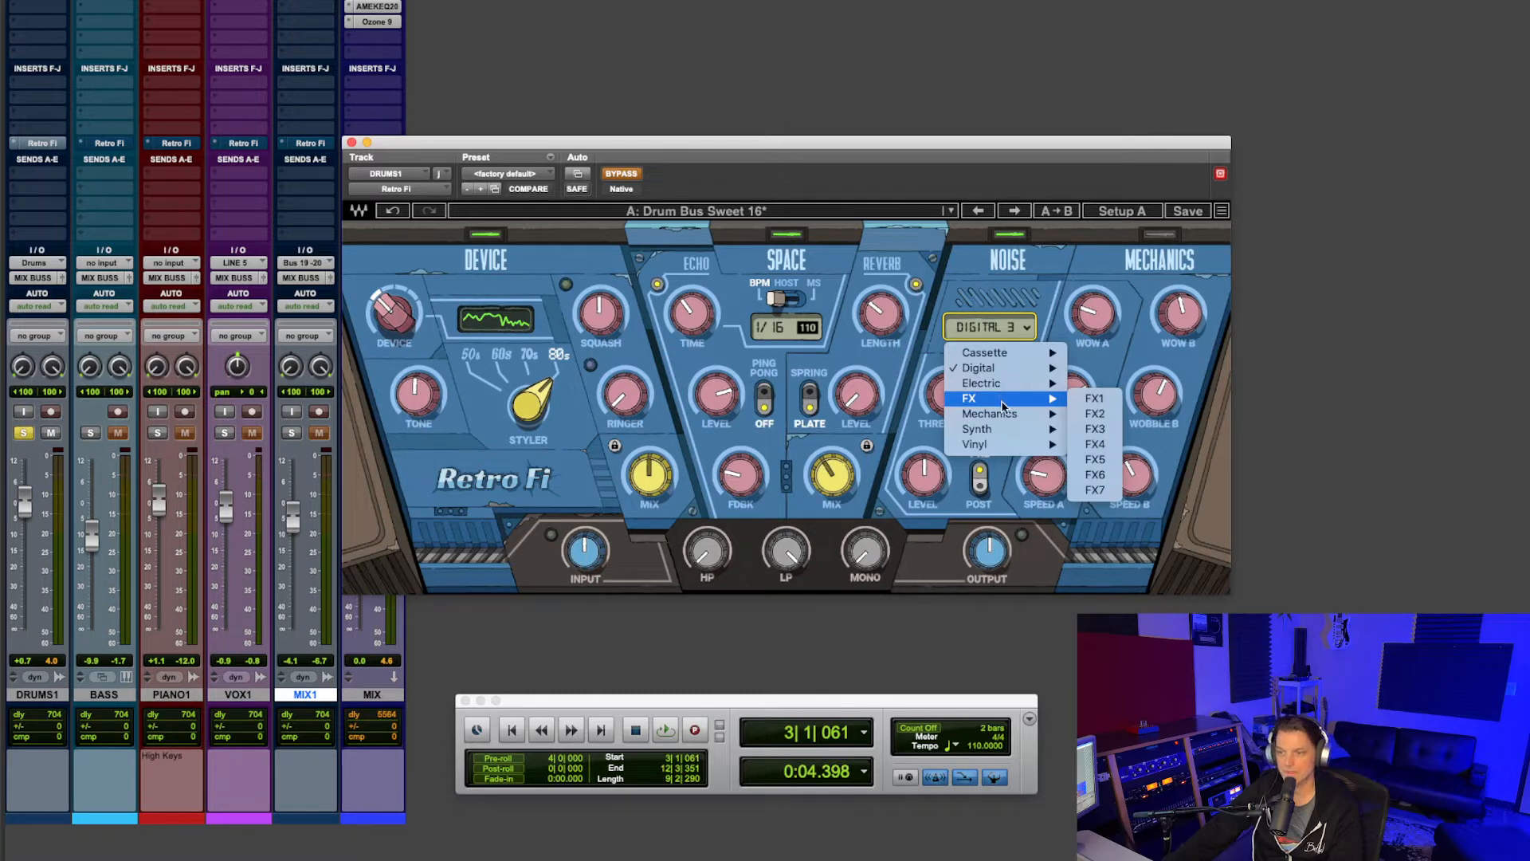
mouse_move(976, 443)
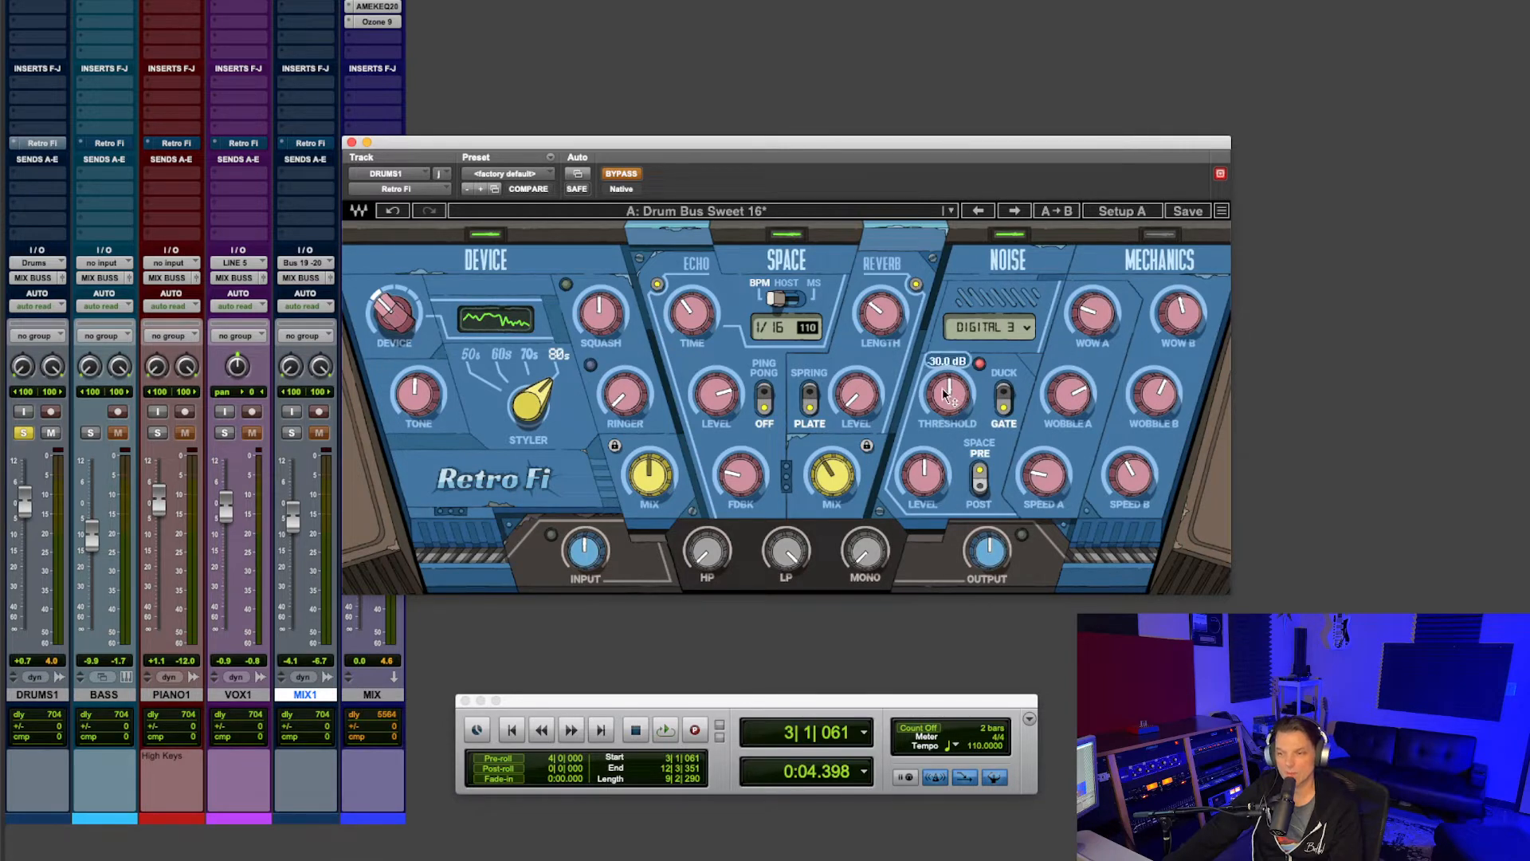
mouse_move(1009, 405)
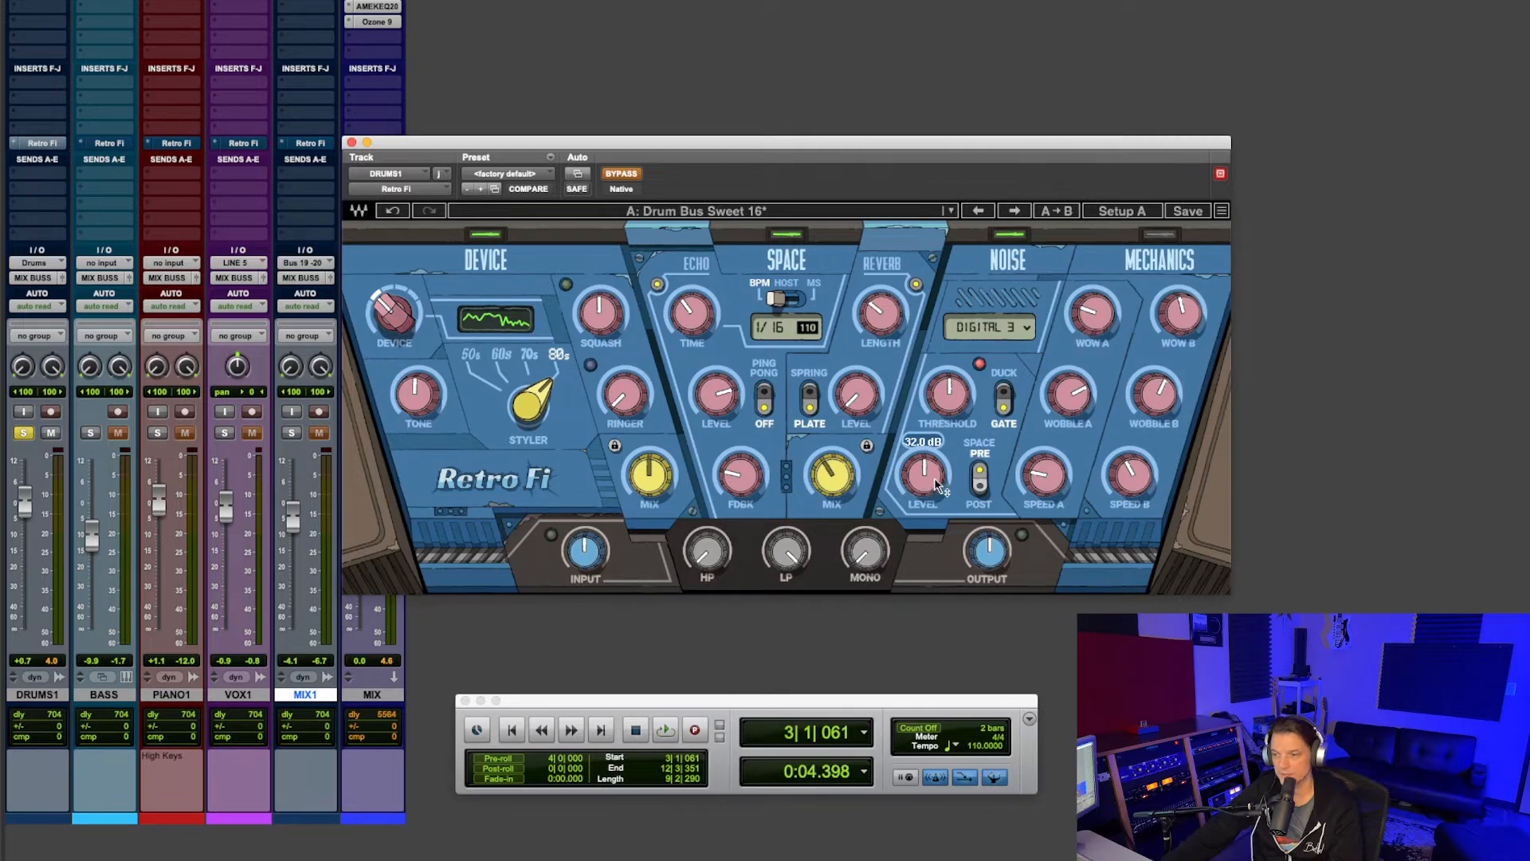
mouse_move(1155, 283)
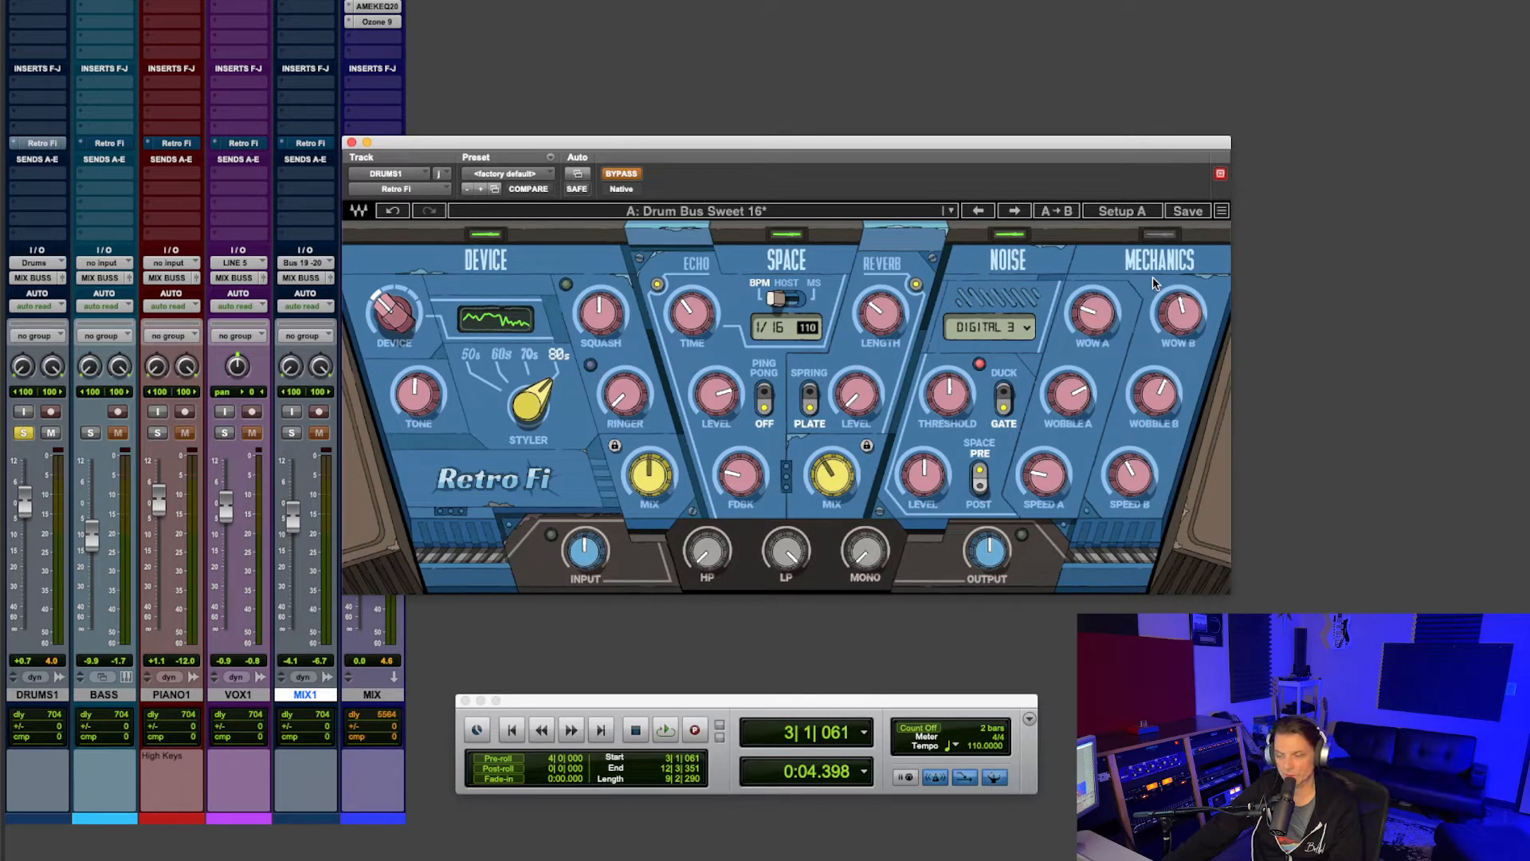
mouse_move(1132, 468)
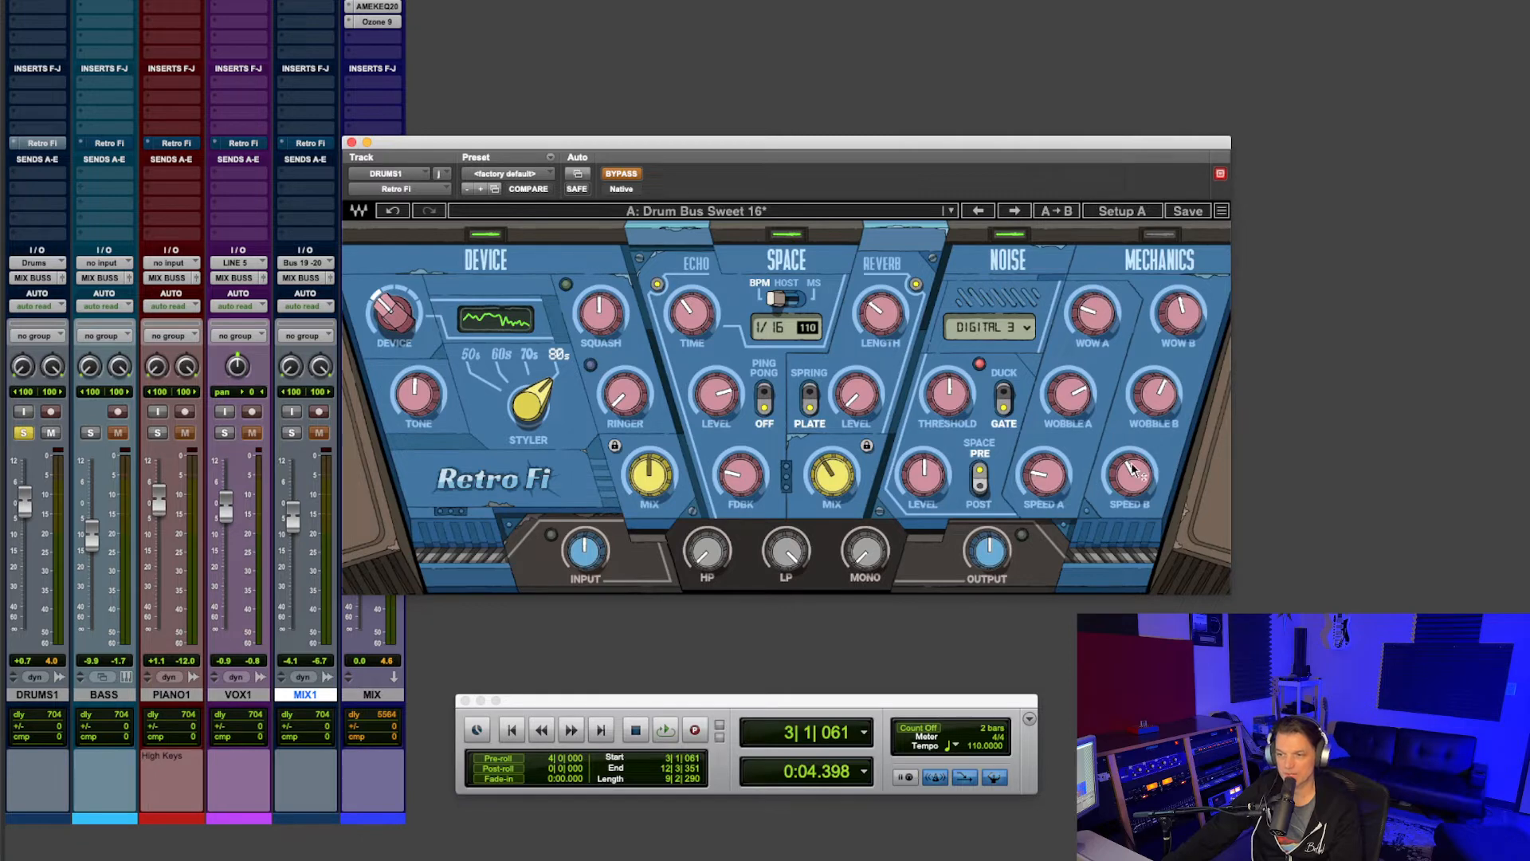
mouse_move(1115, 406)
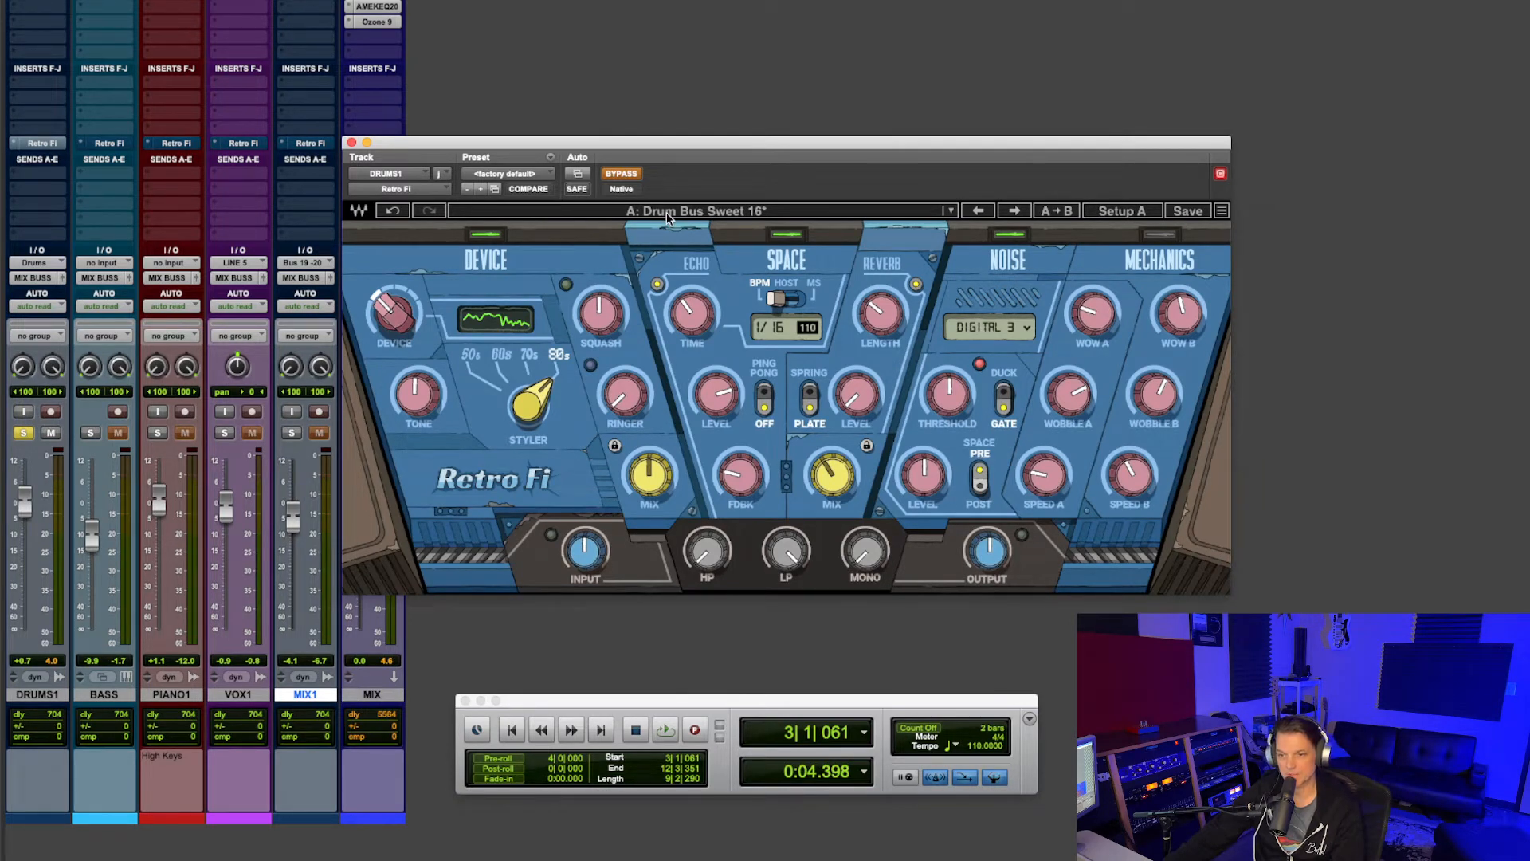
- Take the drums' Retro Fi out of bypass during playback and raise its output level
click(665, 729)
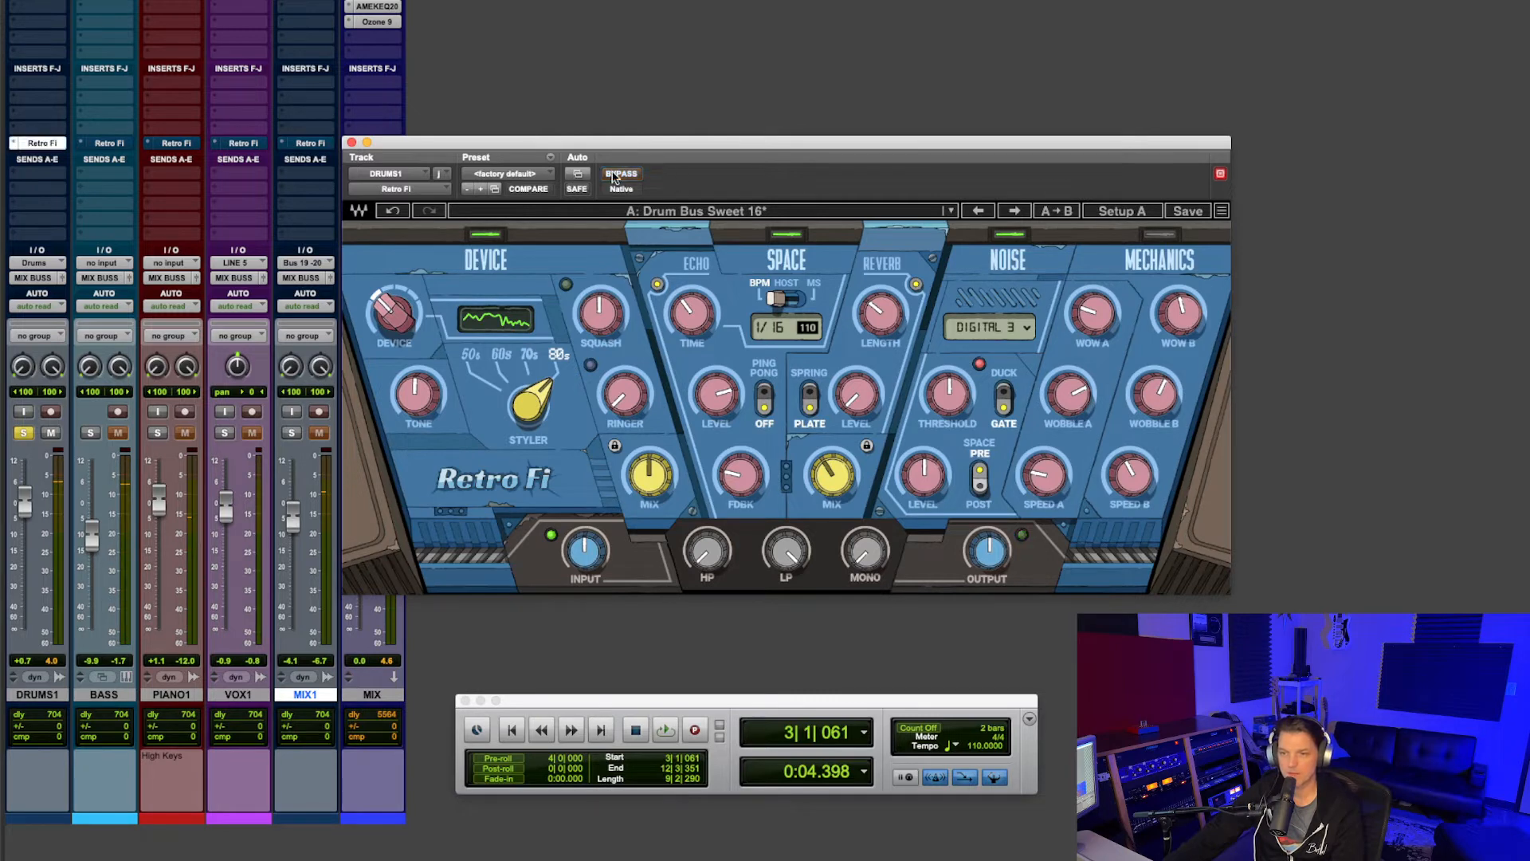
click(664, 729)
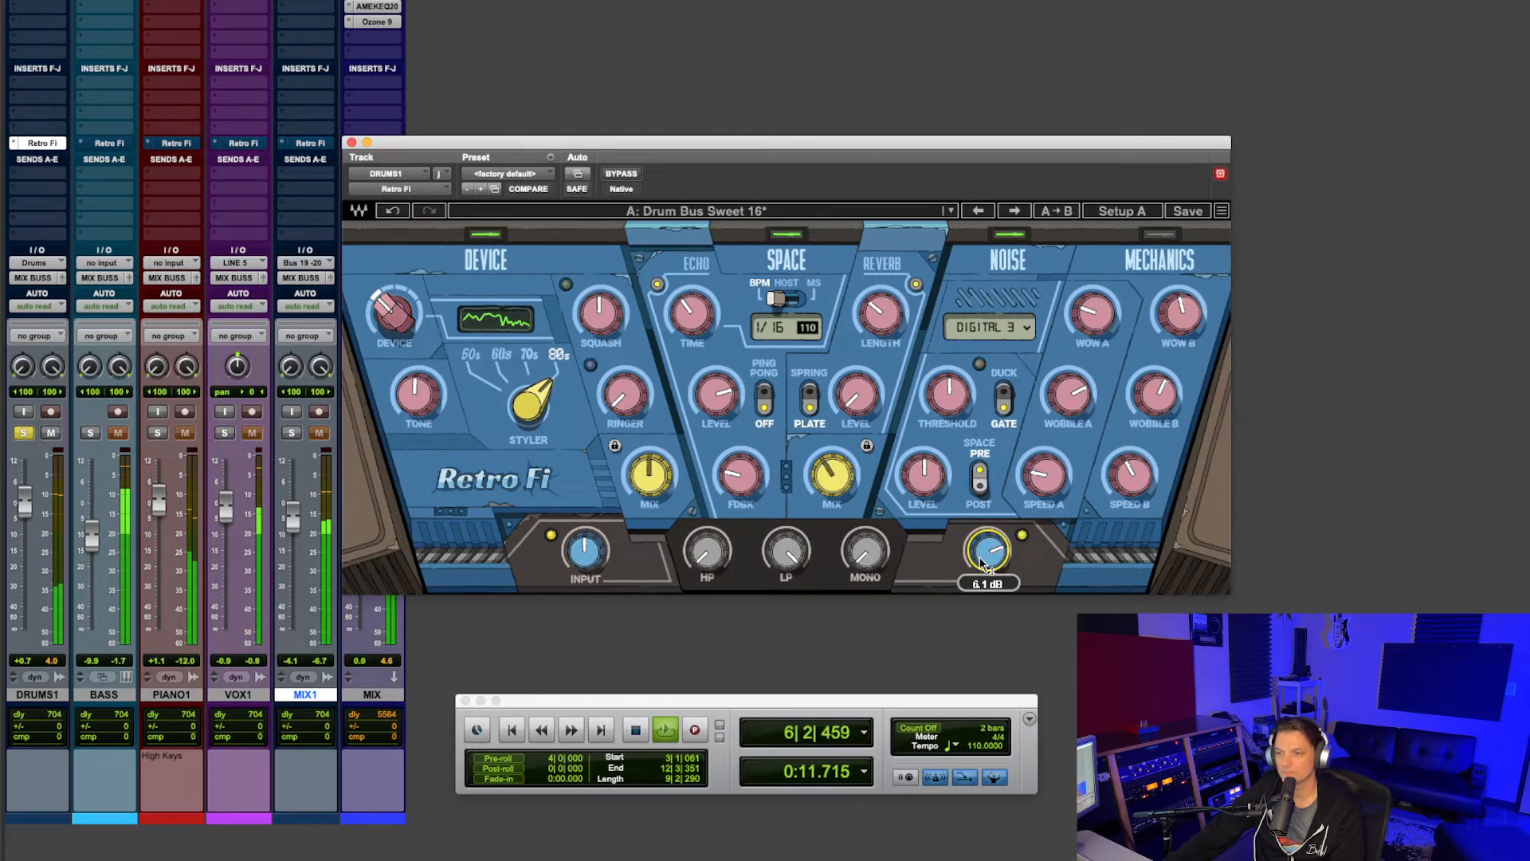
drag(987, 554, 988, 546)
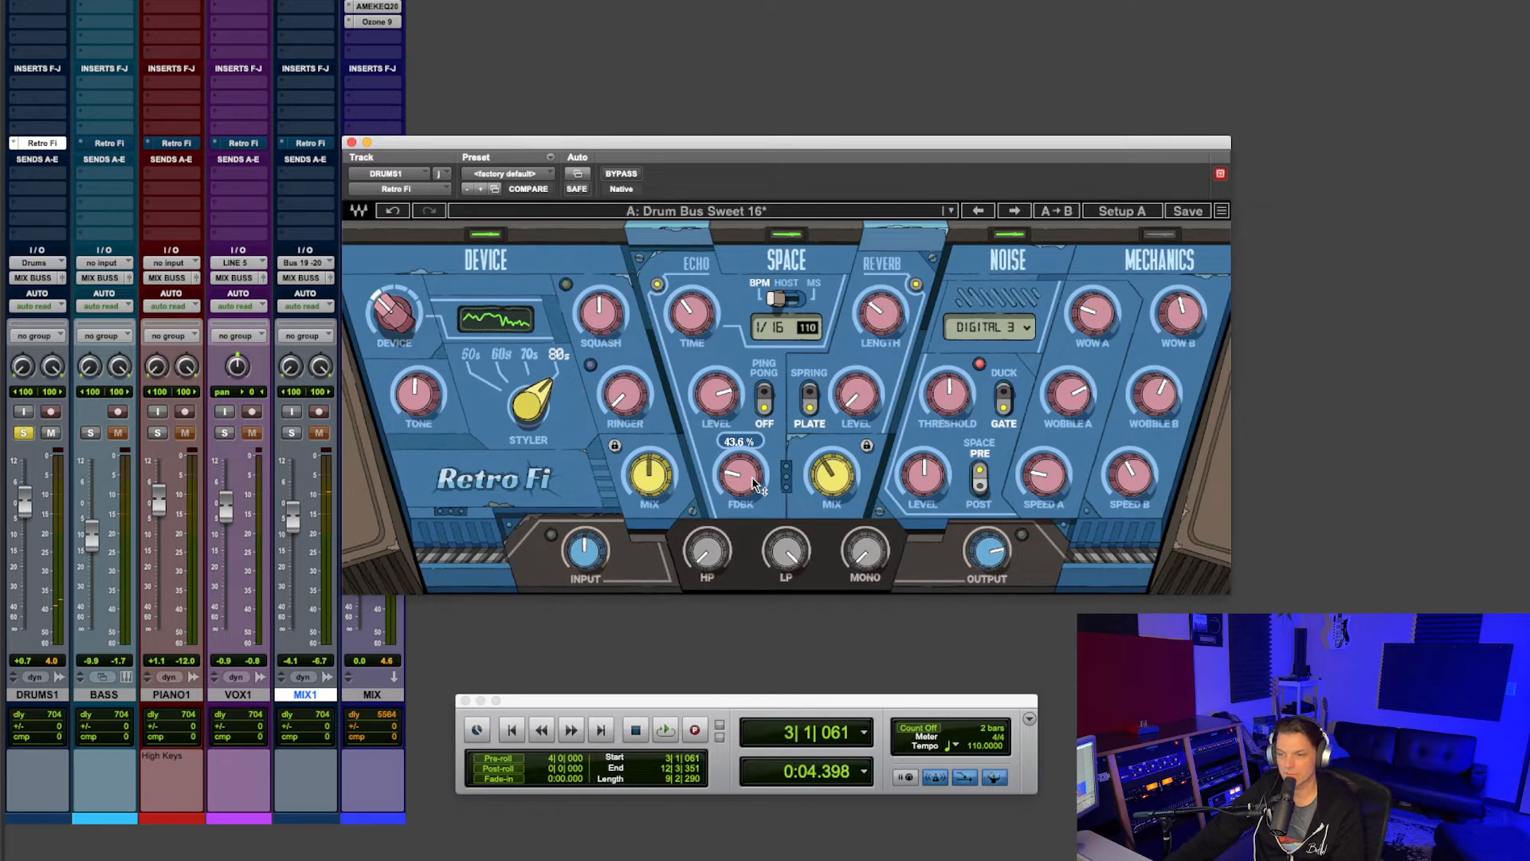
mouse_move(796, 461)
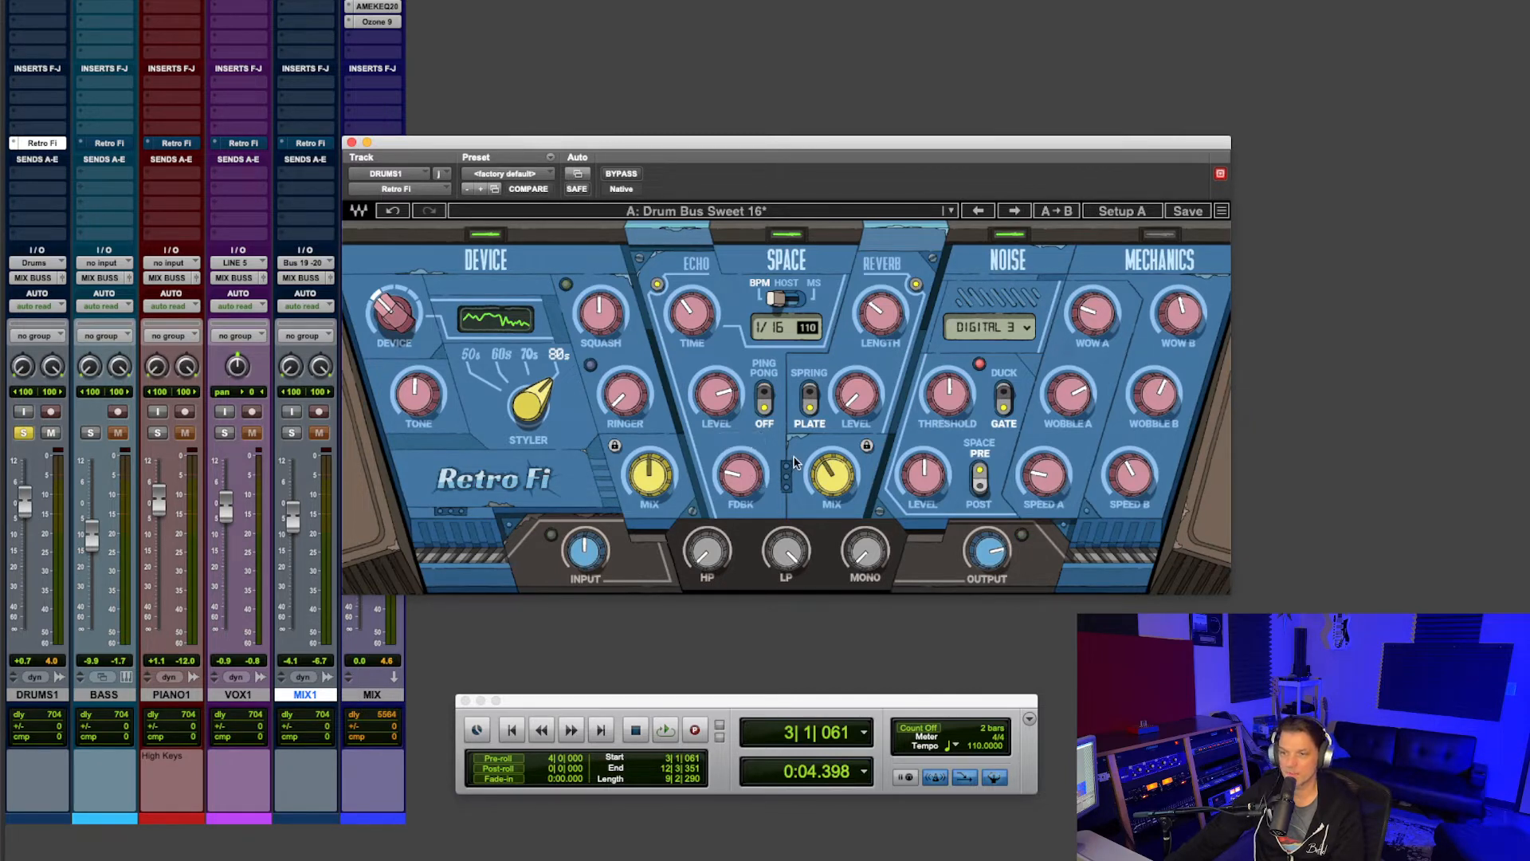
mouse_move(482, 264)
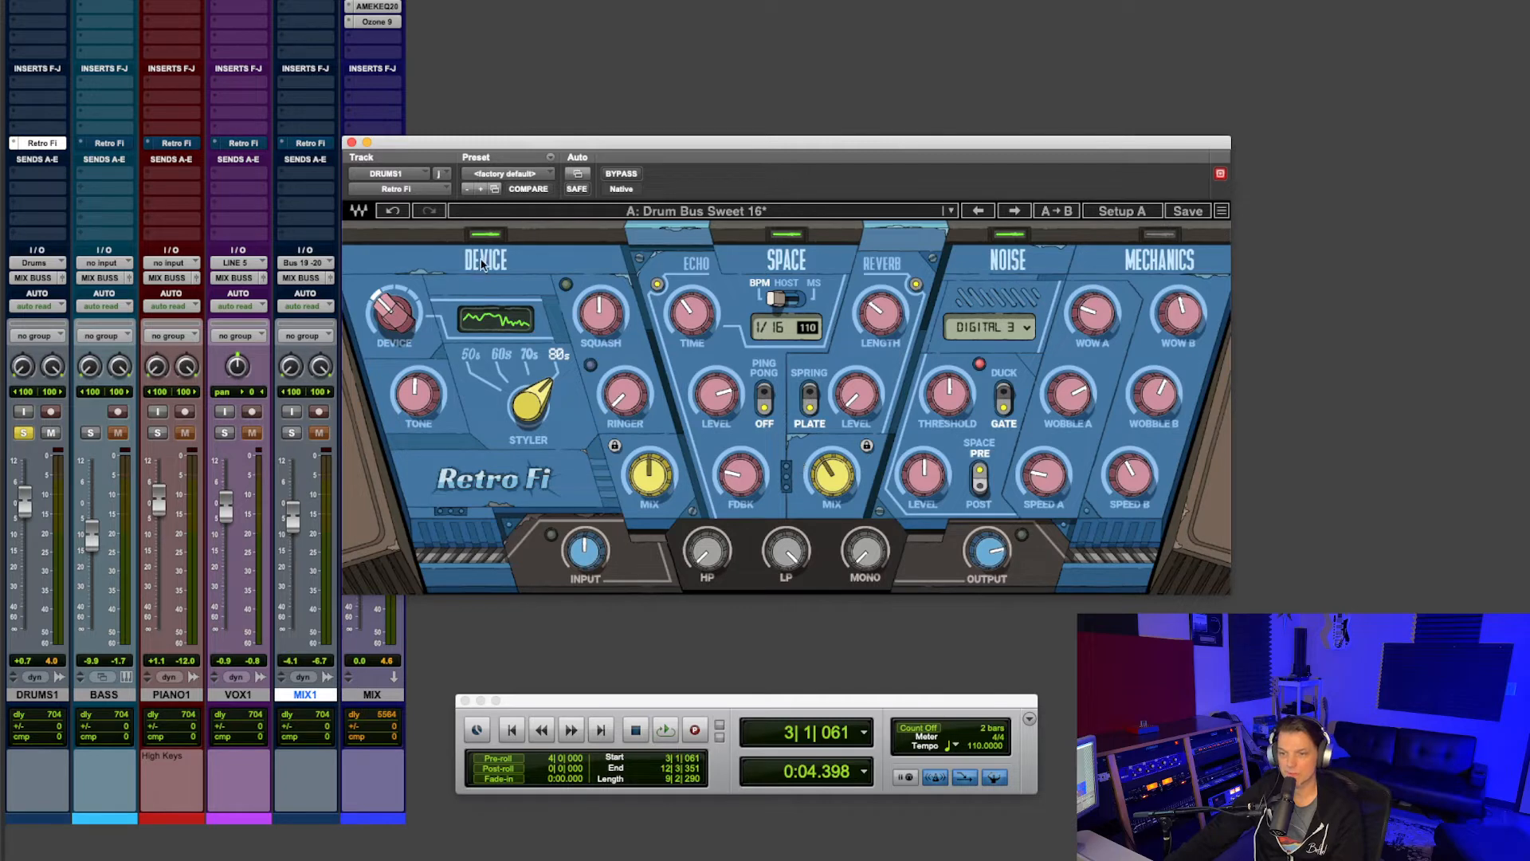
mouse_move(1016, 299)
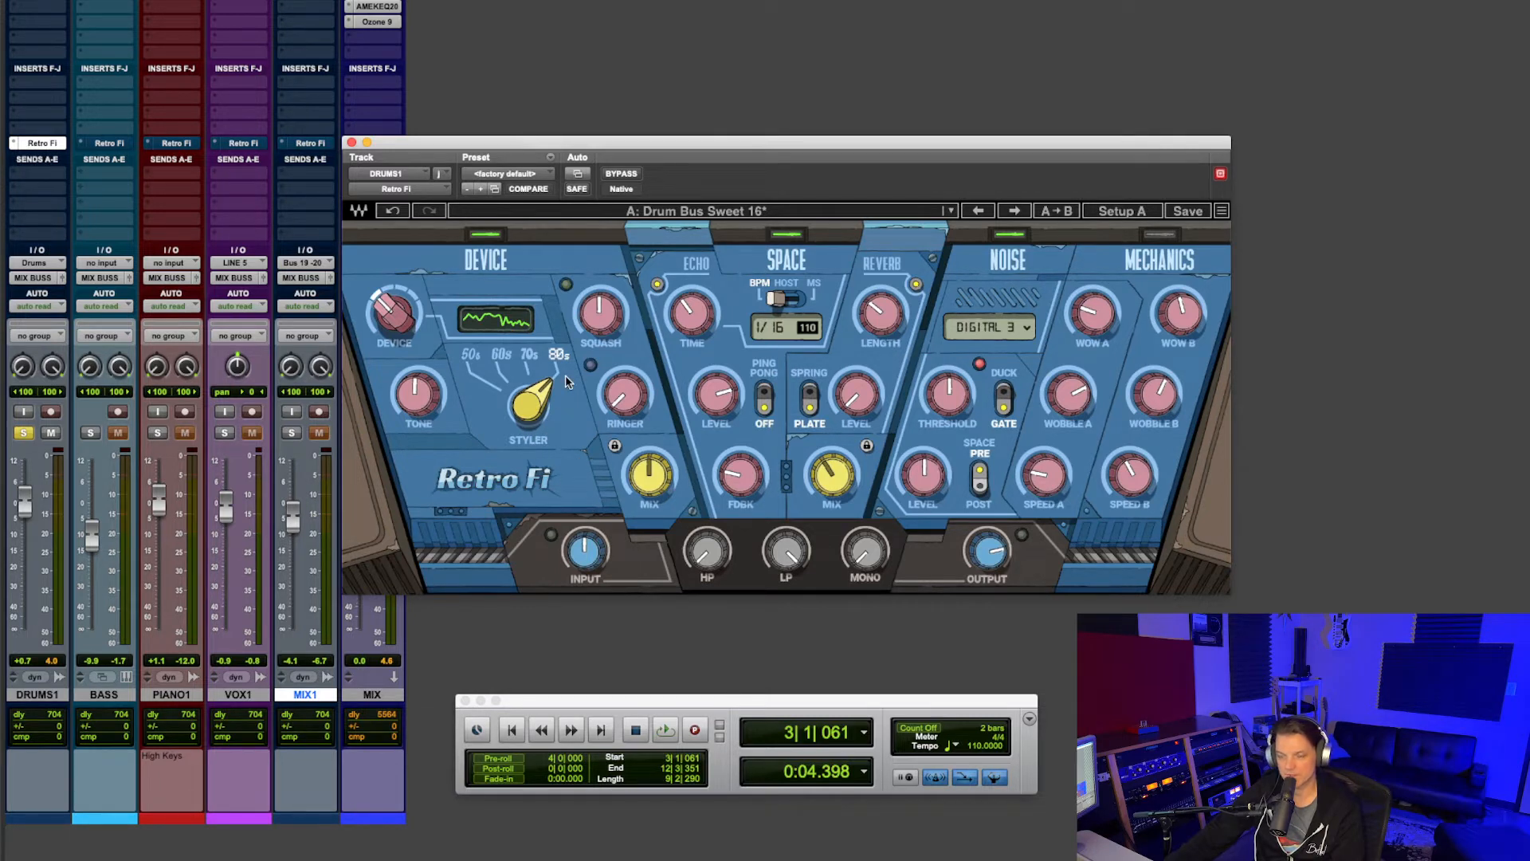
- Play the drums and raise Retro Fi's device mix to about 62%
click(664, 729)
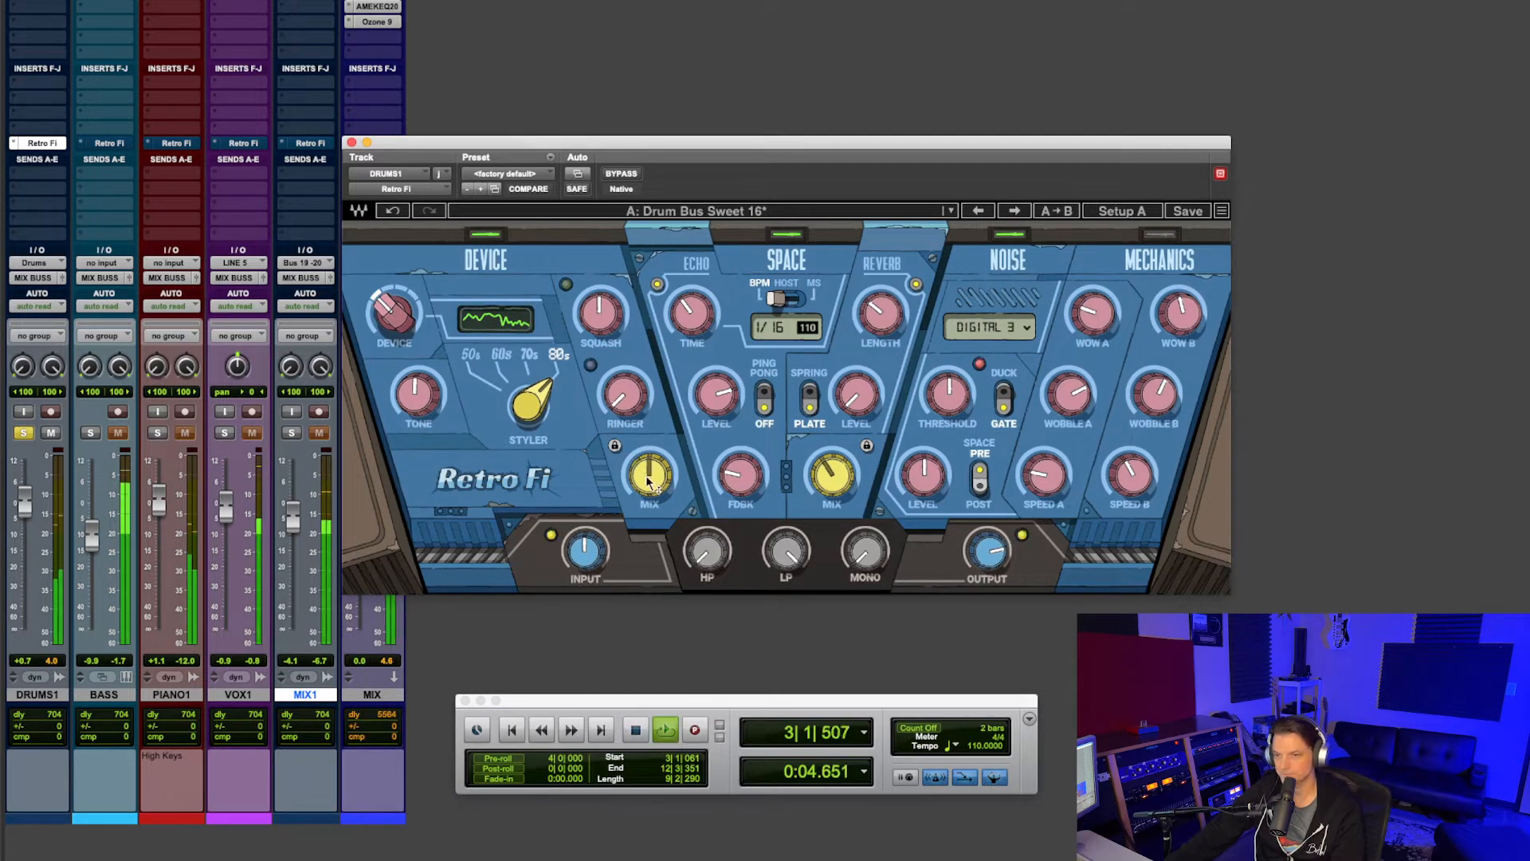
drag(648, 478, 648, 469)
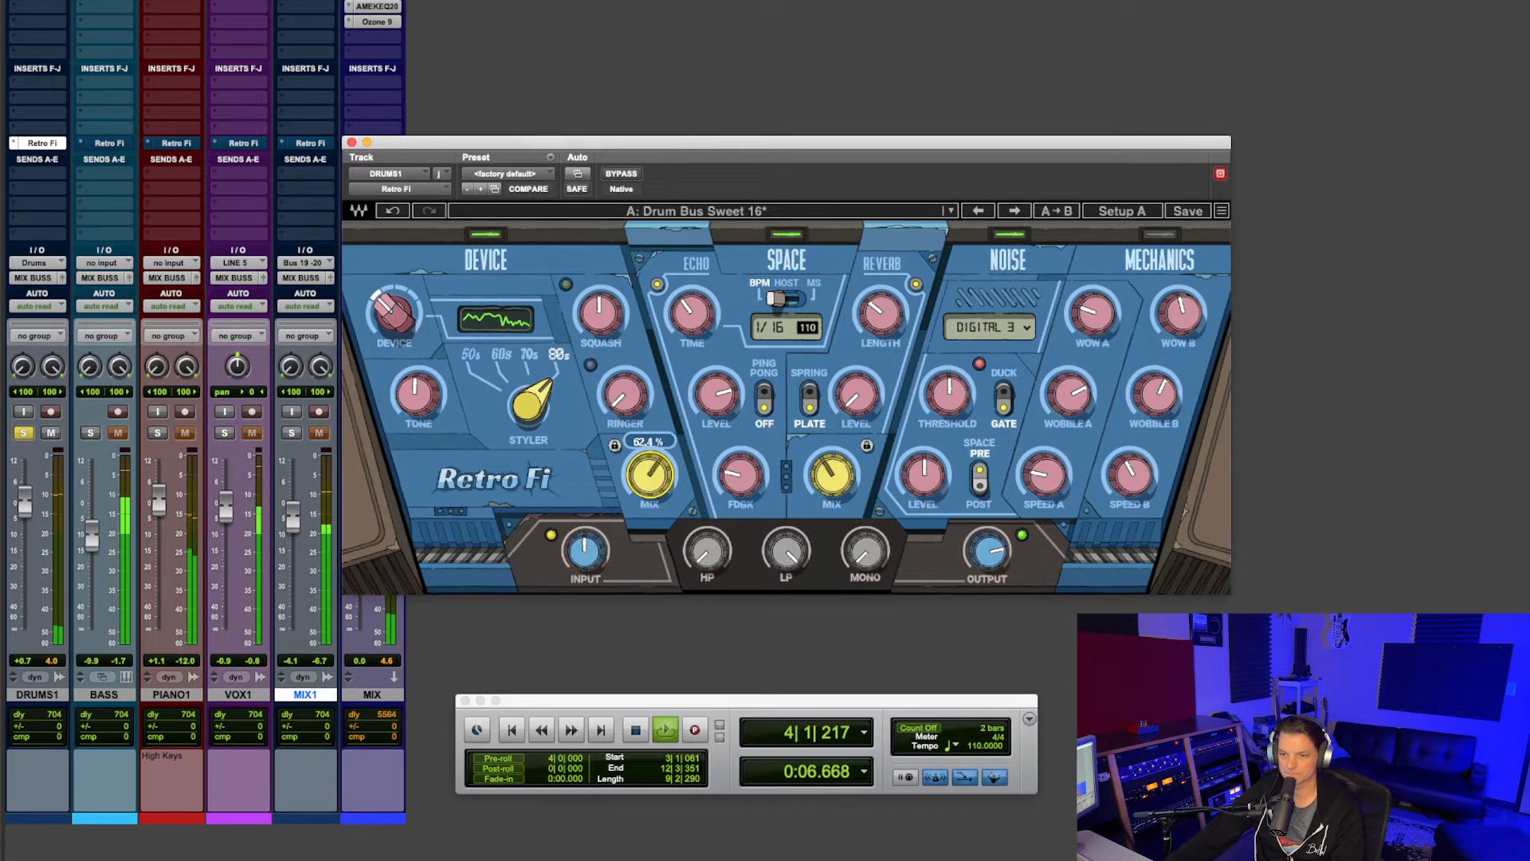
drag(648, 473, 648, 443)
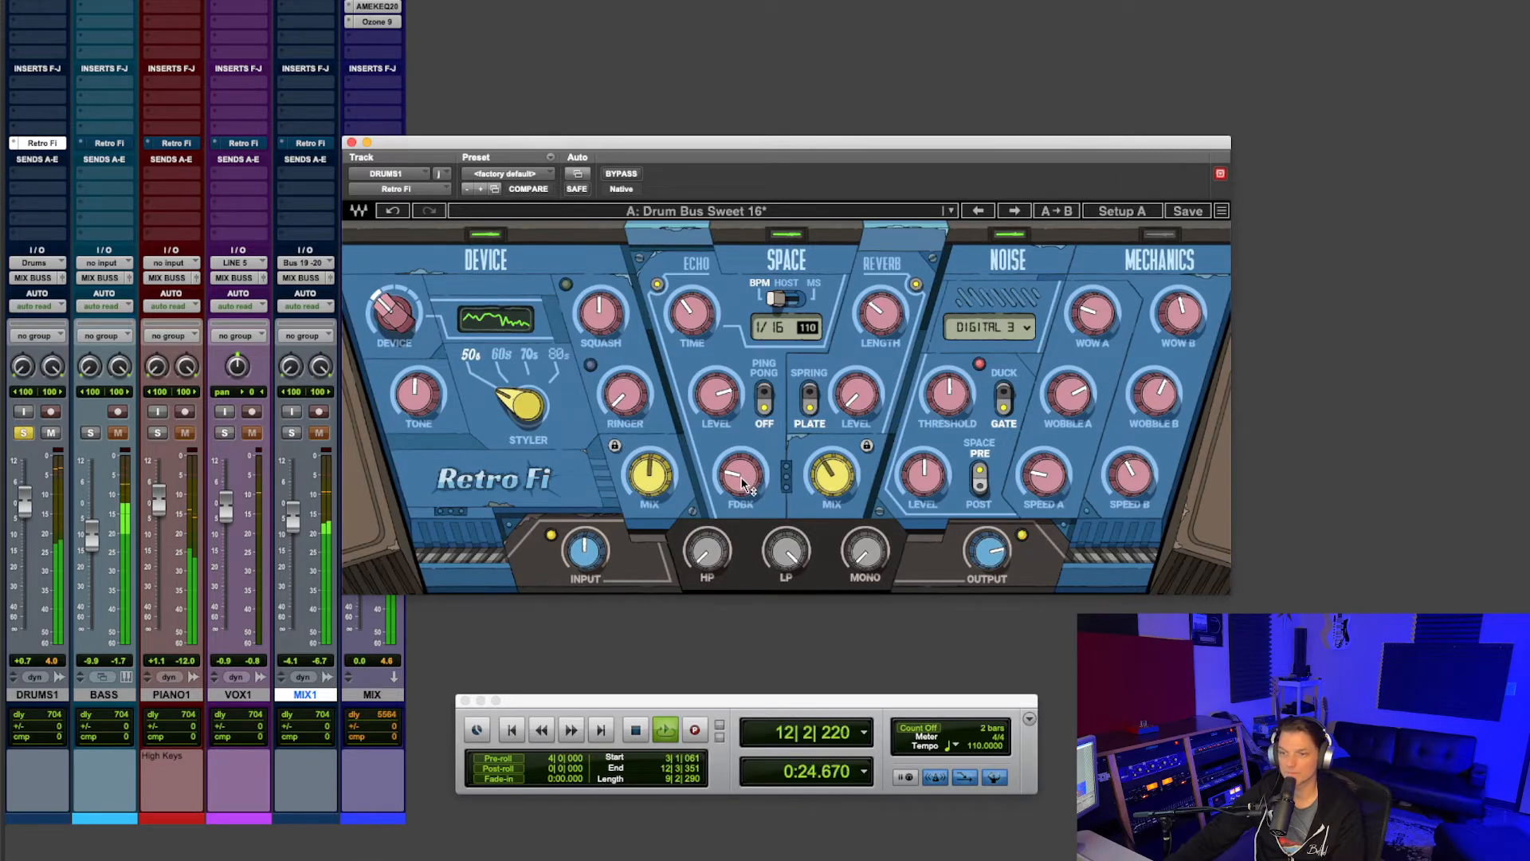
- Push the drums' echo feedback up through 44% to about 53%
drag(739, 477, 740, 469)
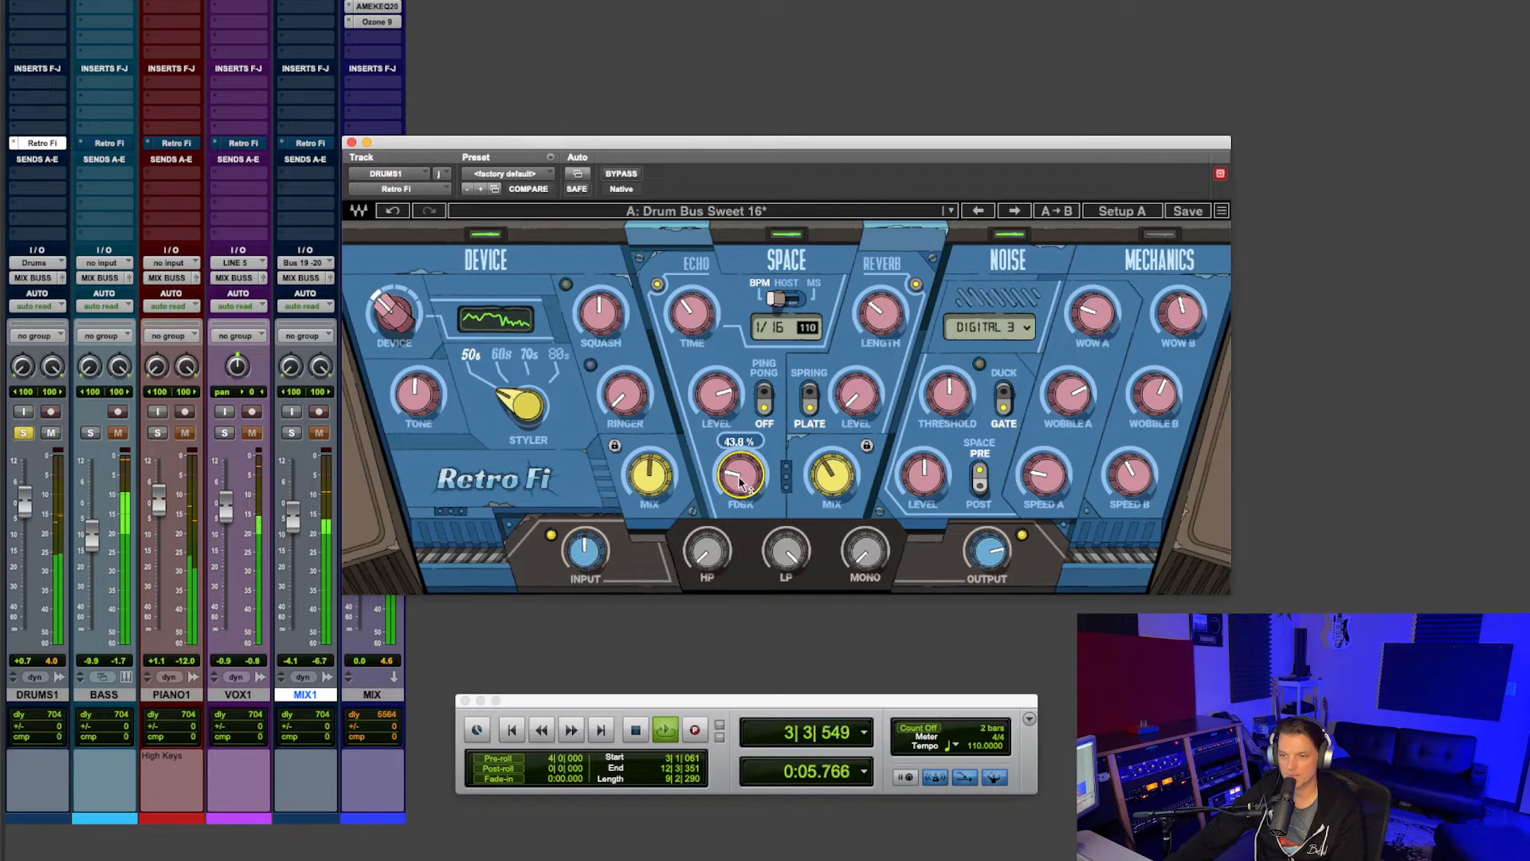
drag(739, 478, 739, 464)
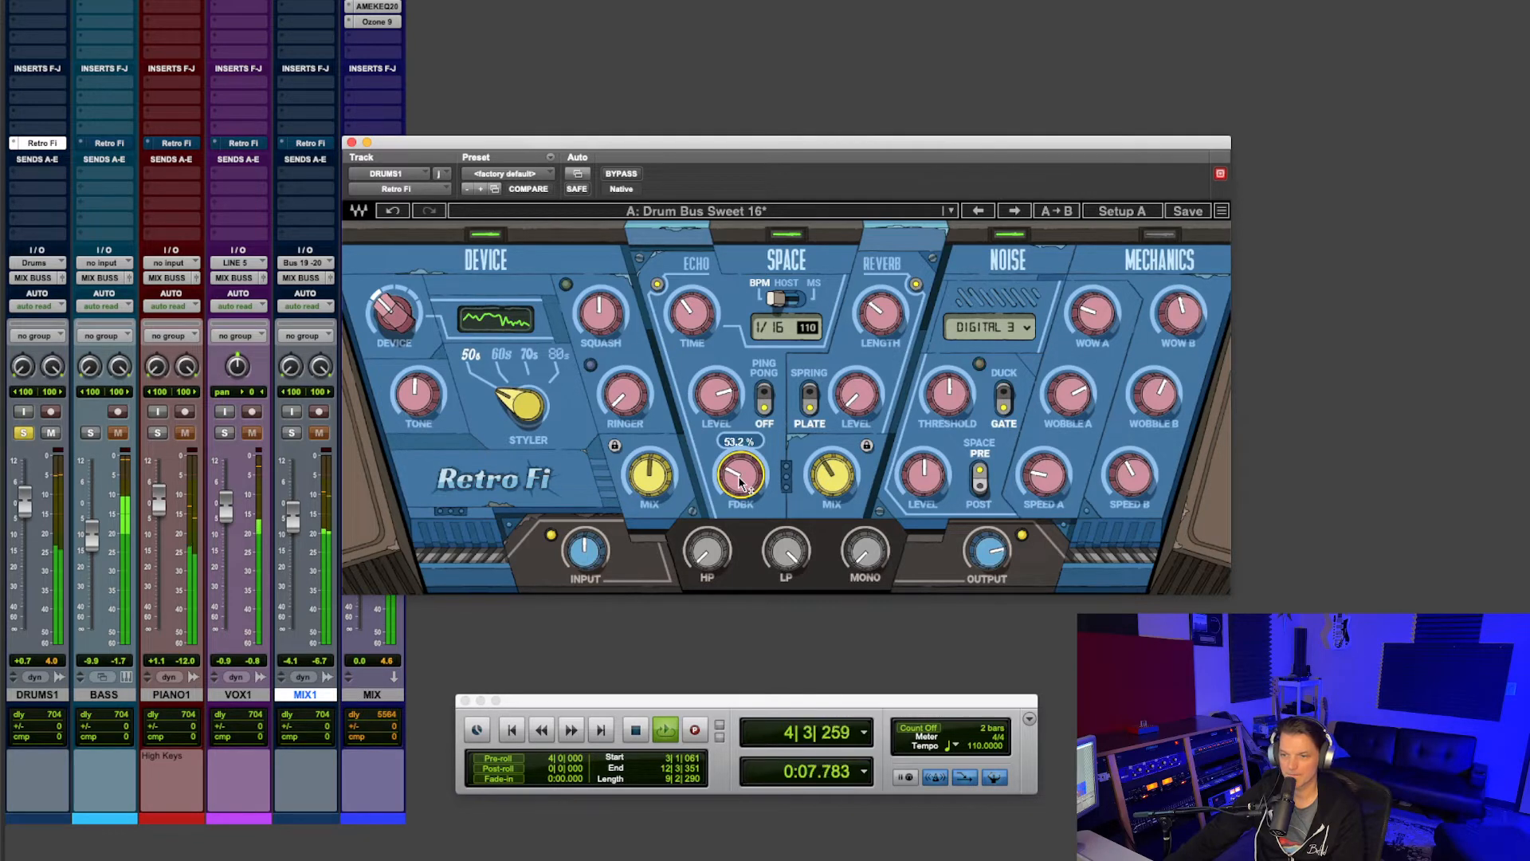
drag(740, 478, 740, 459)
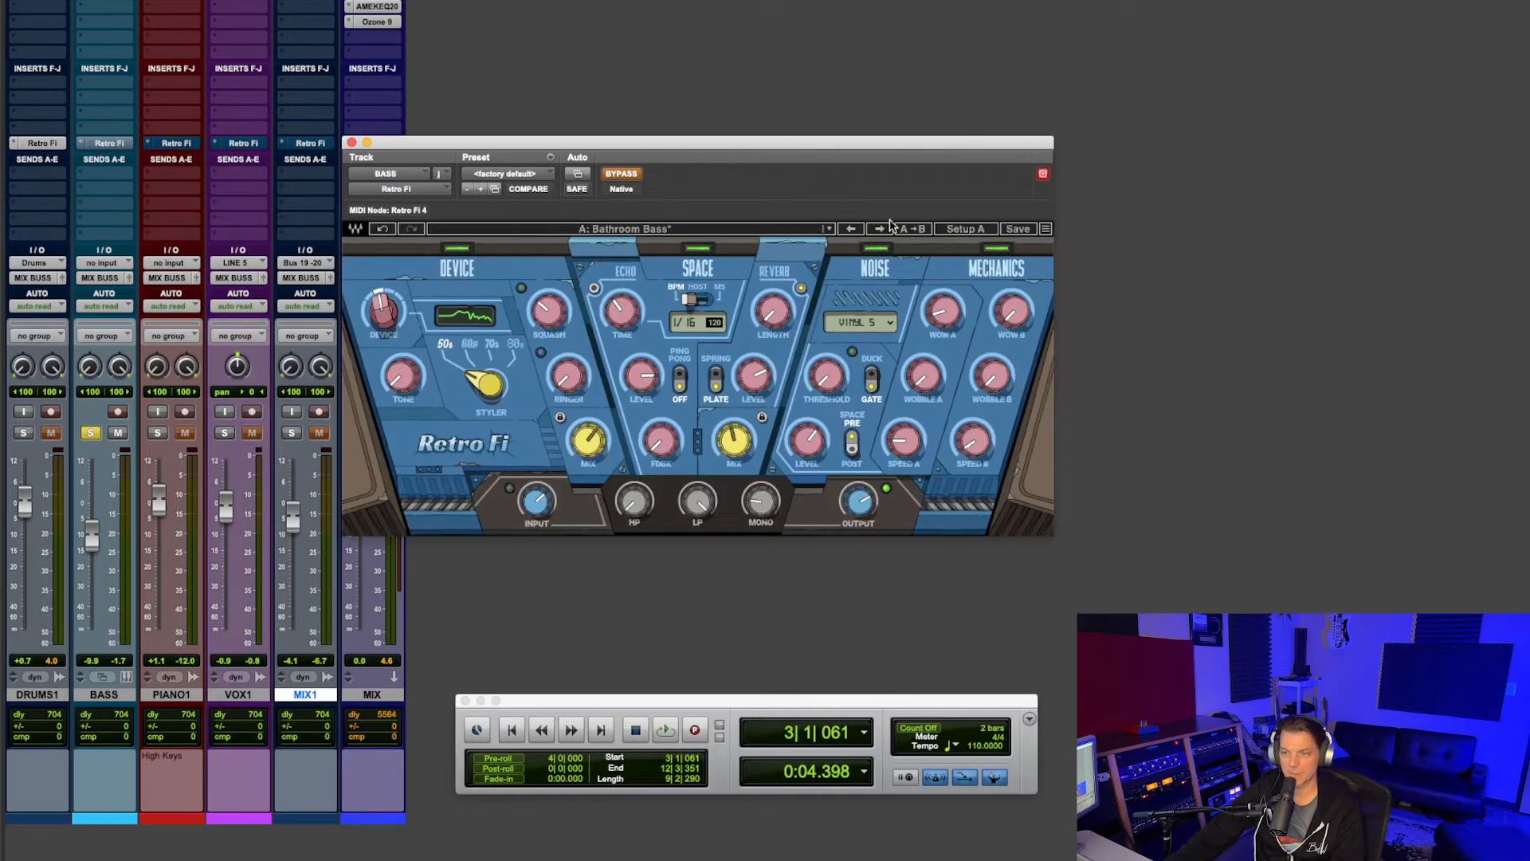
- Enlarge the bass track's Retro Fi window and engage the Bathroom Bass preset
click(1044, 229)
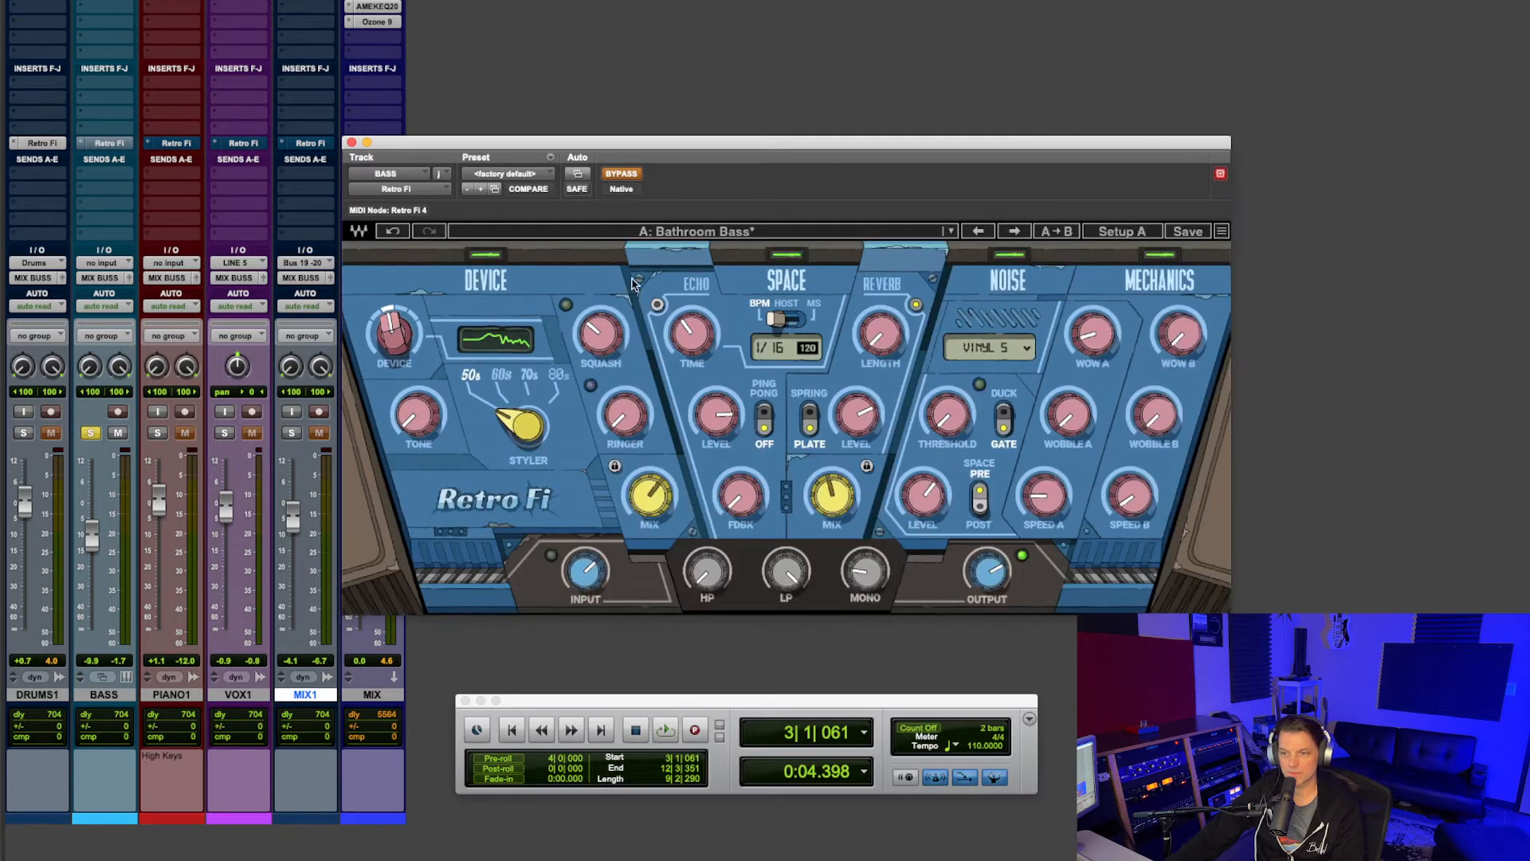
click(664, 730)
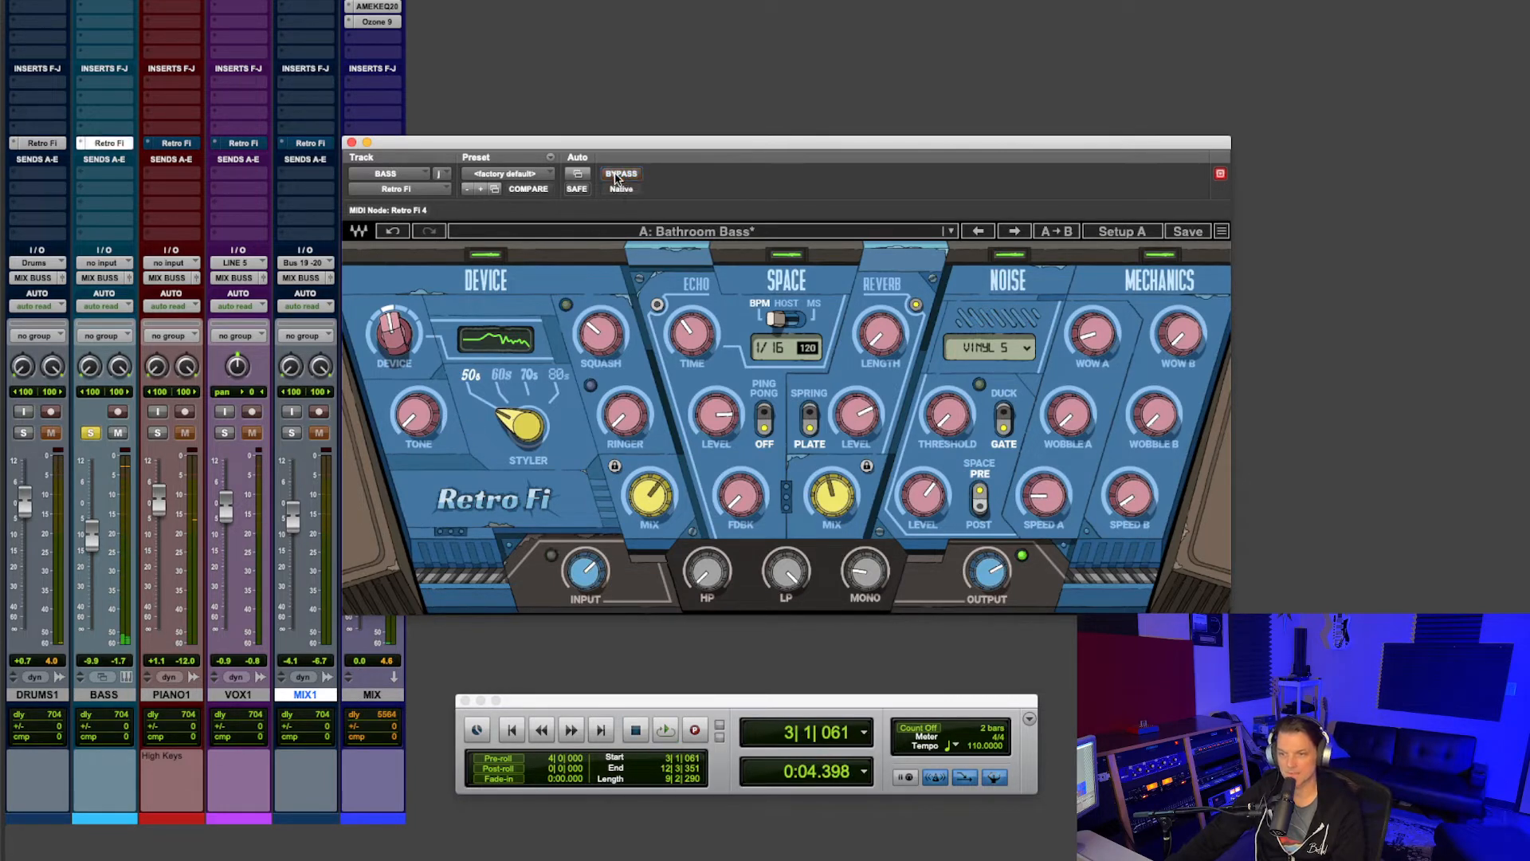
click(664, 729)
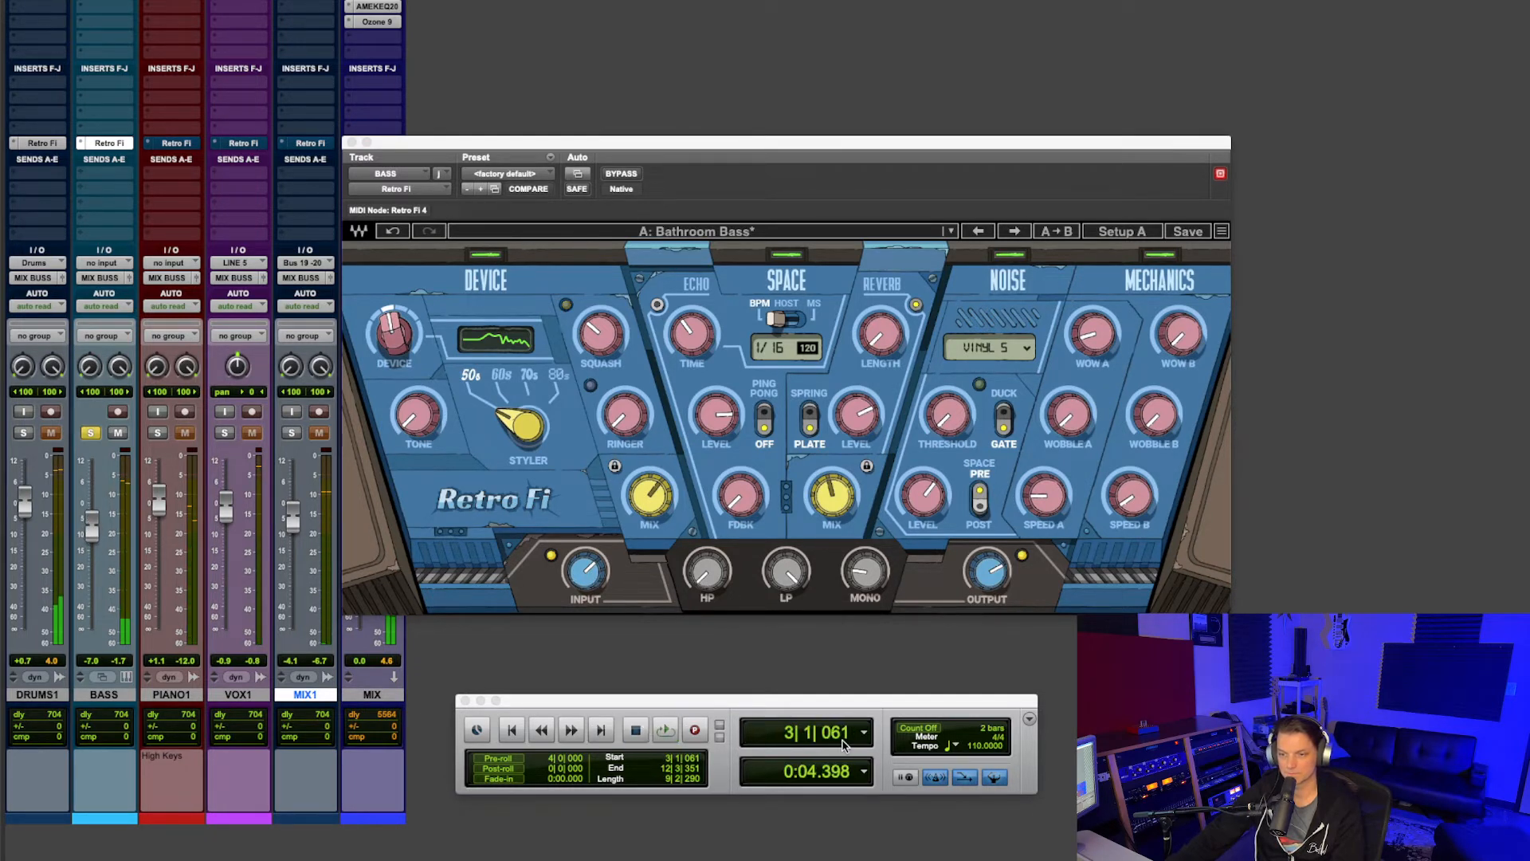
- Play the bass, switch the style to 80s, and set space mix to about 73%
click(839, 733)
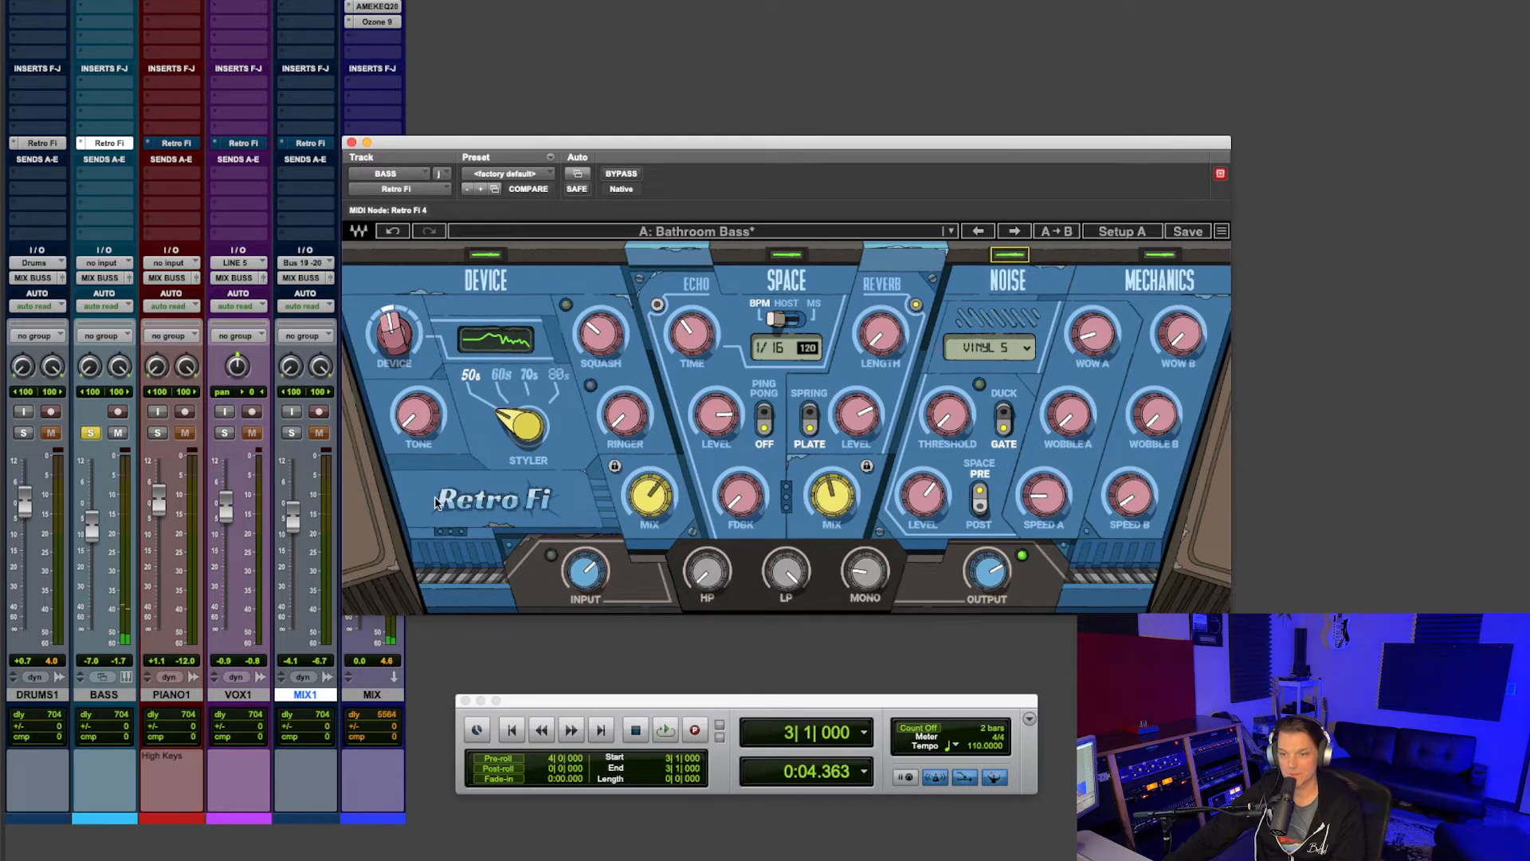
click(666, 730)
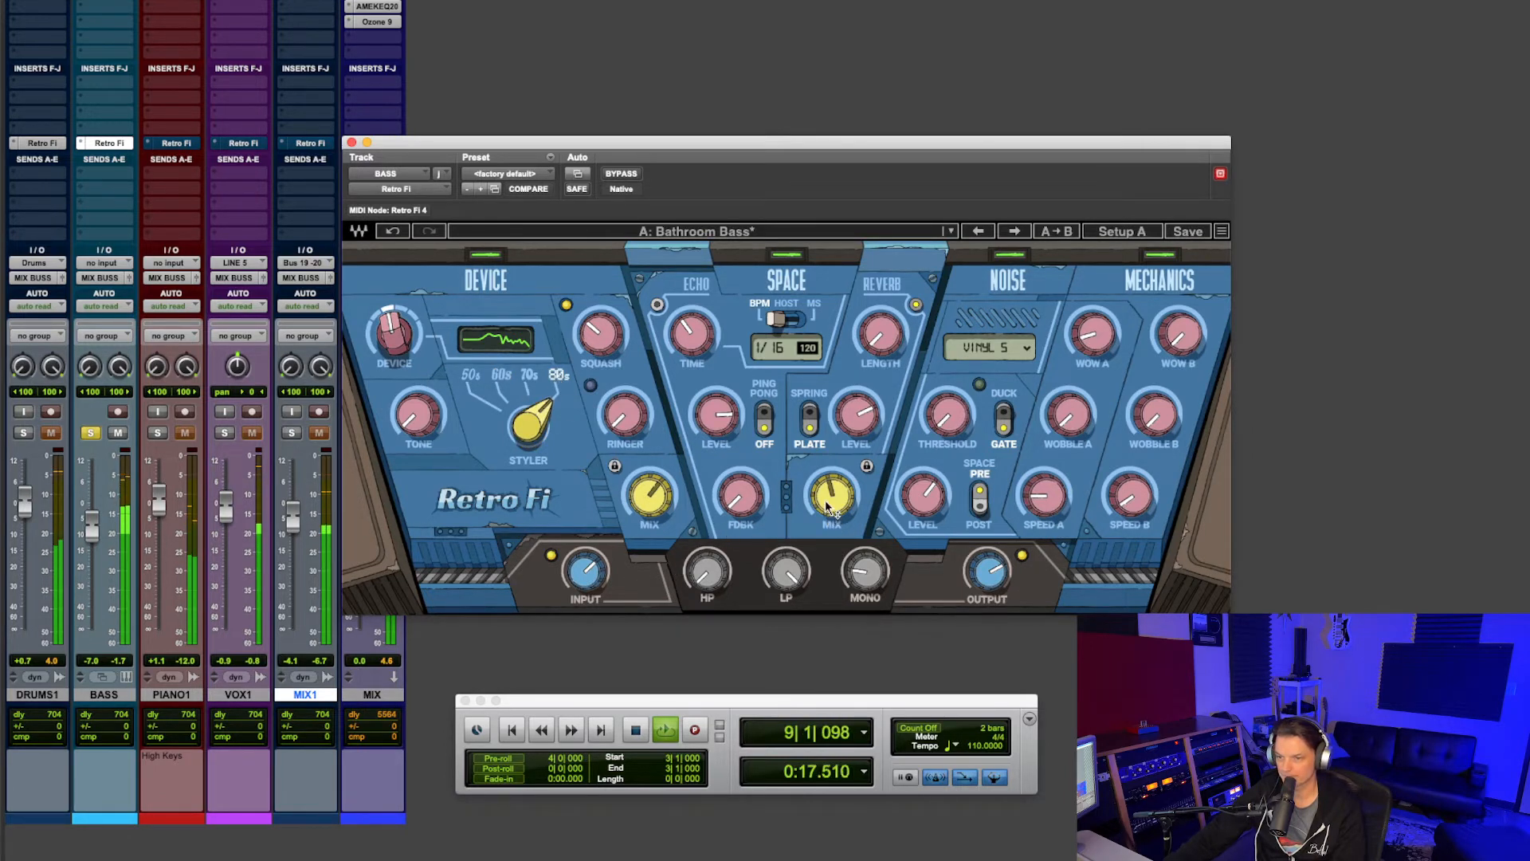
drag(830, 497, 831, 492)
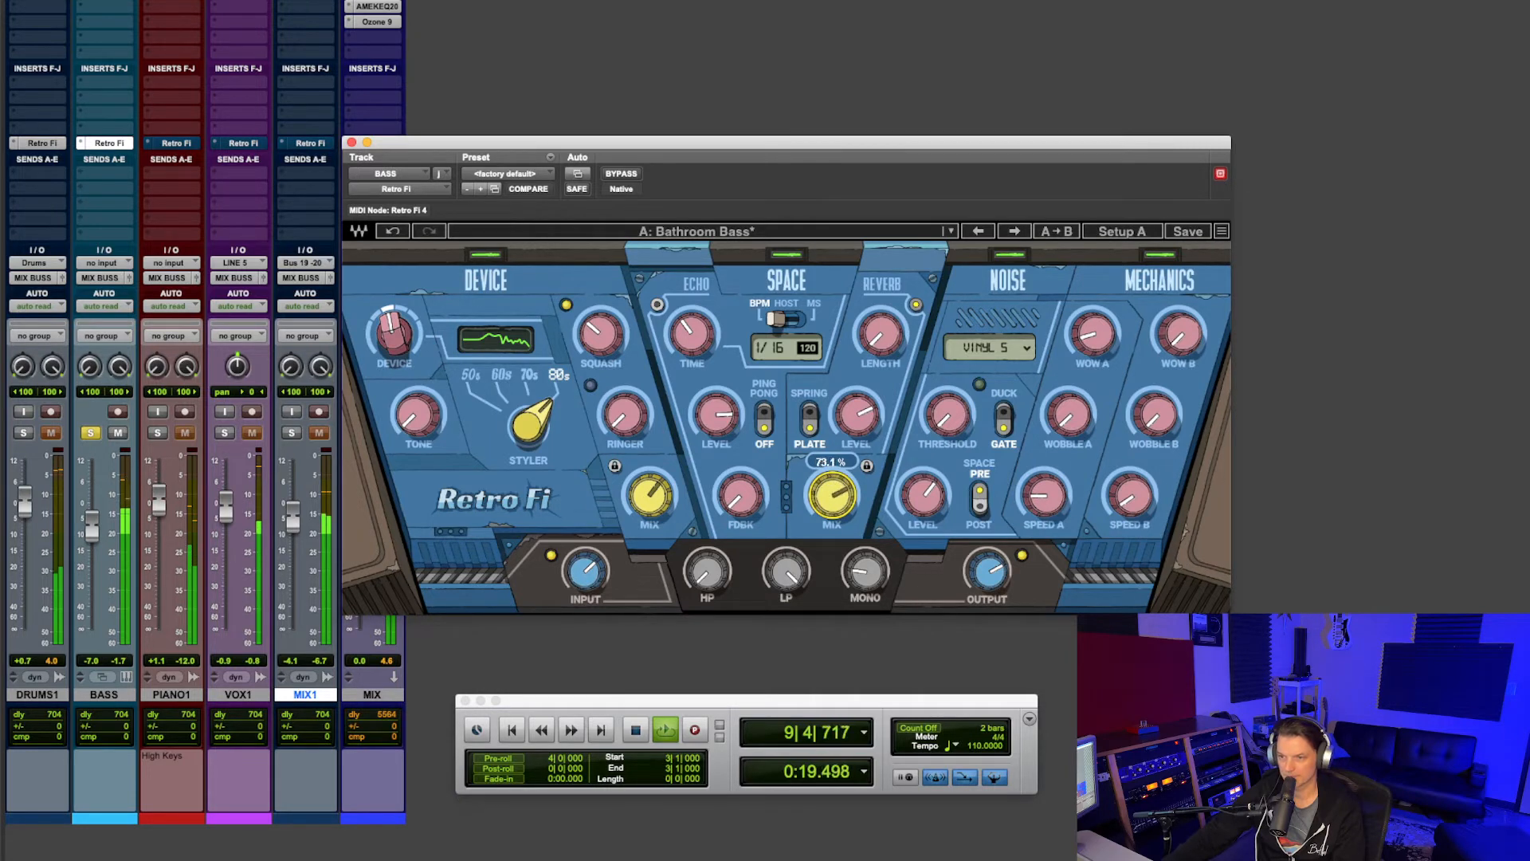
drag(831, 497, 830, 483)
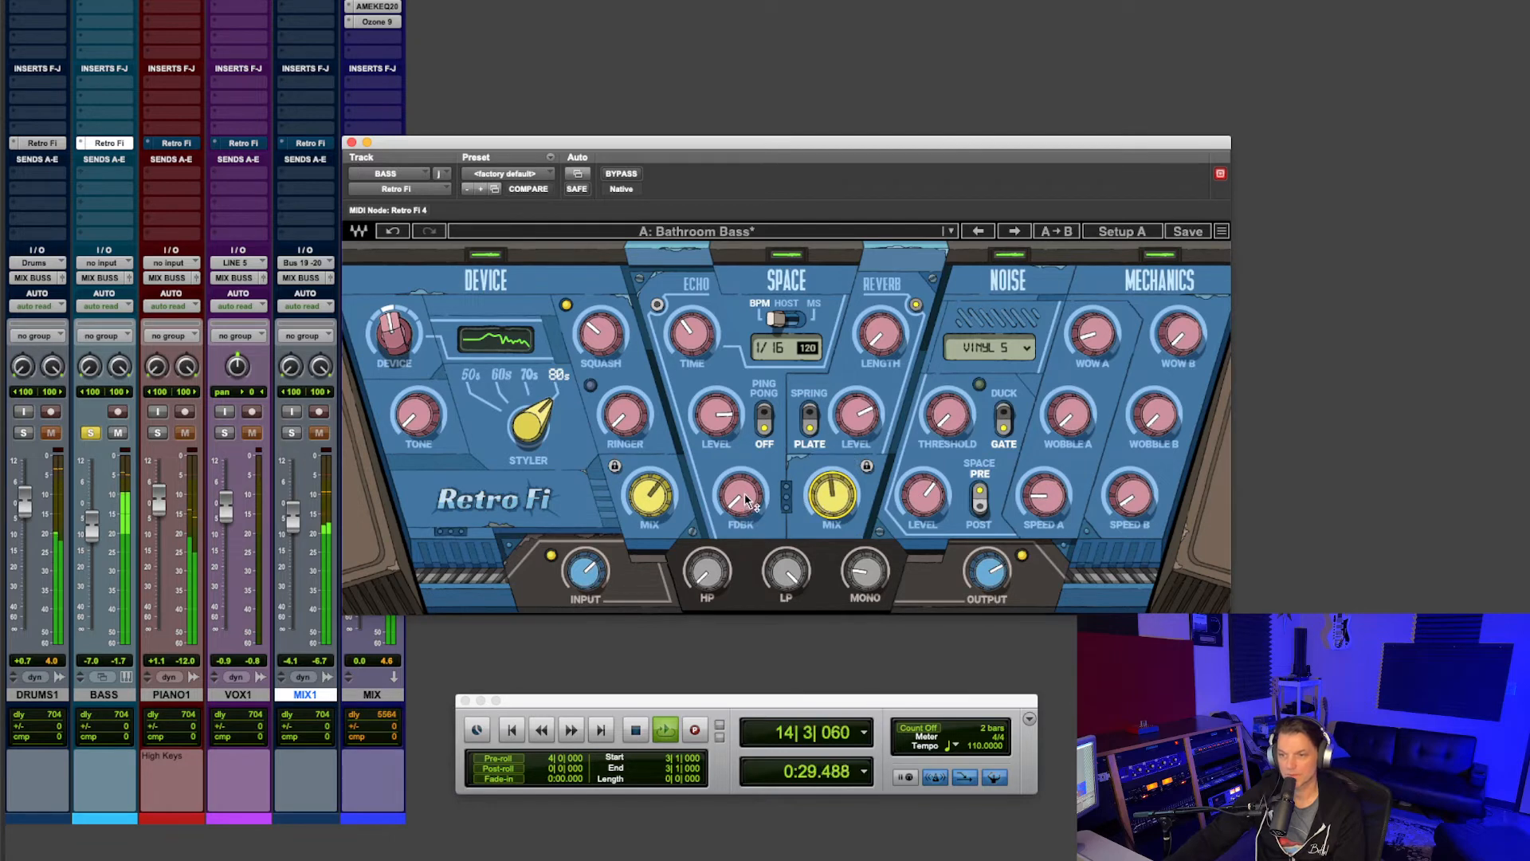
- Settle the bass echo feedback around 117% and set echo time to 1/8T
drag(742, 500, 740, 496)
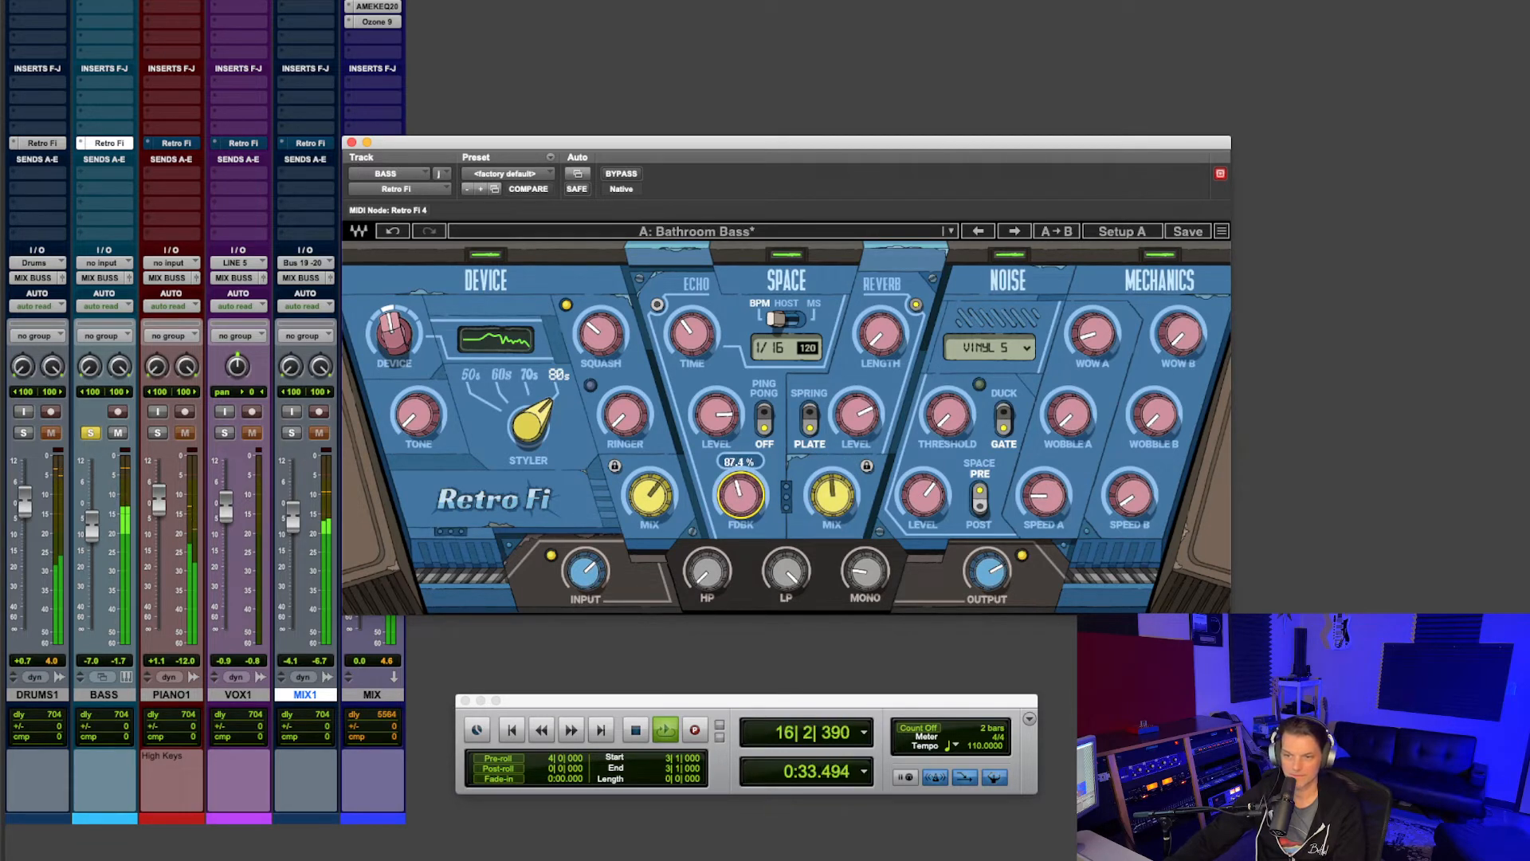
drag(739, 497, 738, 468)
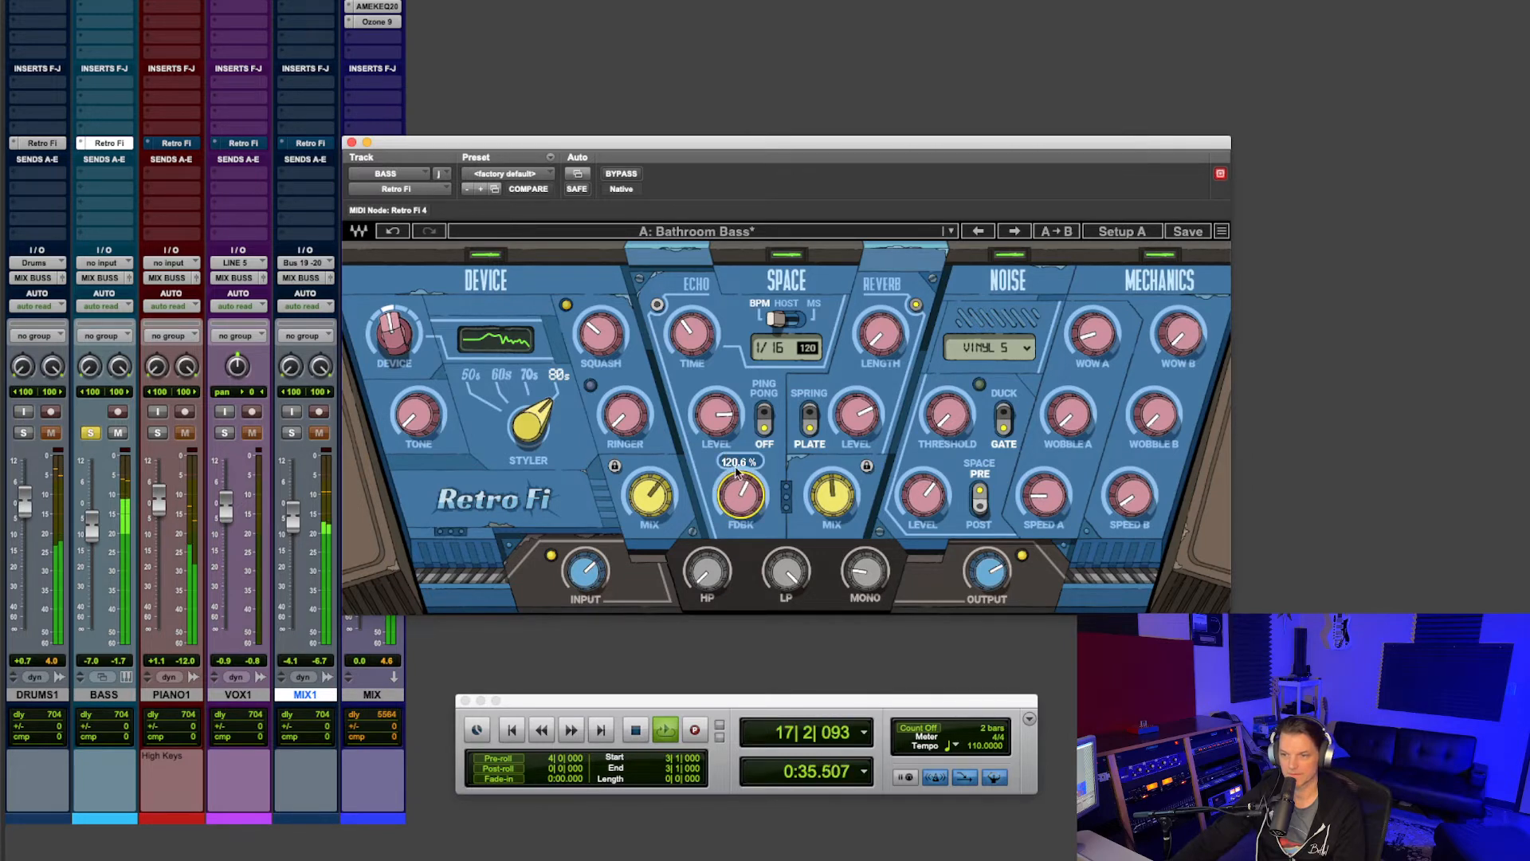
drag(739, 497, 739, 459)
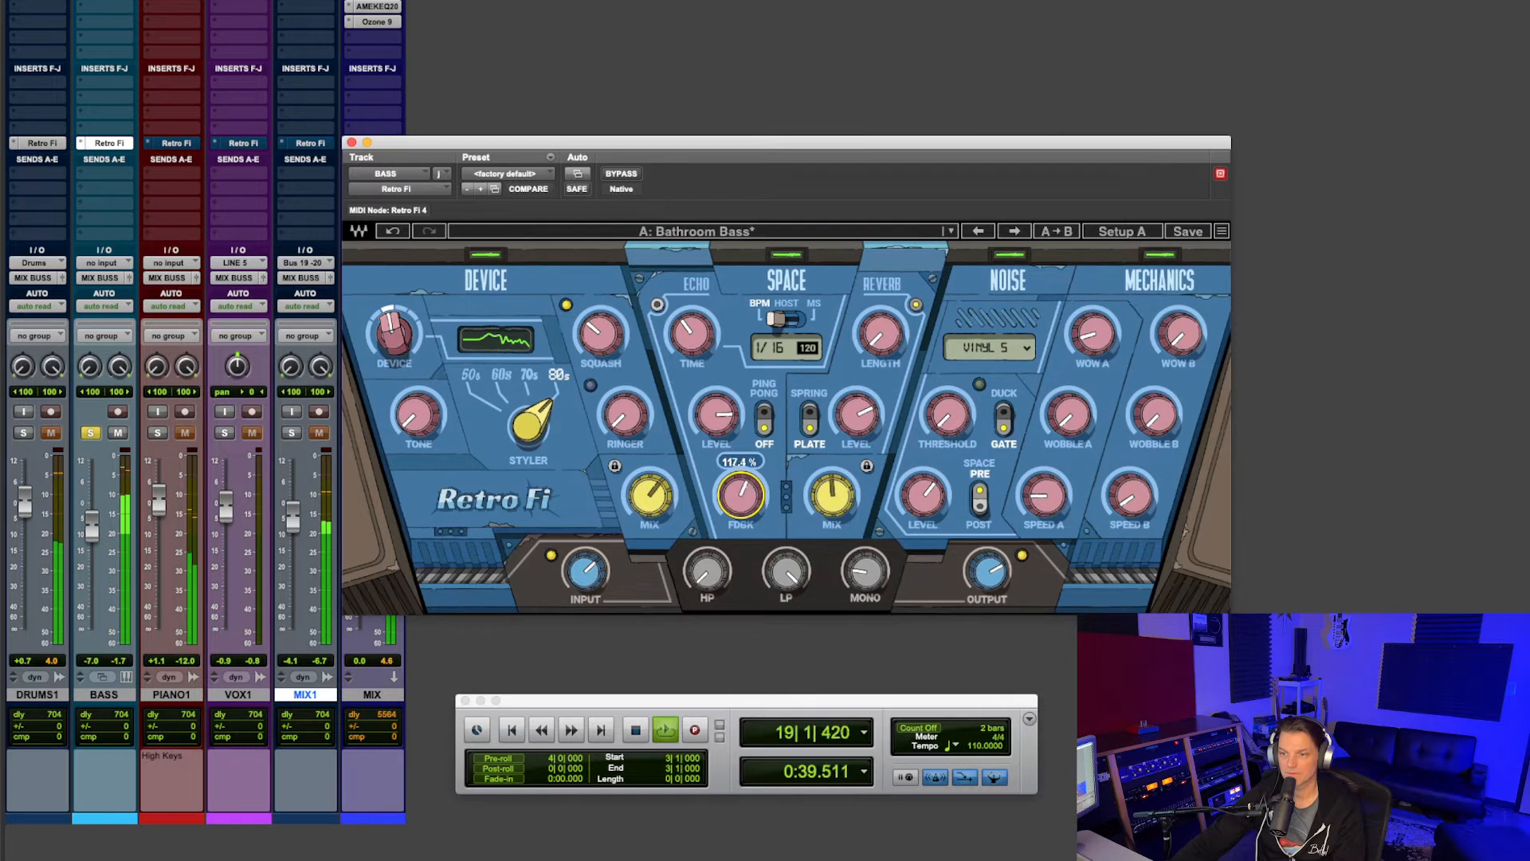
drag(739, 497, 739, 527)
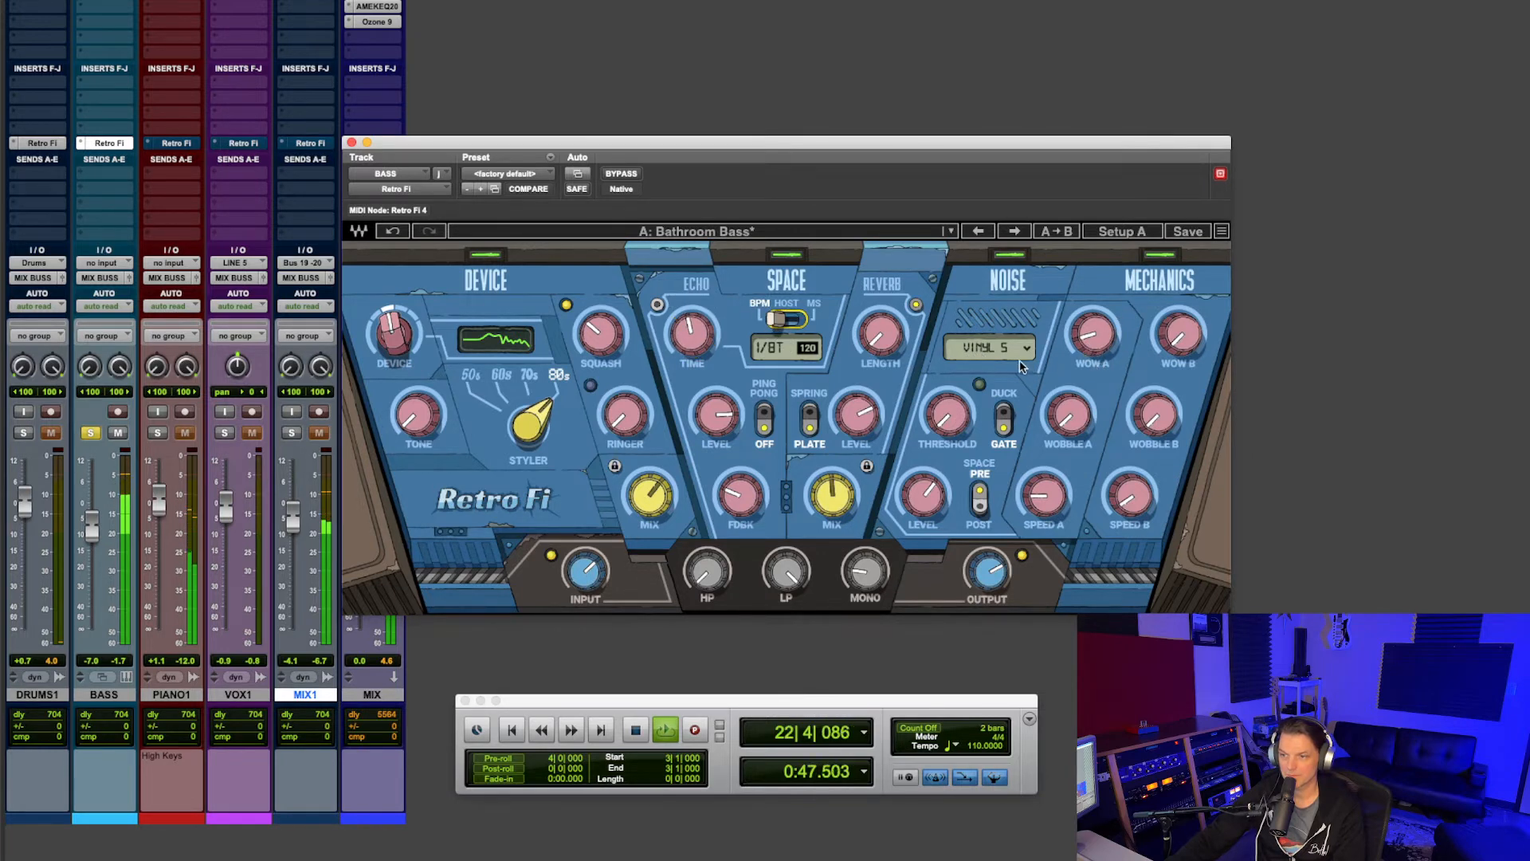
drag(1091, 336, 1091, 332)
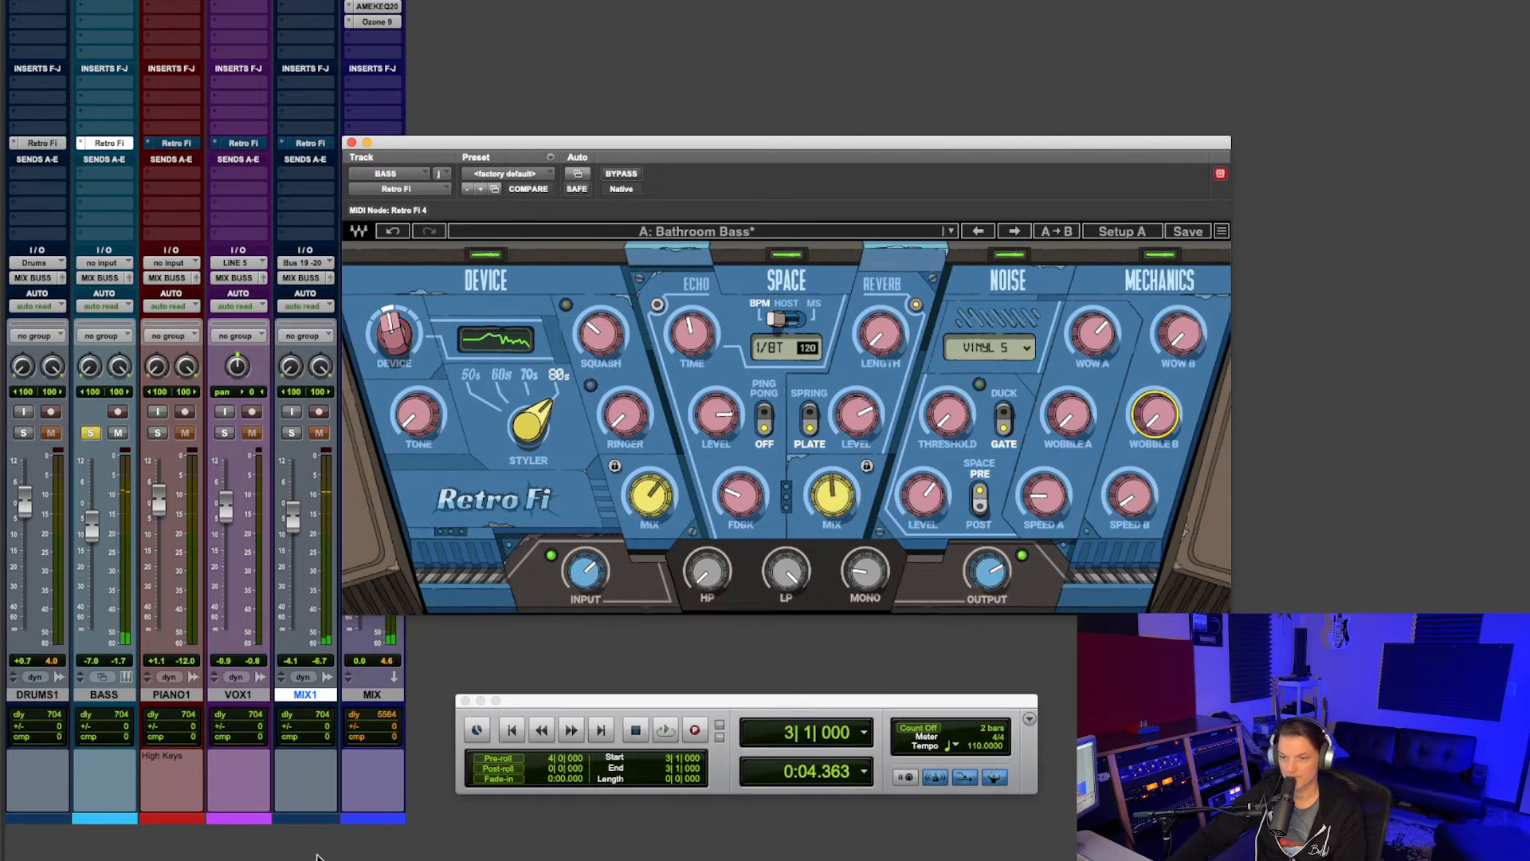
- Open Retro Fi on PIANO1 with the Space Rock Guitar Lead preset
click(89, 432)
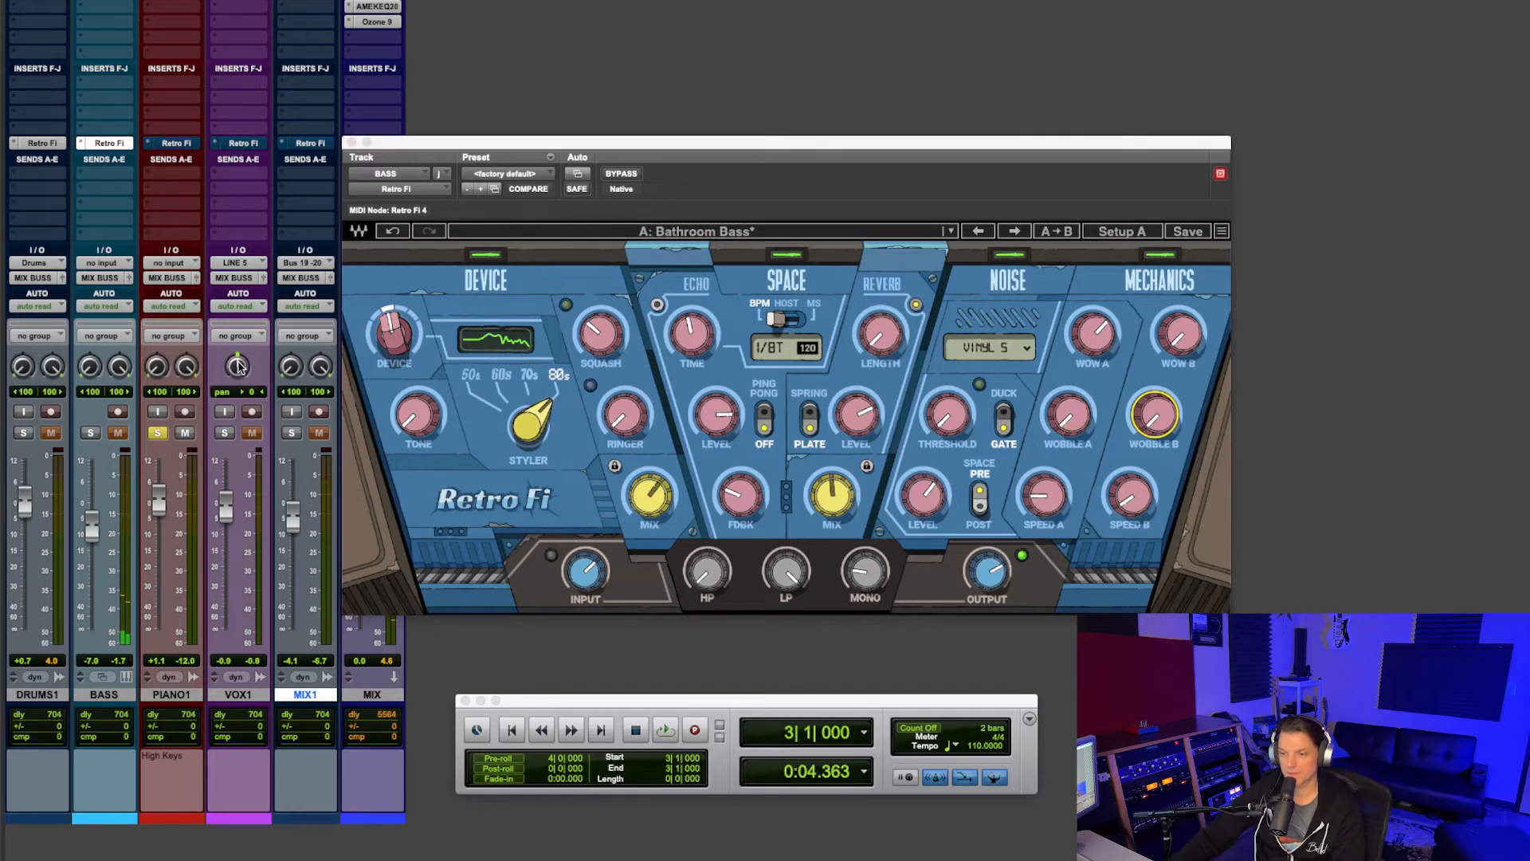
click(664, 730)
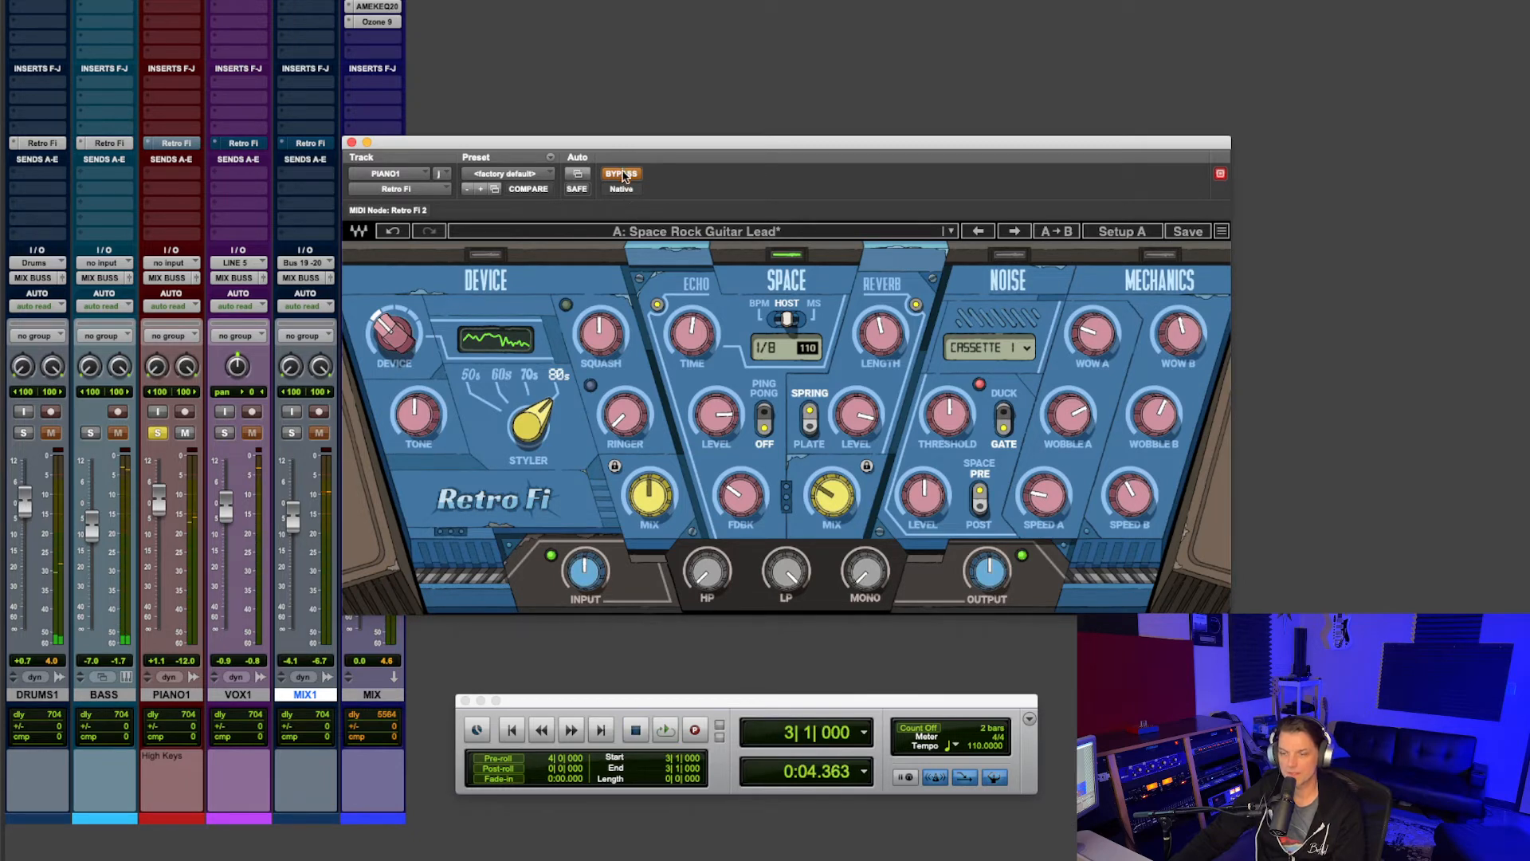
mouse_move(623, 174)
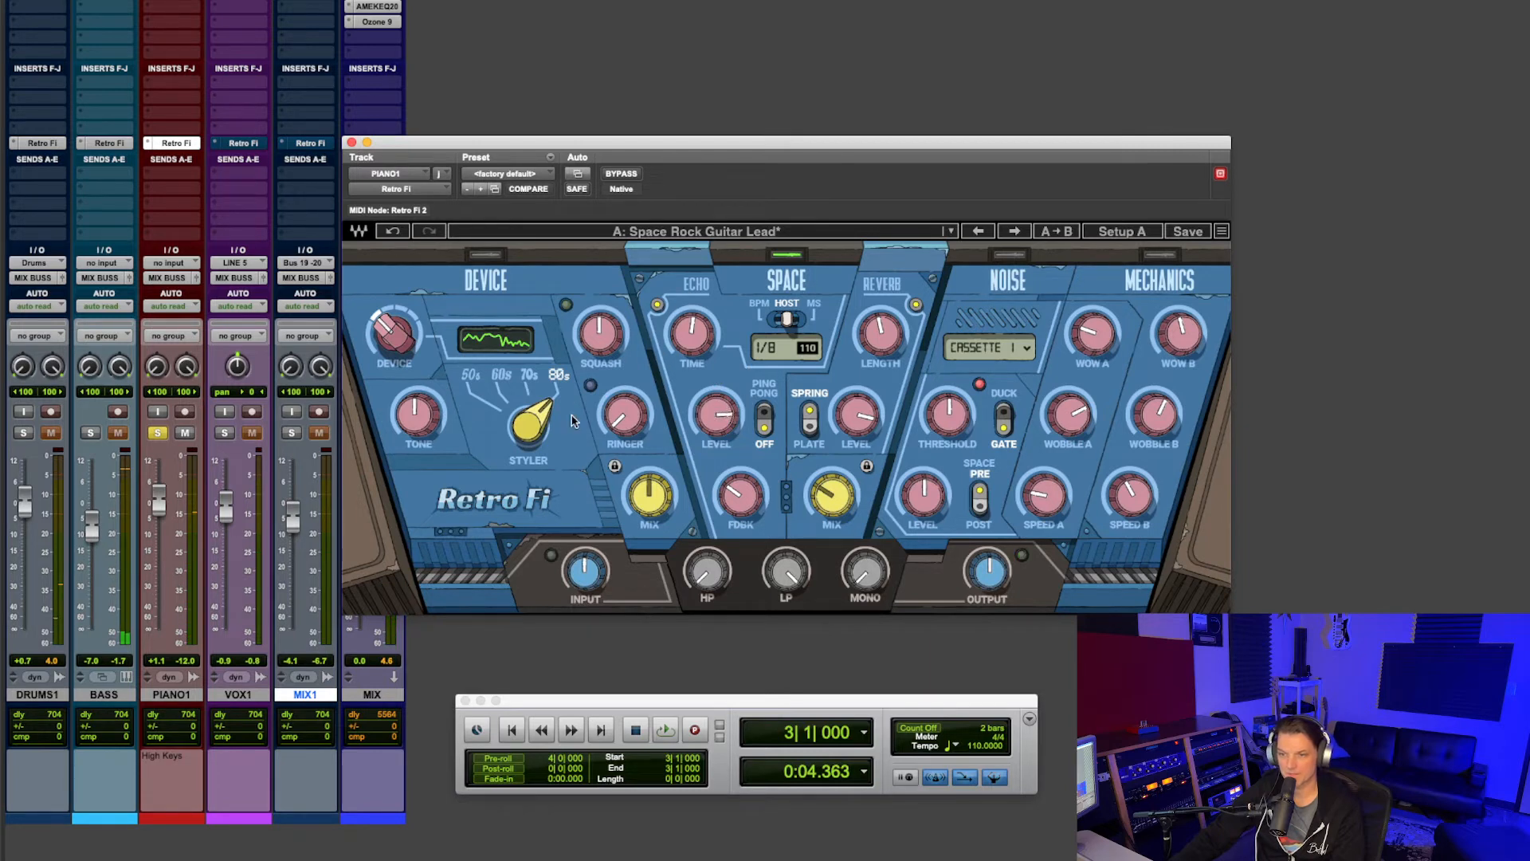
- Play the piano and set its reverb to plate, about 4.9 seconds, at 6.7 dB
click(665, 730)
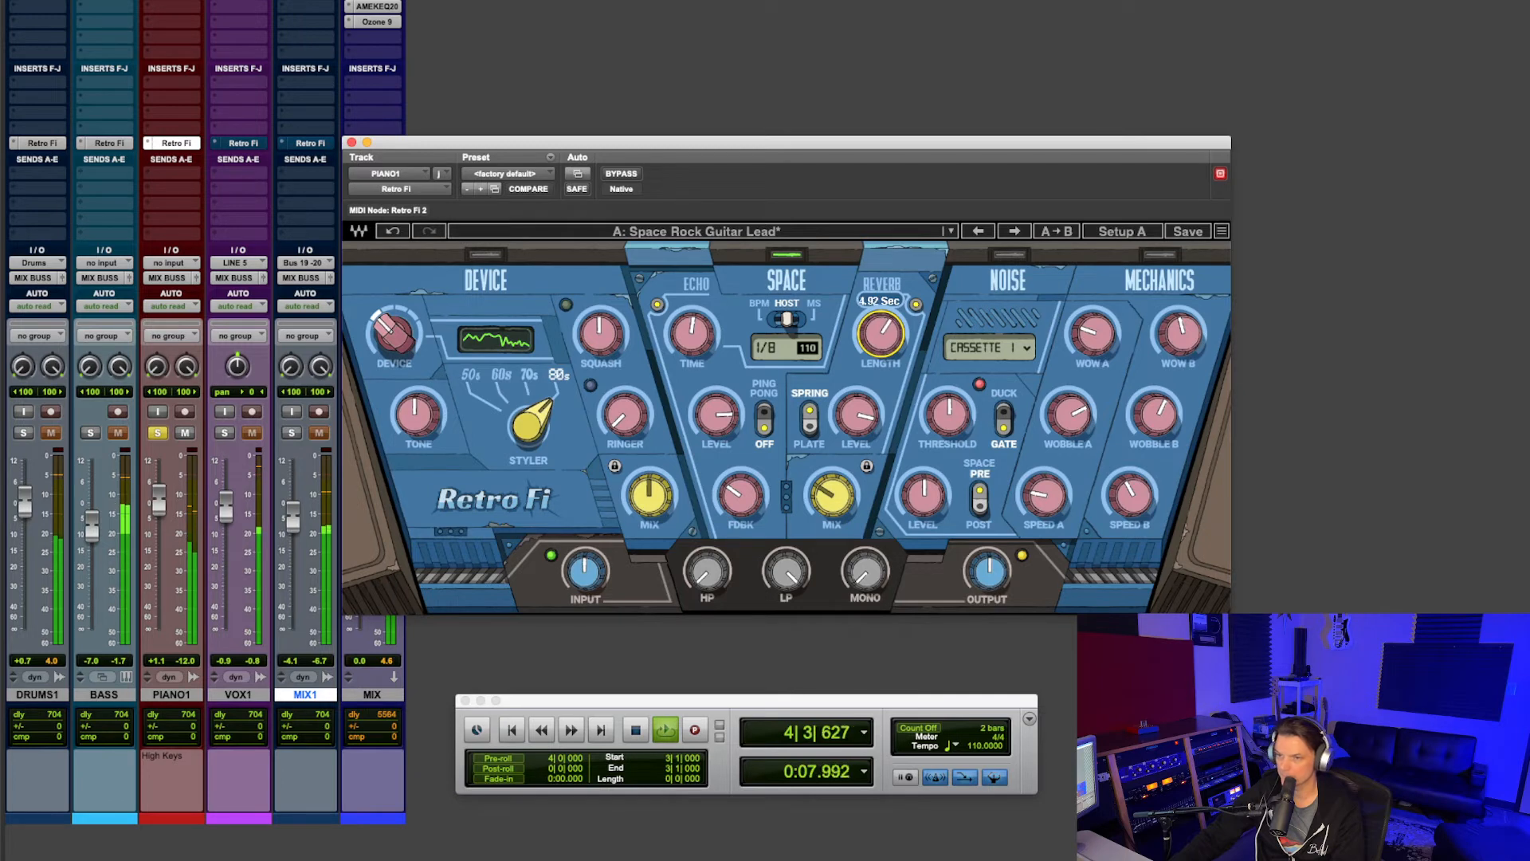
drag(856, 415, 857, 400)
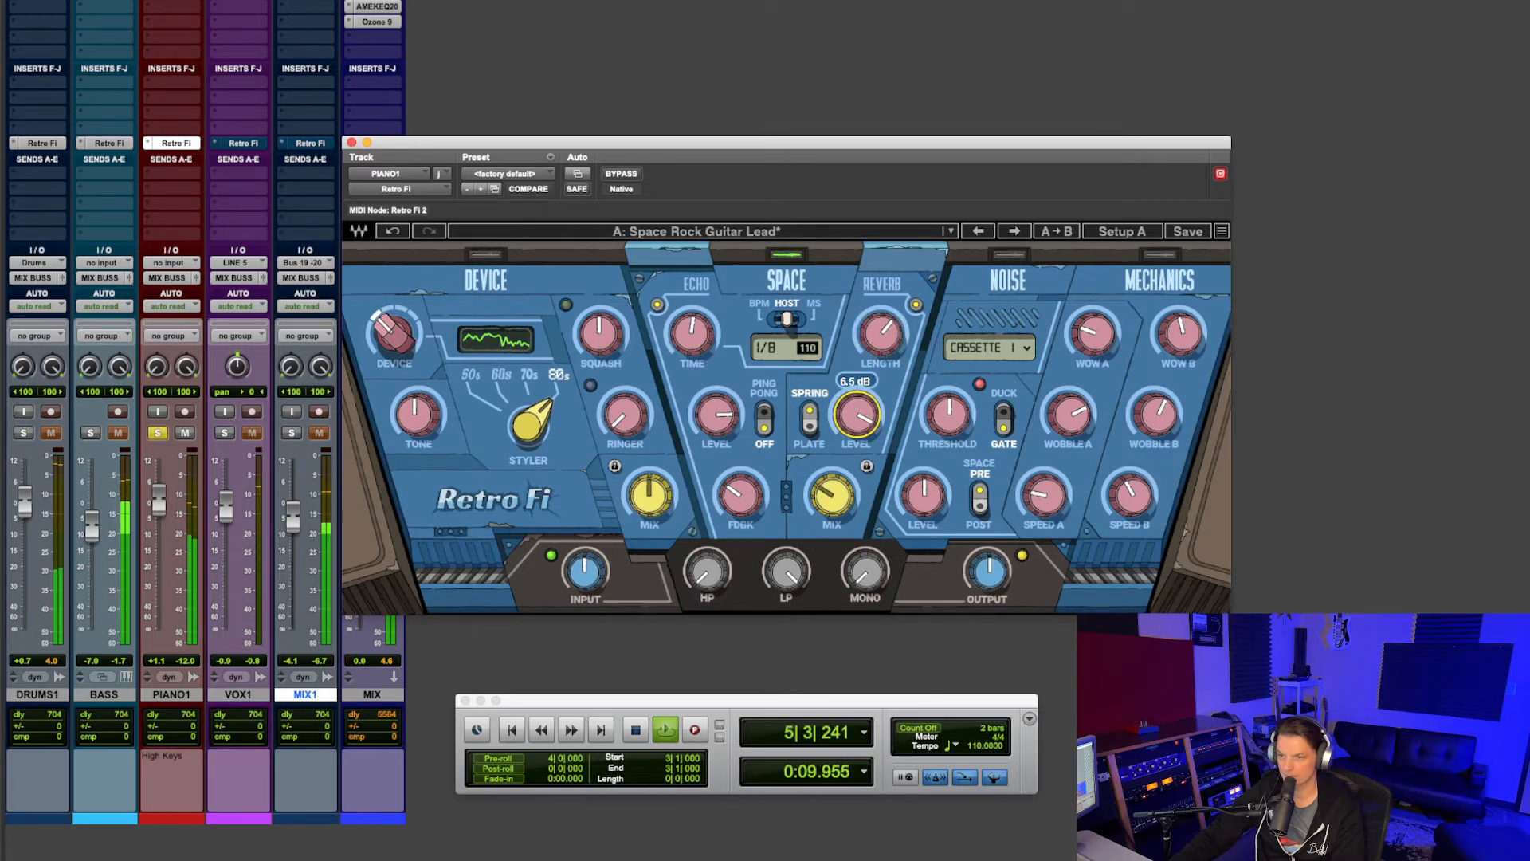
drag(857, 420, 860, 415)
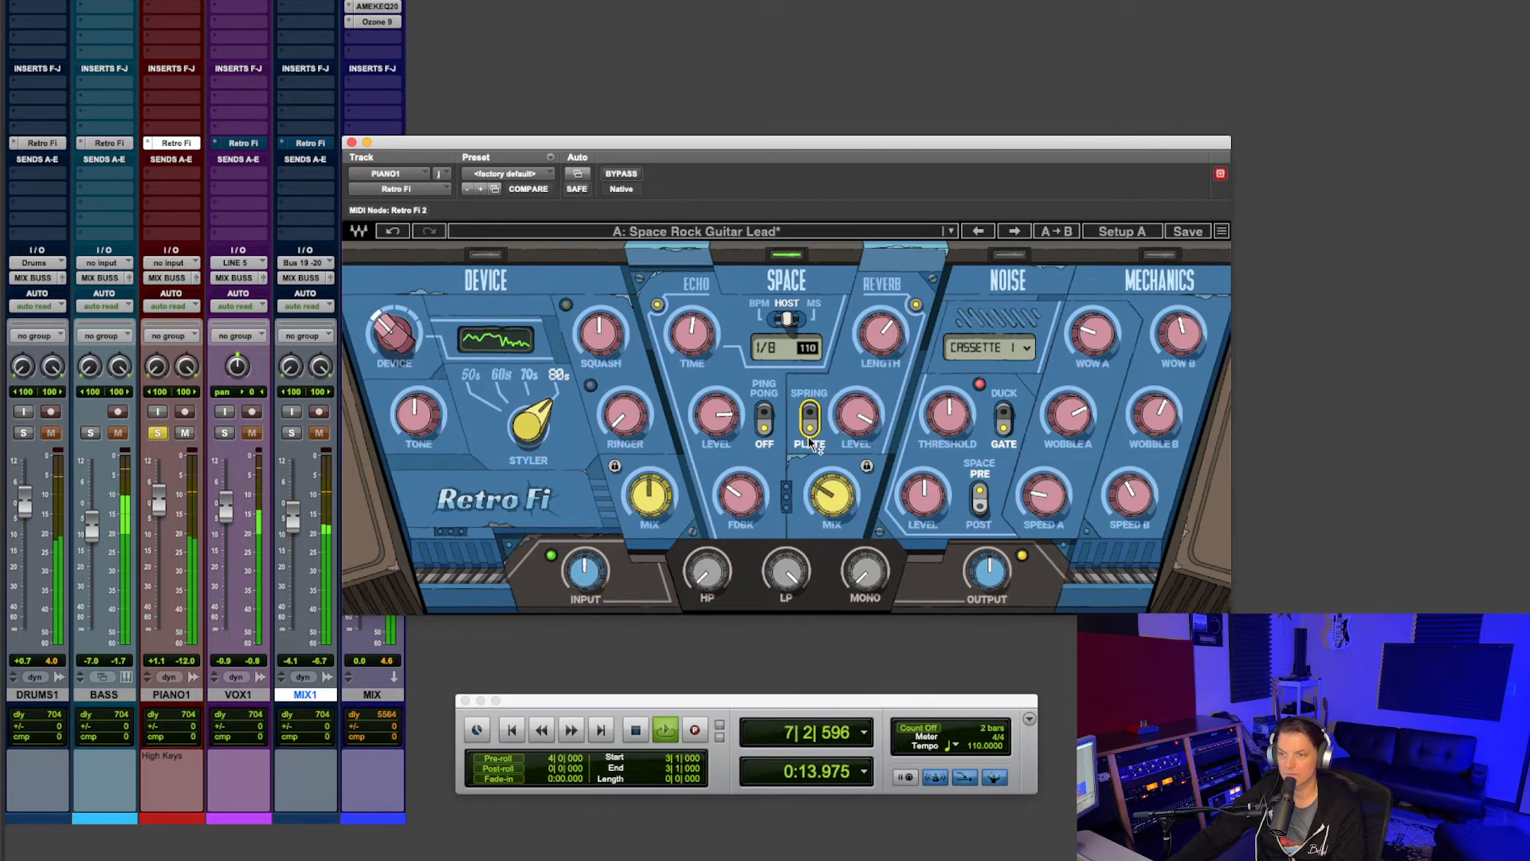
drag(856, 414, 857, 400)
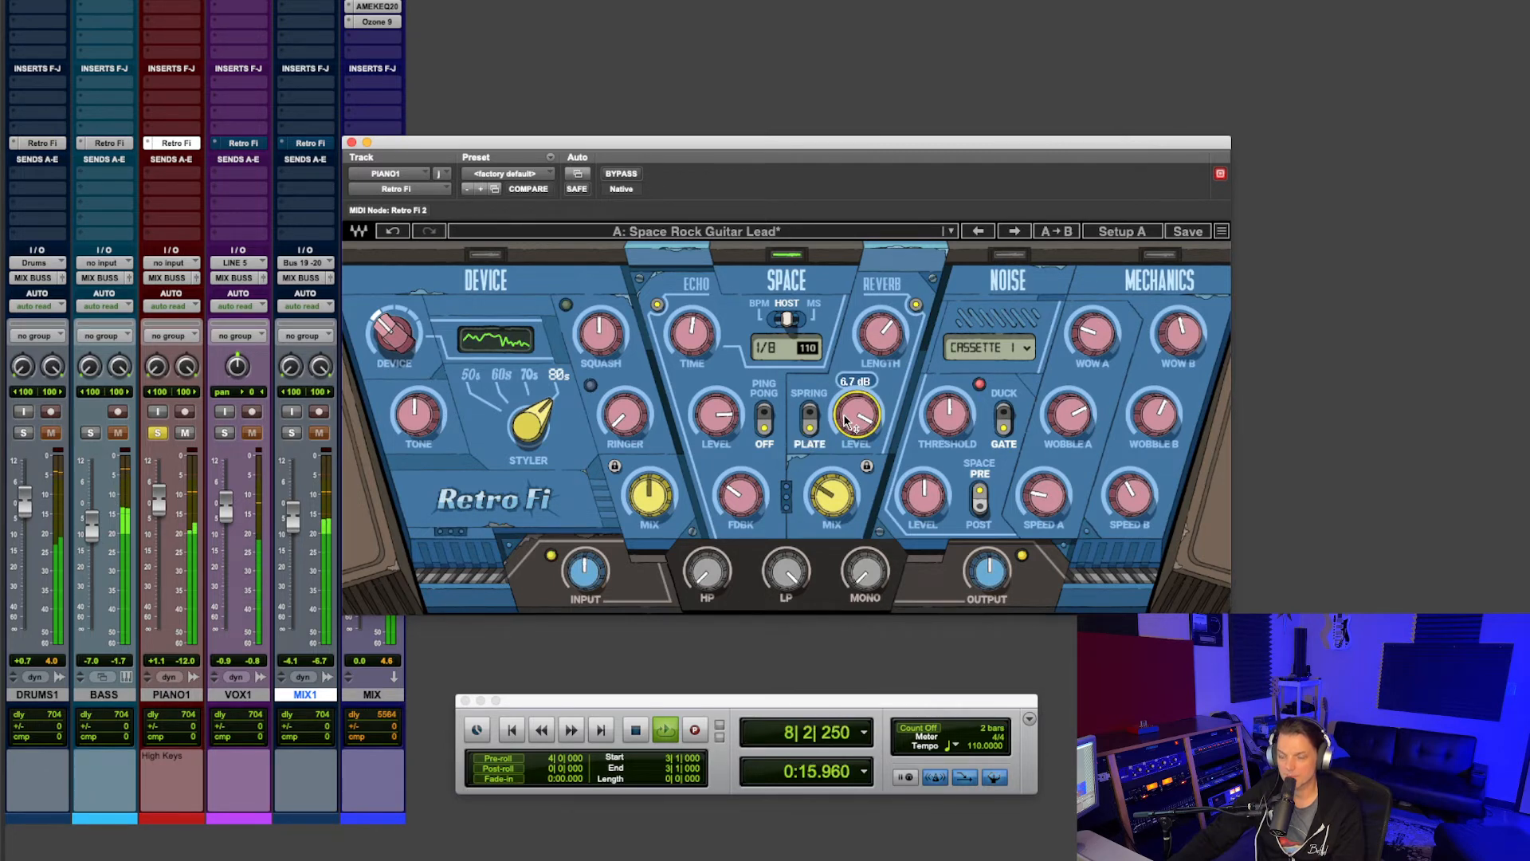
drag(857, 412, 849, 425)
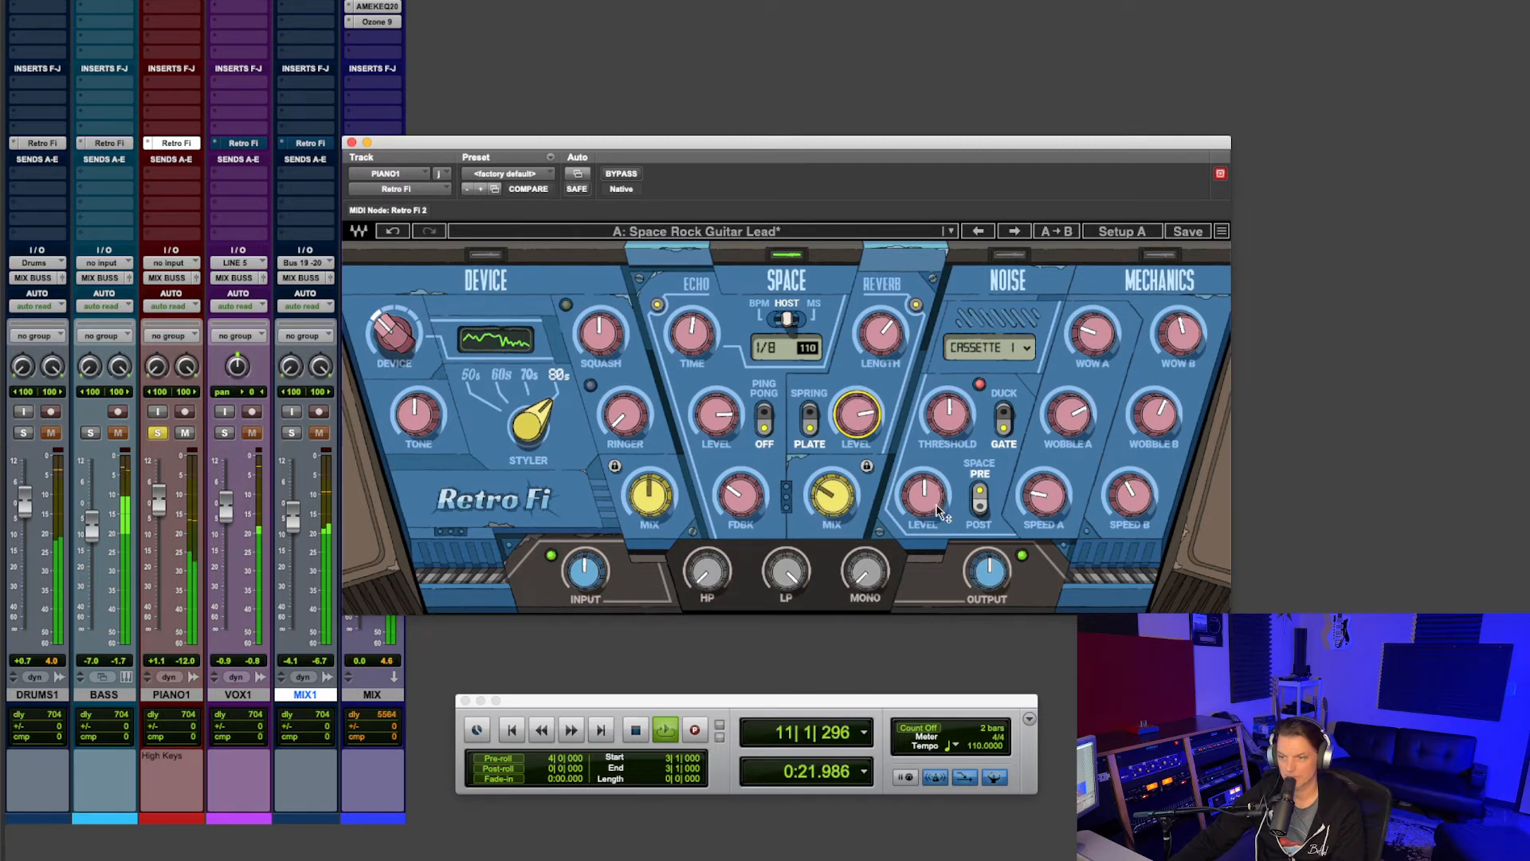
- Step the piano noise type to Cassette 3, then load VOX1's Reverse Haunting Vocals, bypassed
click(986, 346)
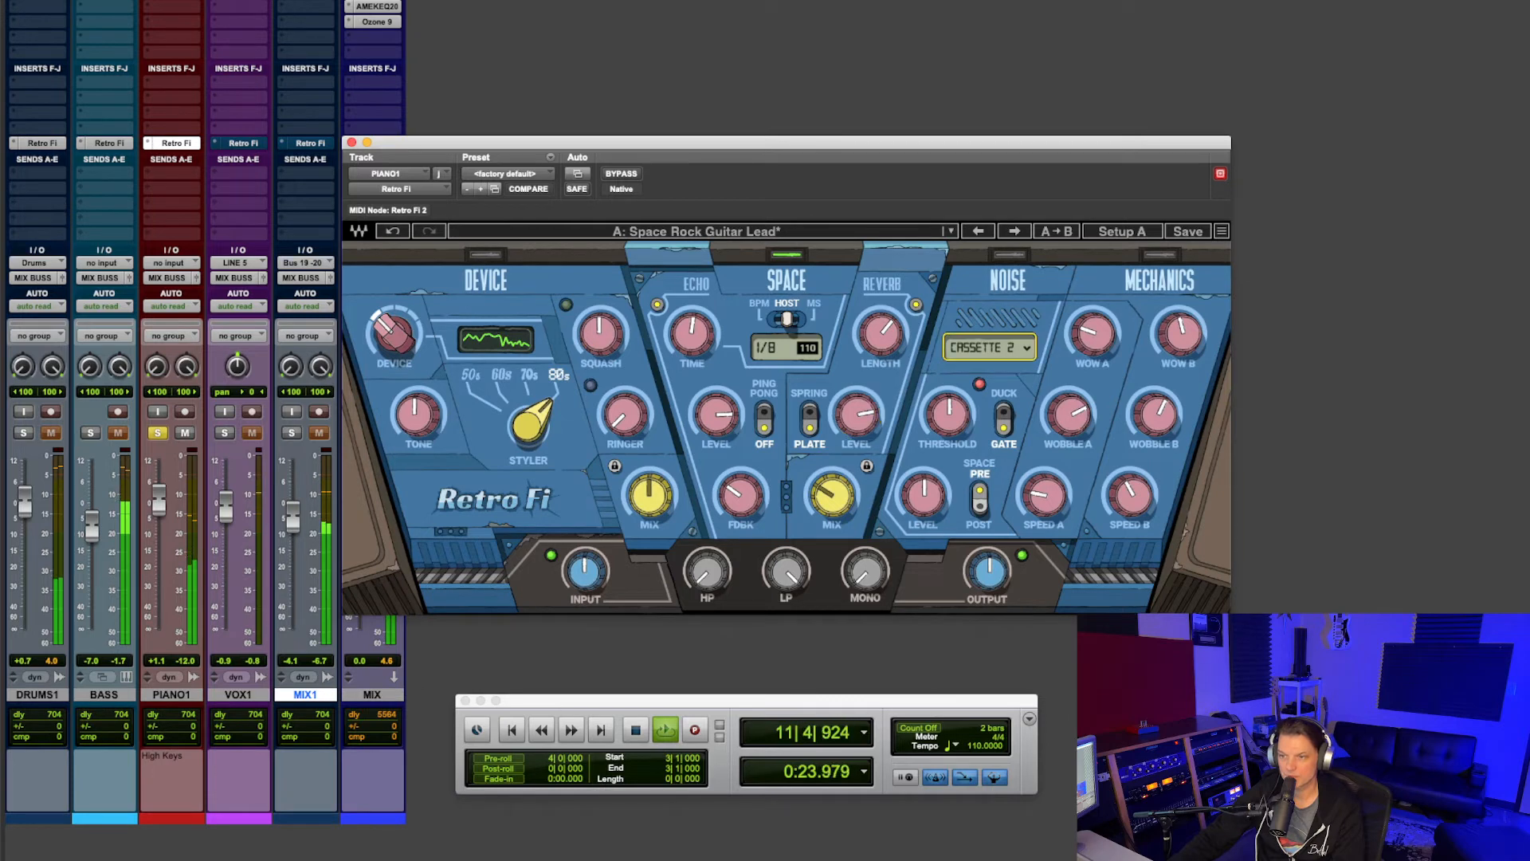
drag(944, 415, 945, 400)
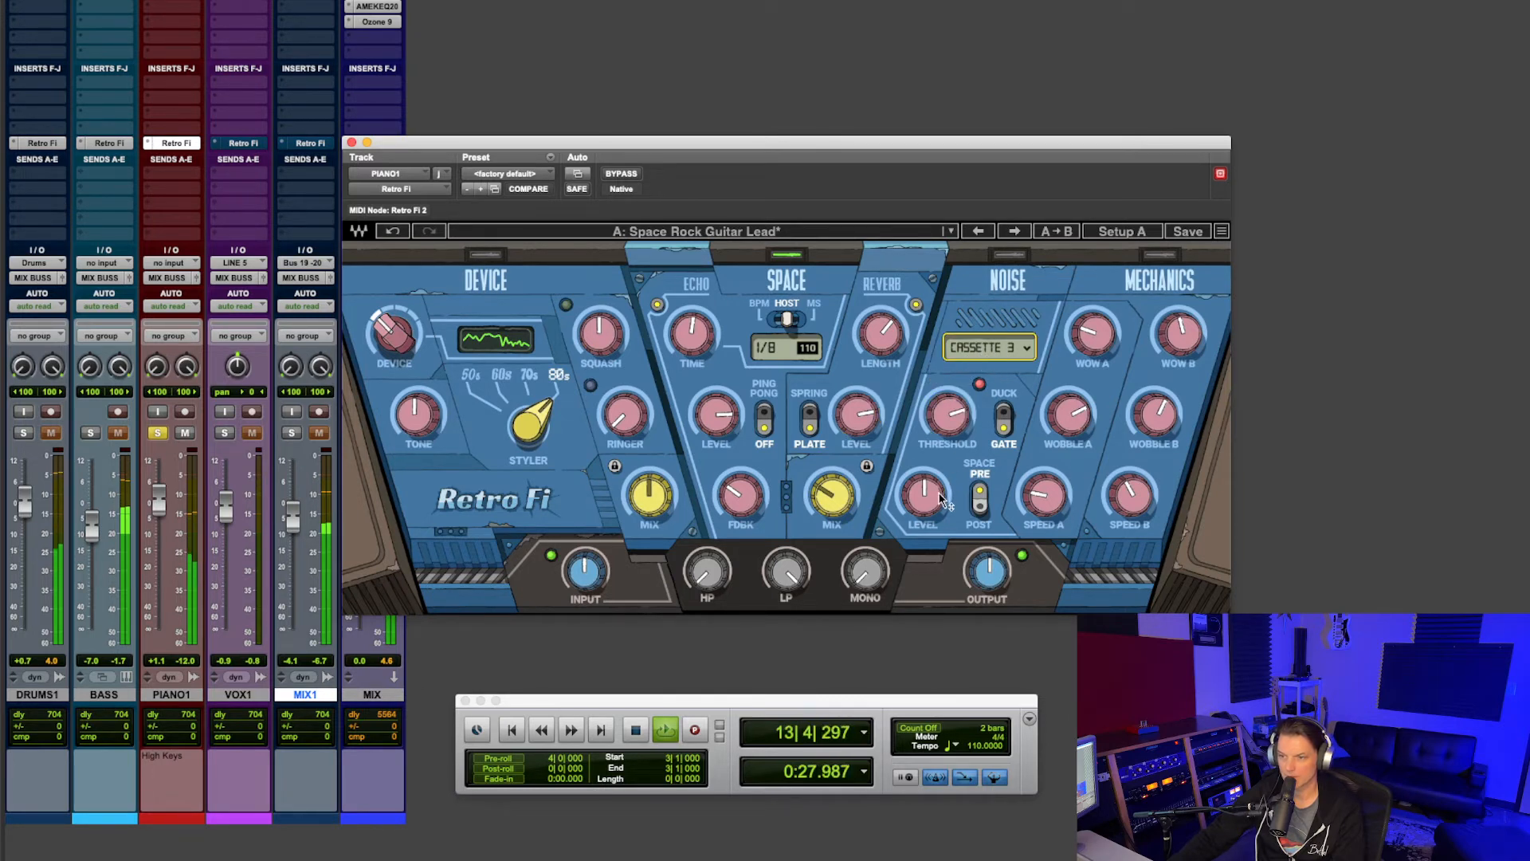
drag(921, 492, 921, 488)
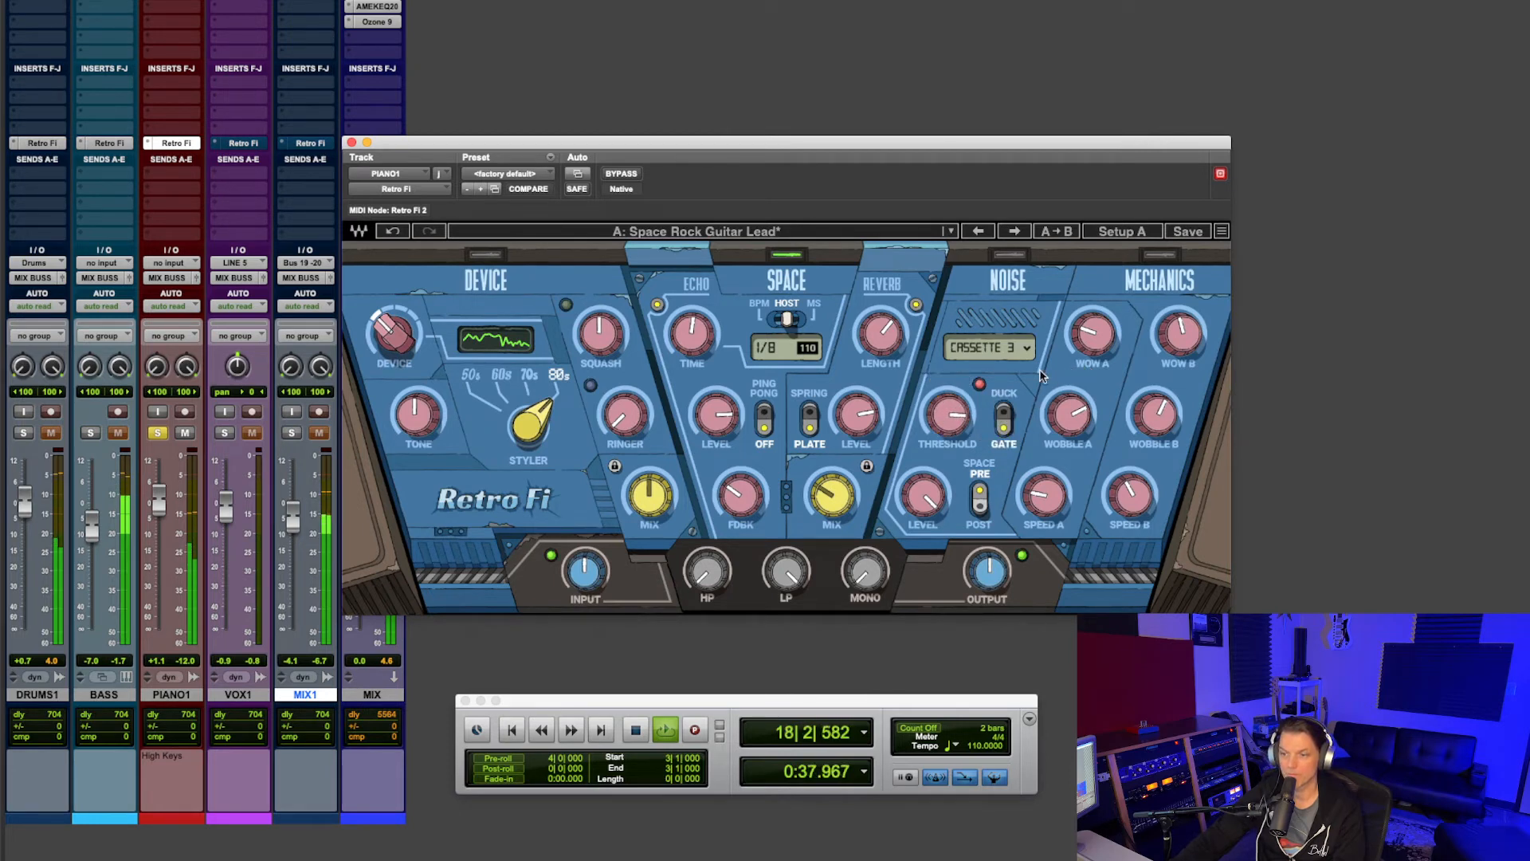
click(664, 729)
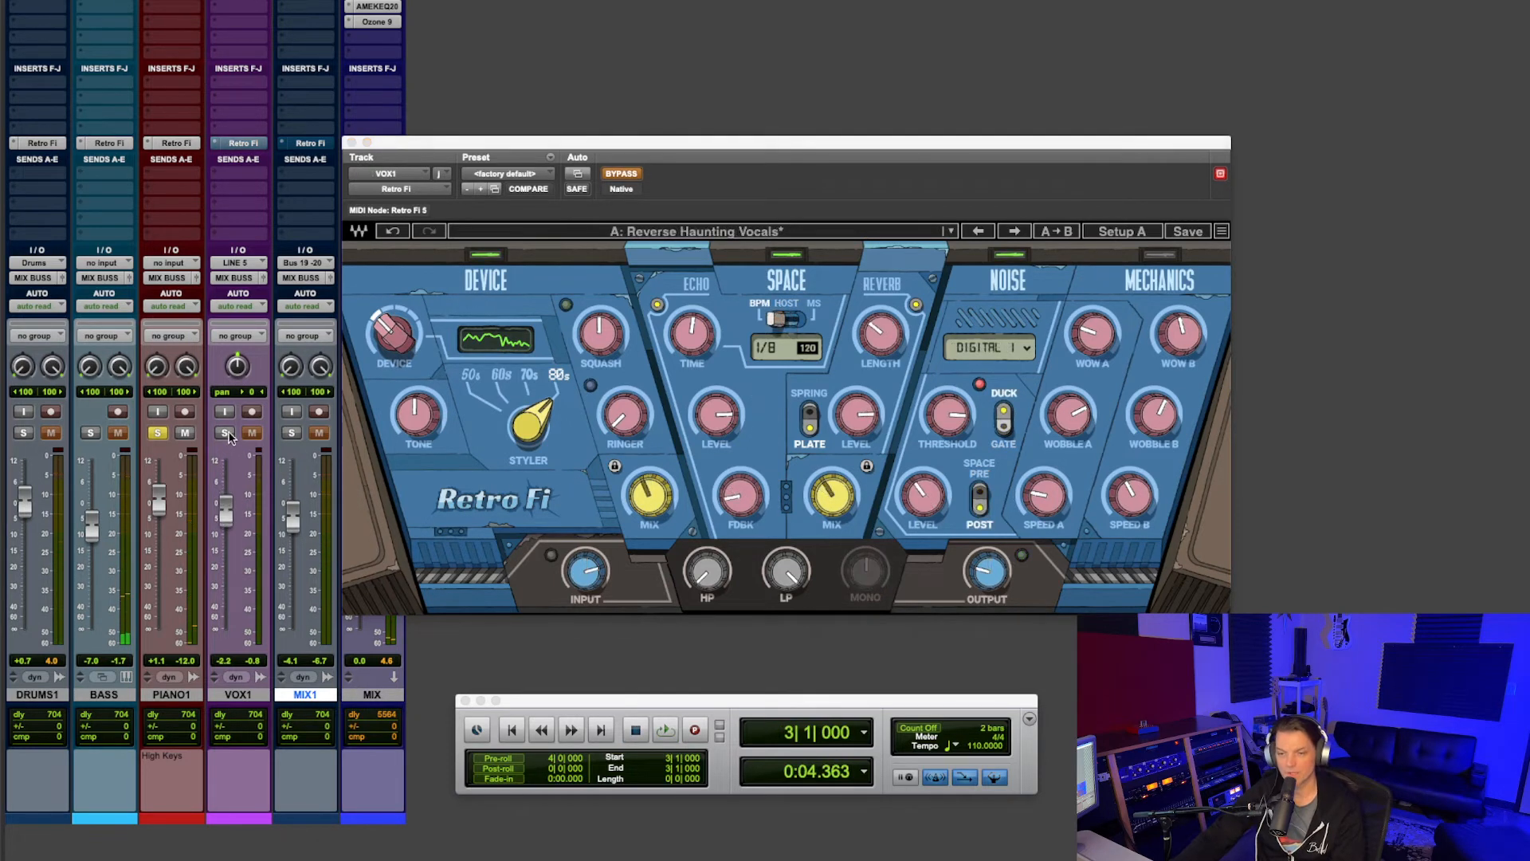
- Solo and play VOX1, engage Retro Fi, and trim output to about -4.8 dB
click(222, 432)
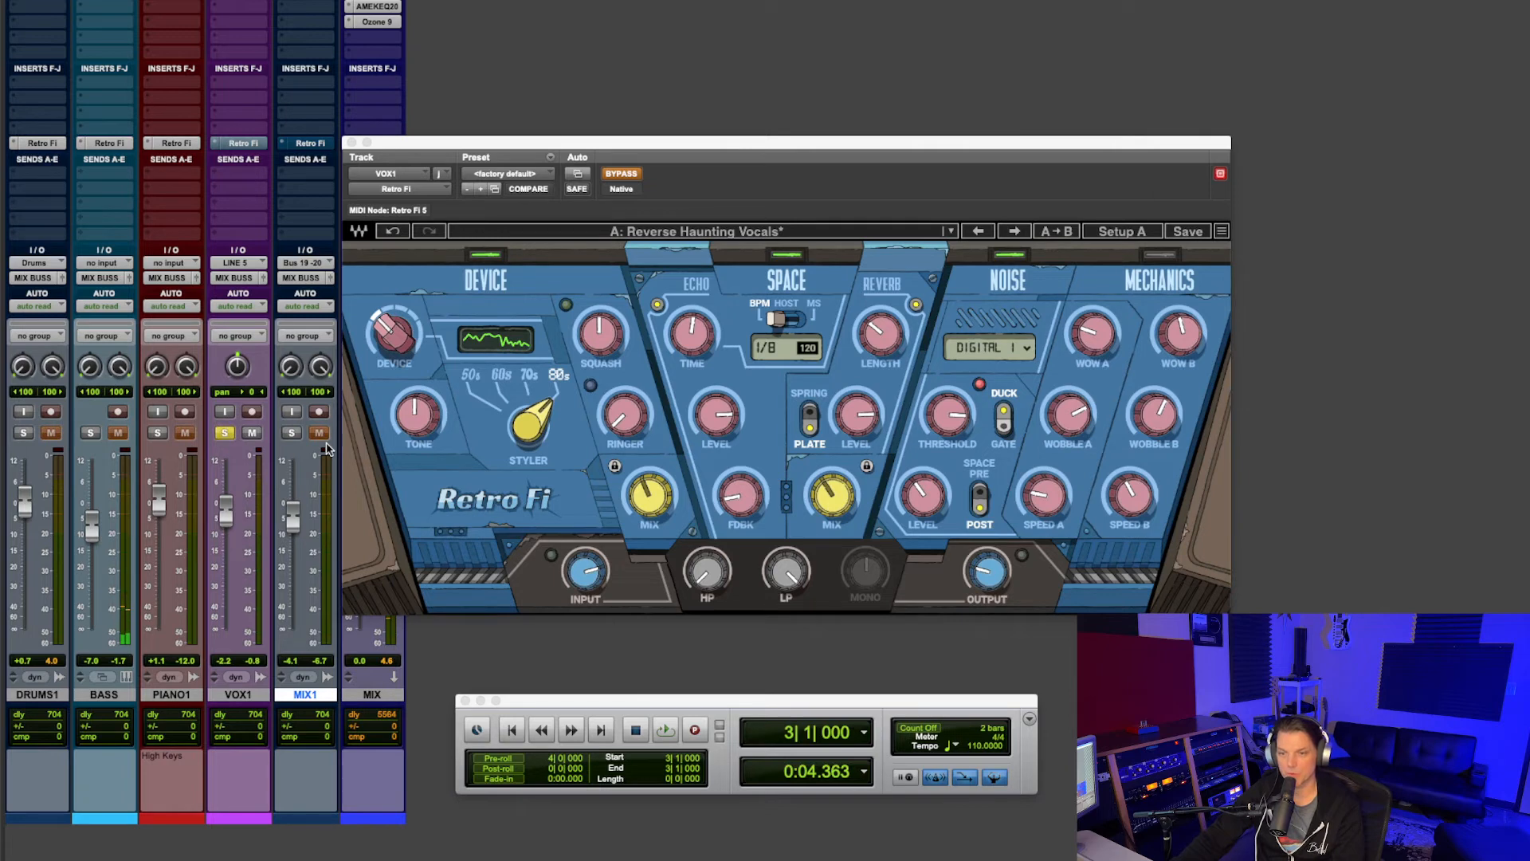
click(664, 729)
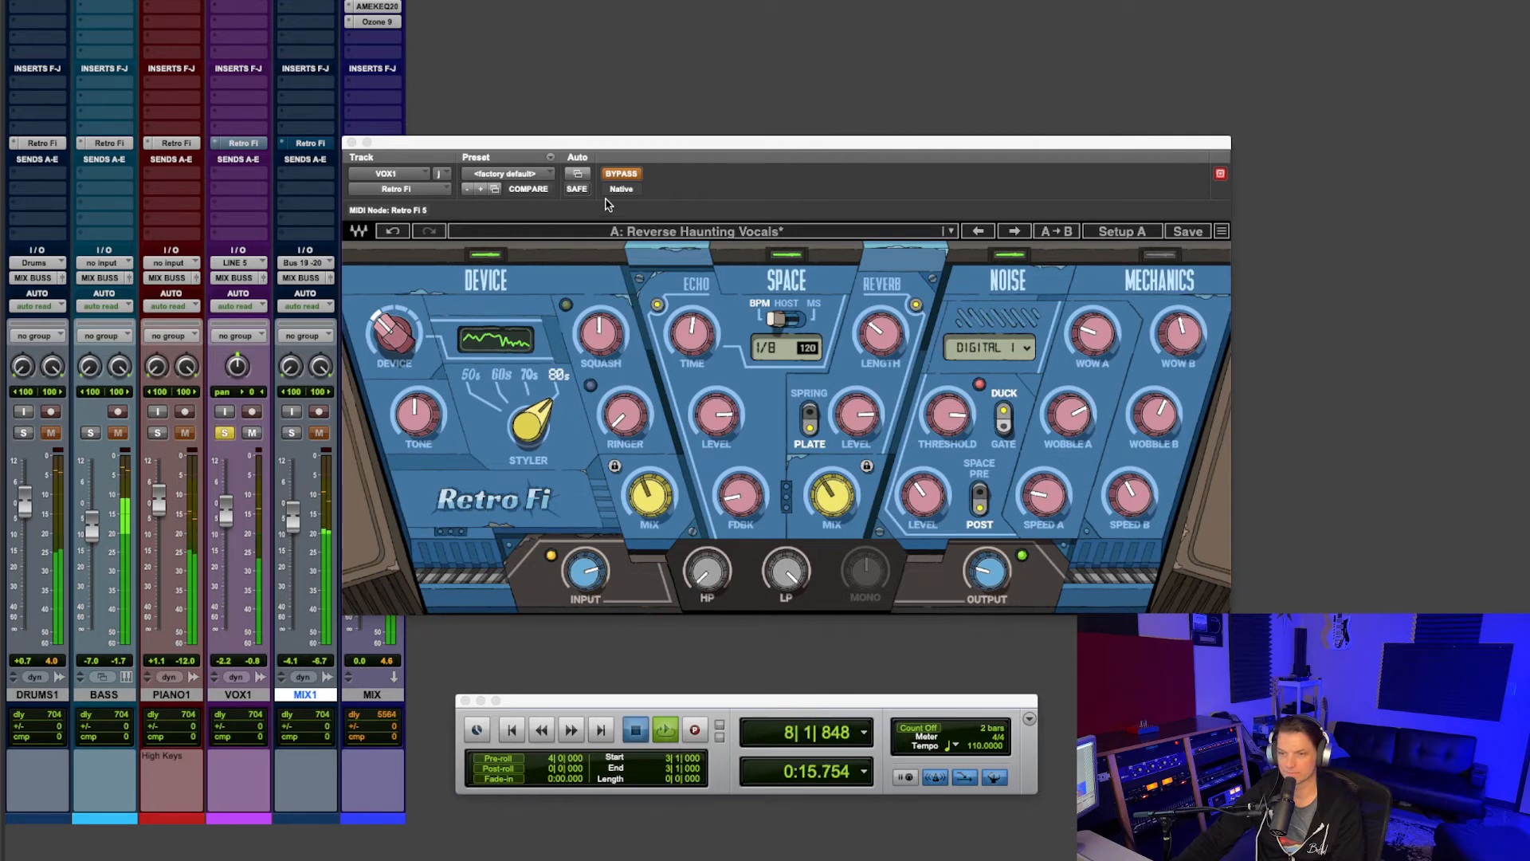
mouse_move(622, 174)
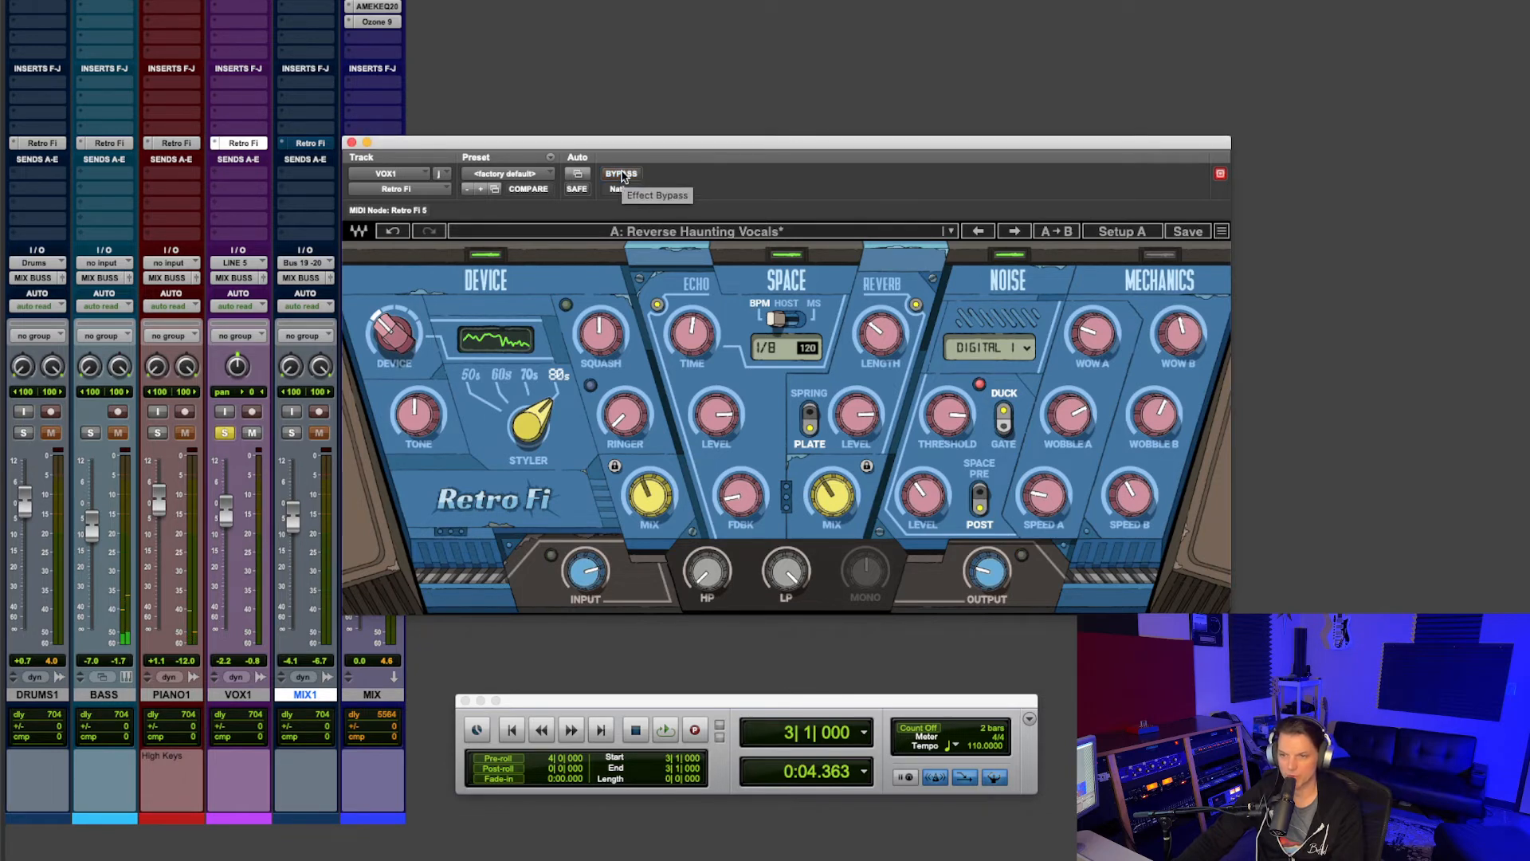
click(666, 730)
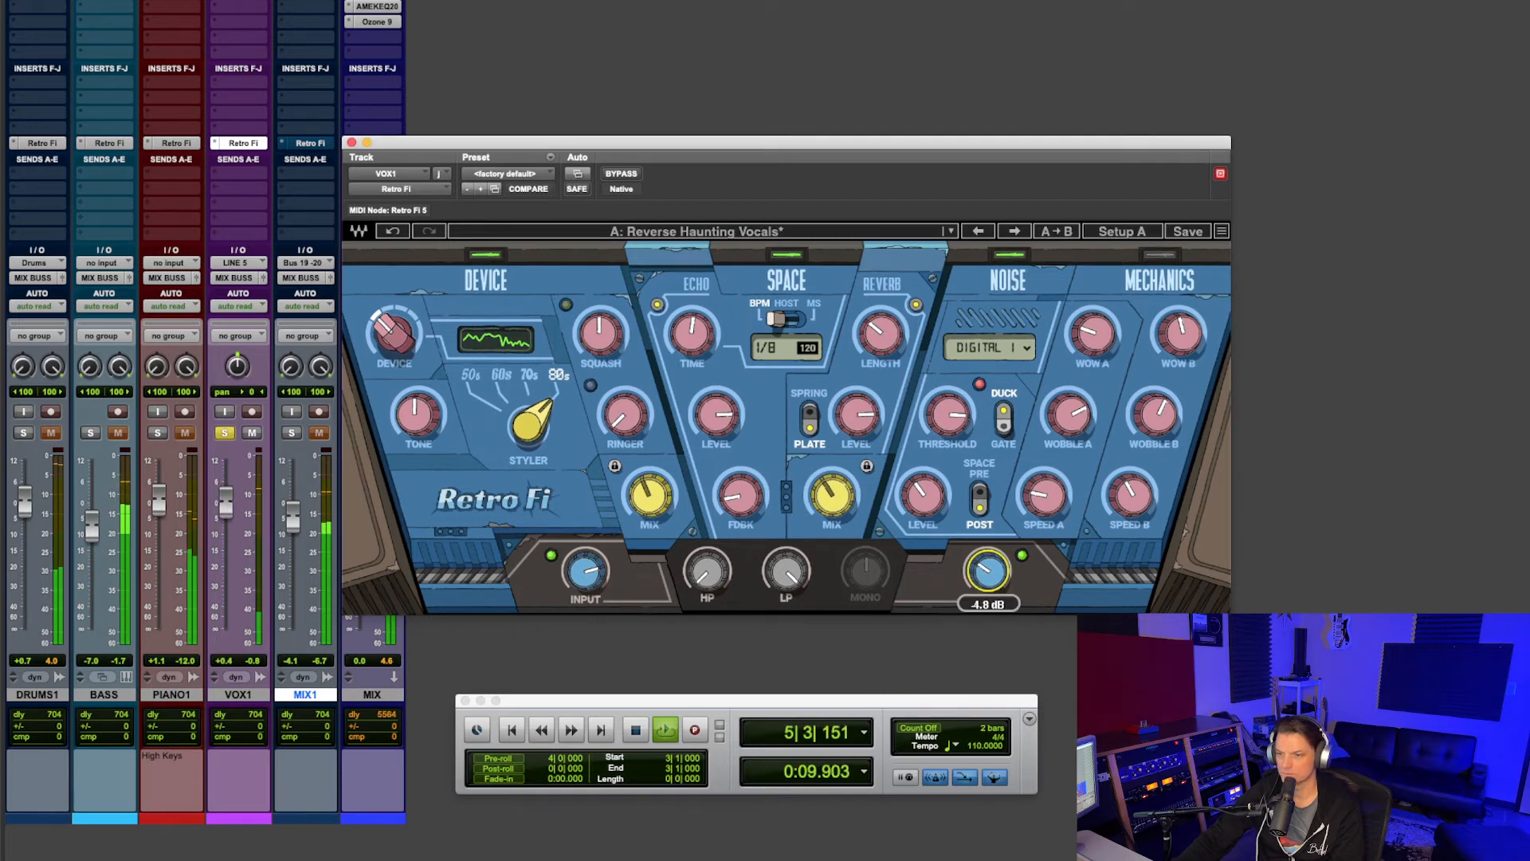
drag(987, 571, 988, 568)
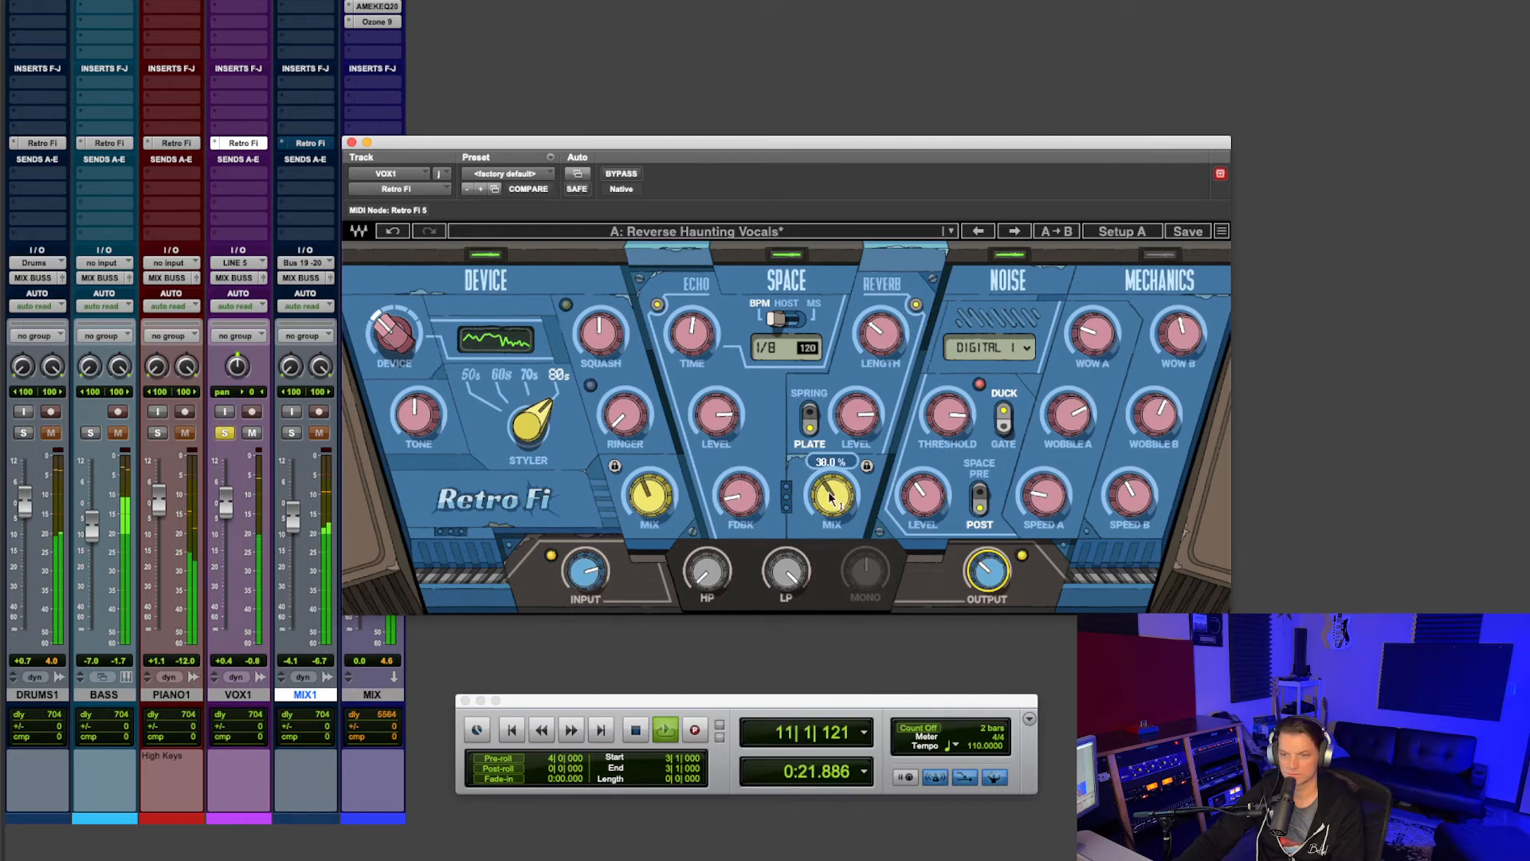
- Set the vocal's device style to 50s and bring the ringer up, then back to 0%
click(633, 730)
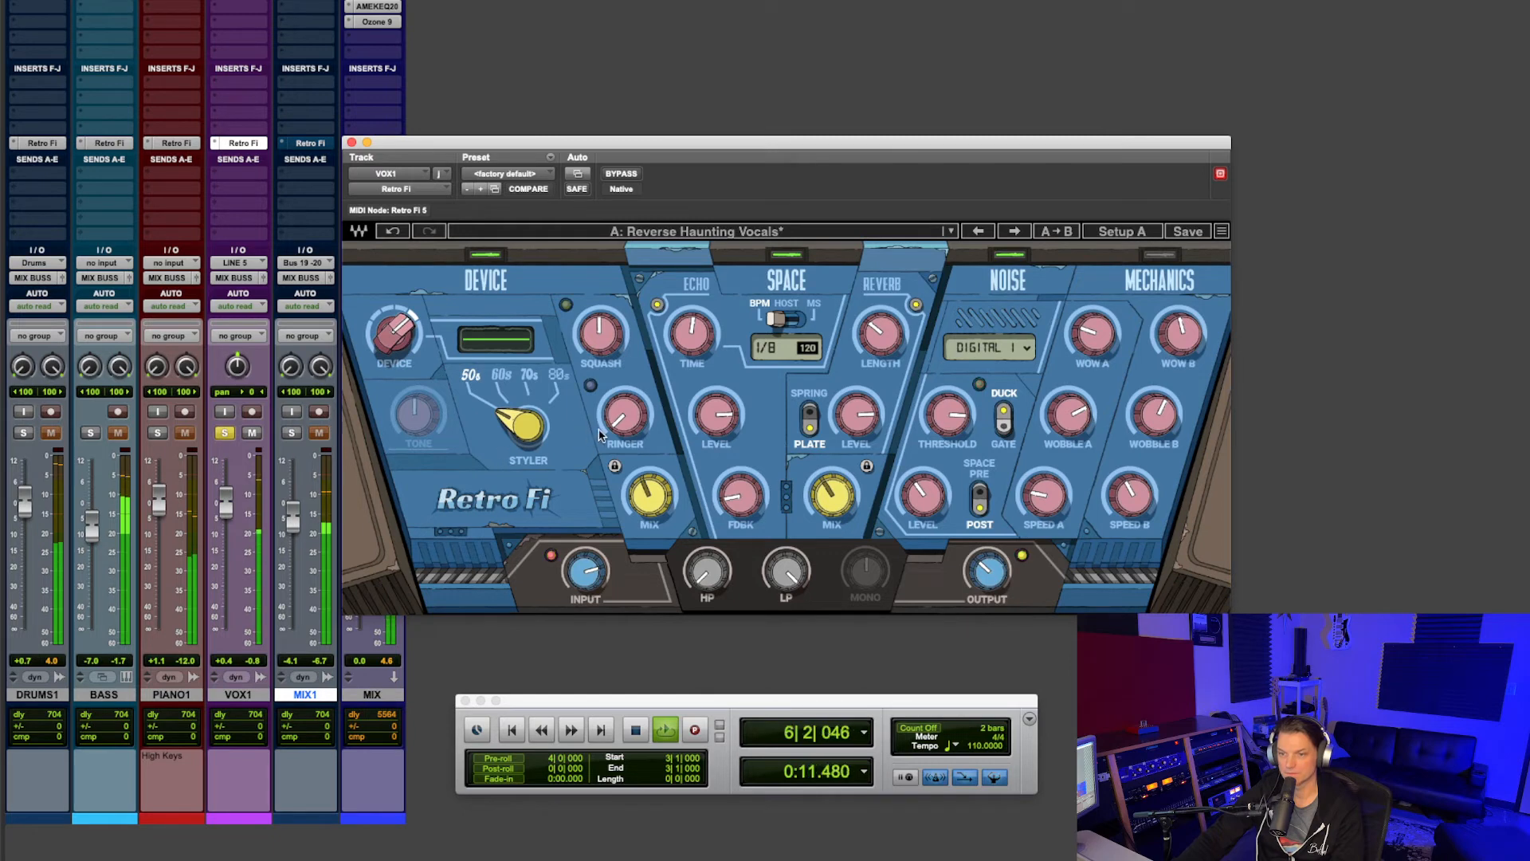
drag(625, 414, 630, 410)
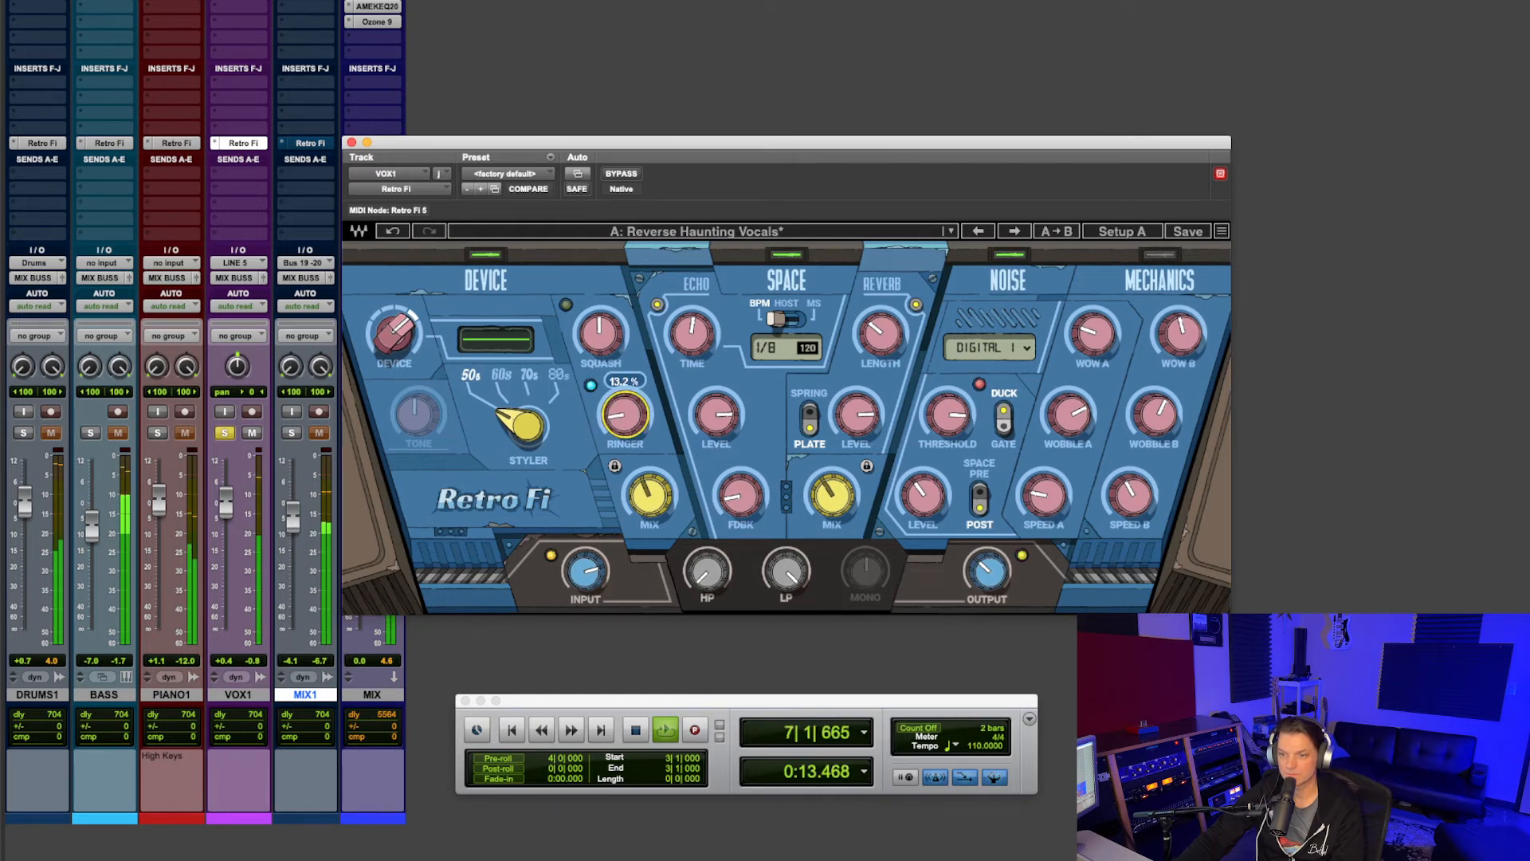
drag(625, 409, 630, 400)
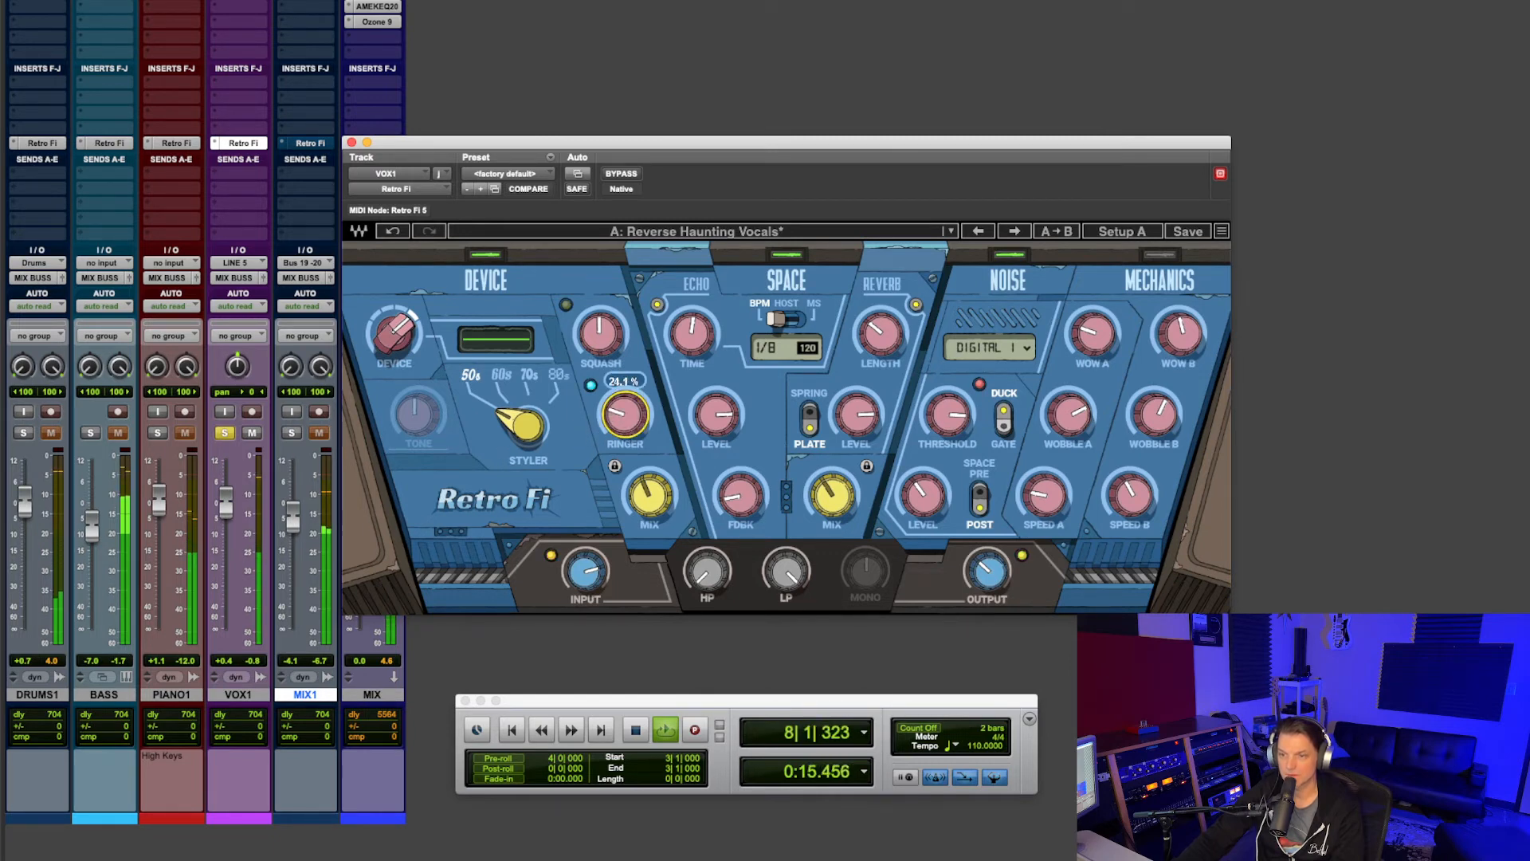
drag(625, 414, 625, 395)
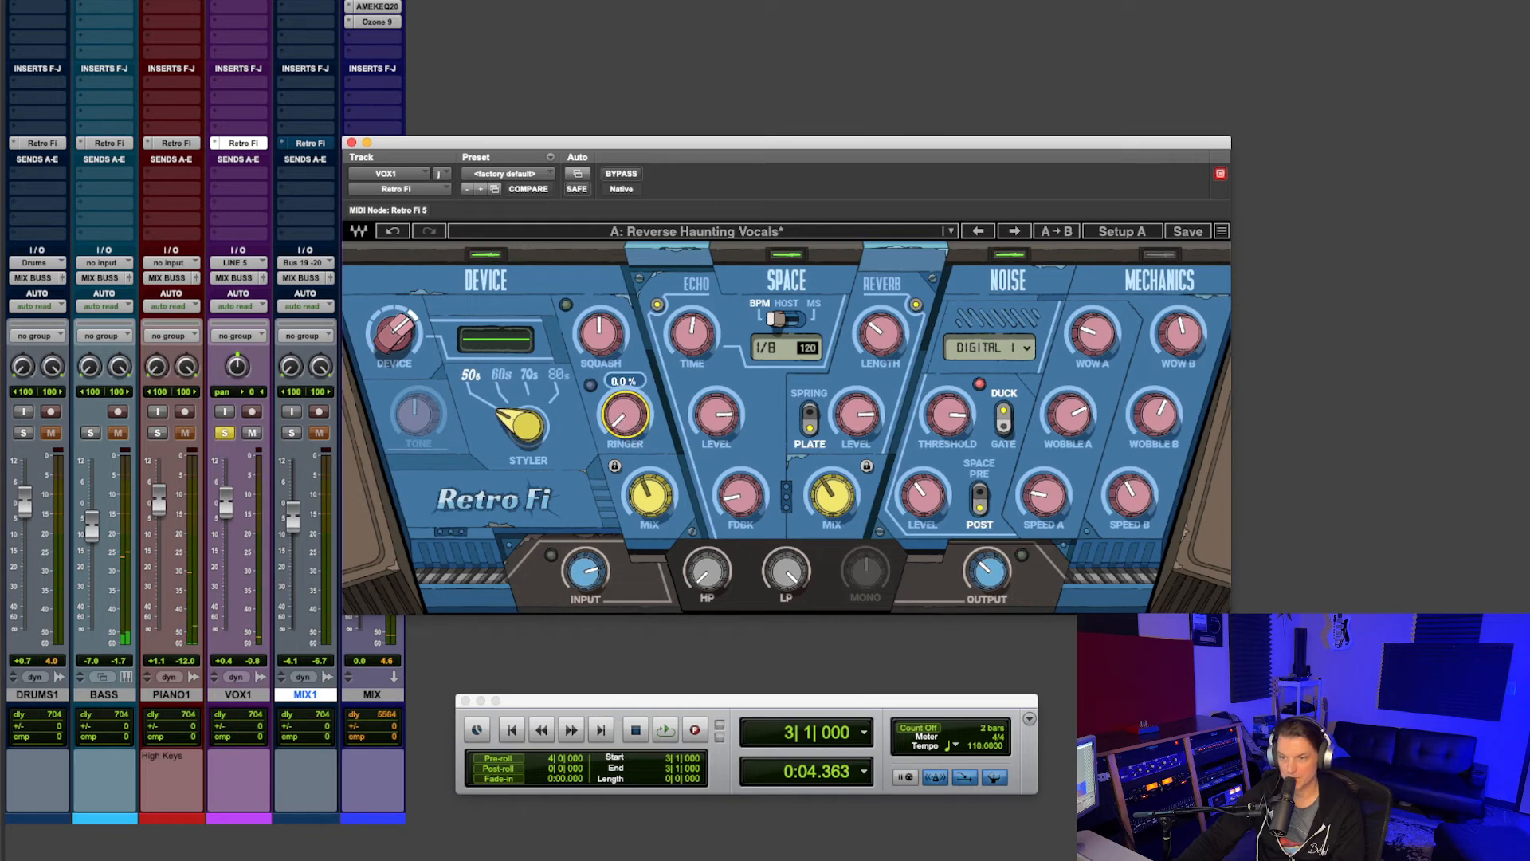
- Set vocal echo time to 1/4, feedback to about 50%, space mix to about 33%
click(664, 730)
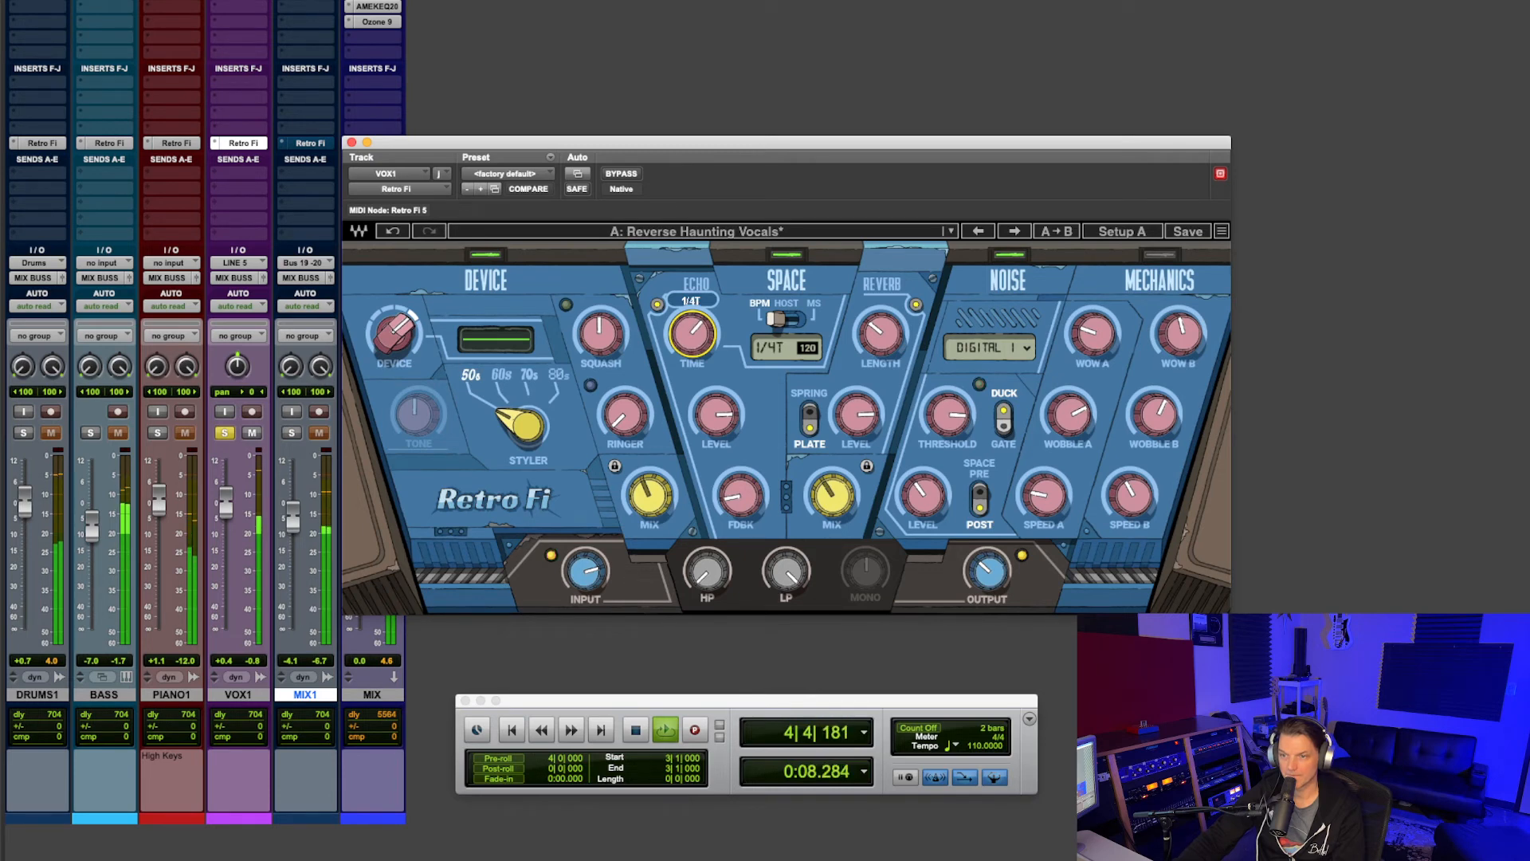
drag(740, 500, 740, 492)
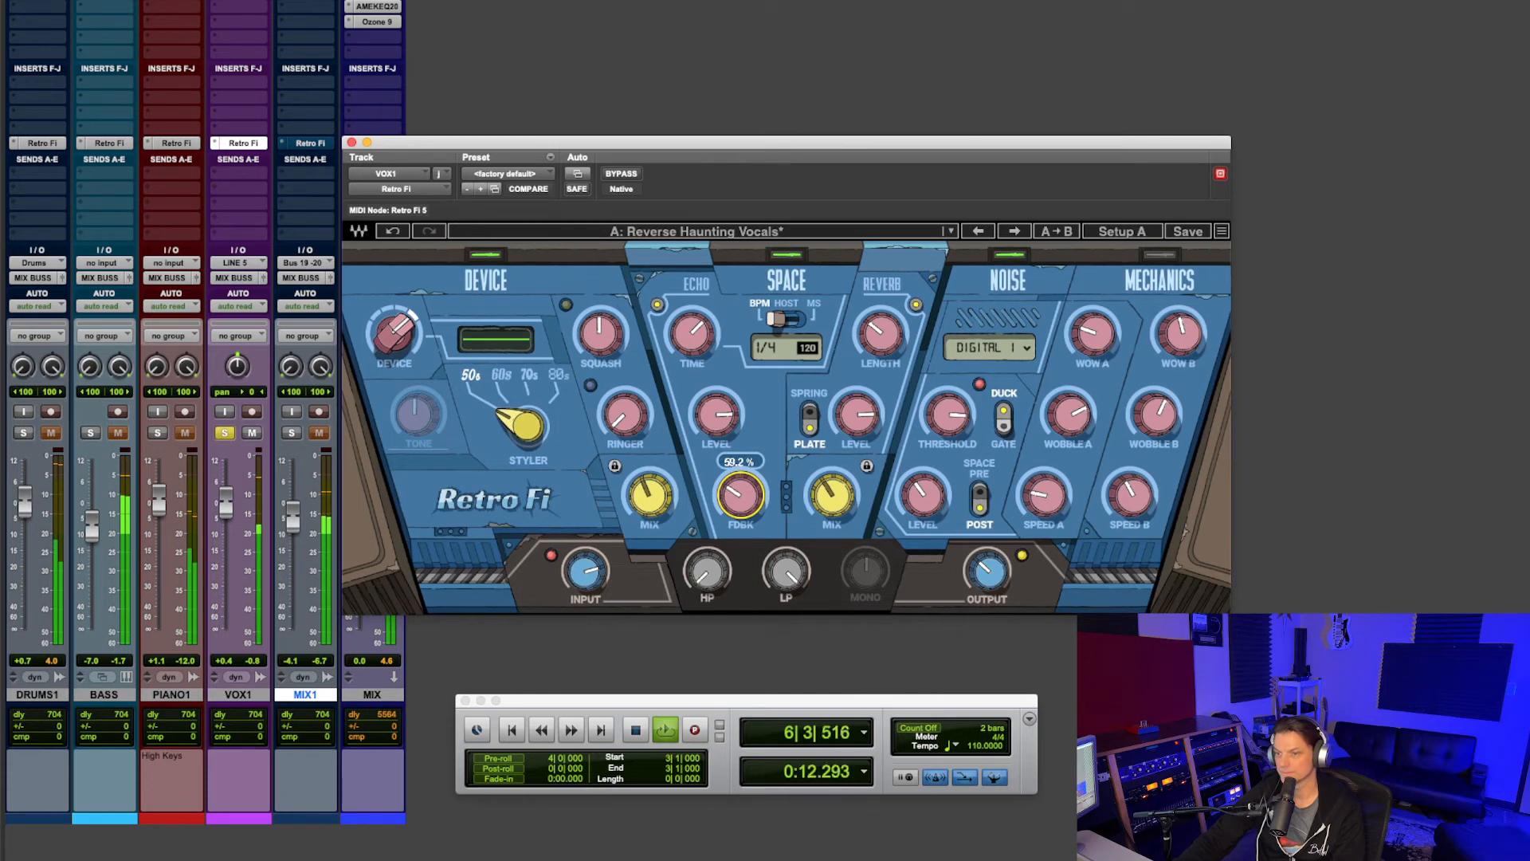
drag(739, 497, 747, 483)
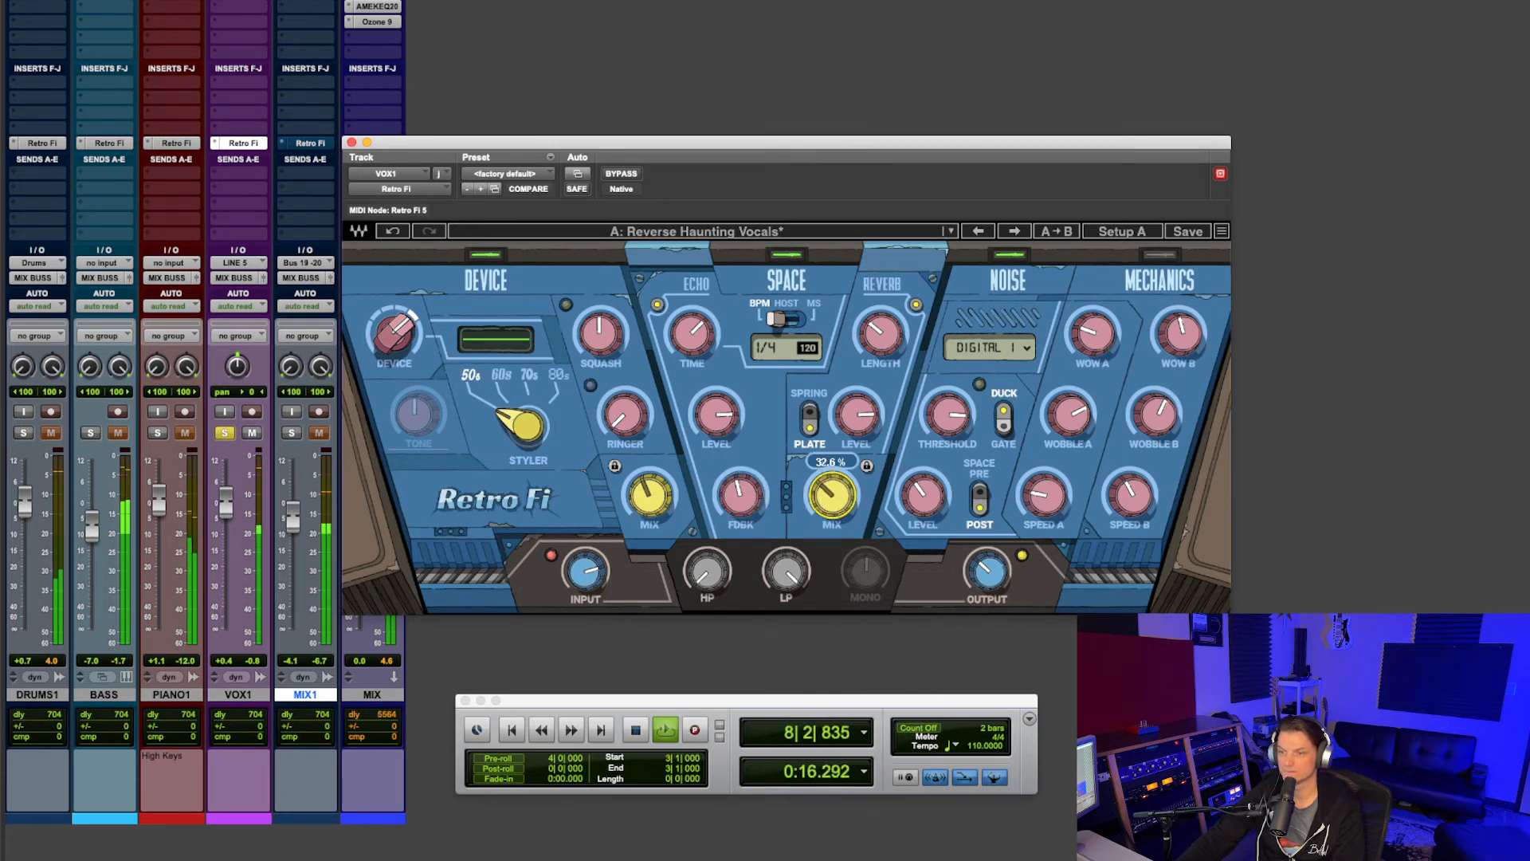
drag(831, 497, 830, 517)
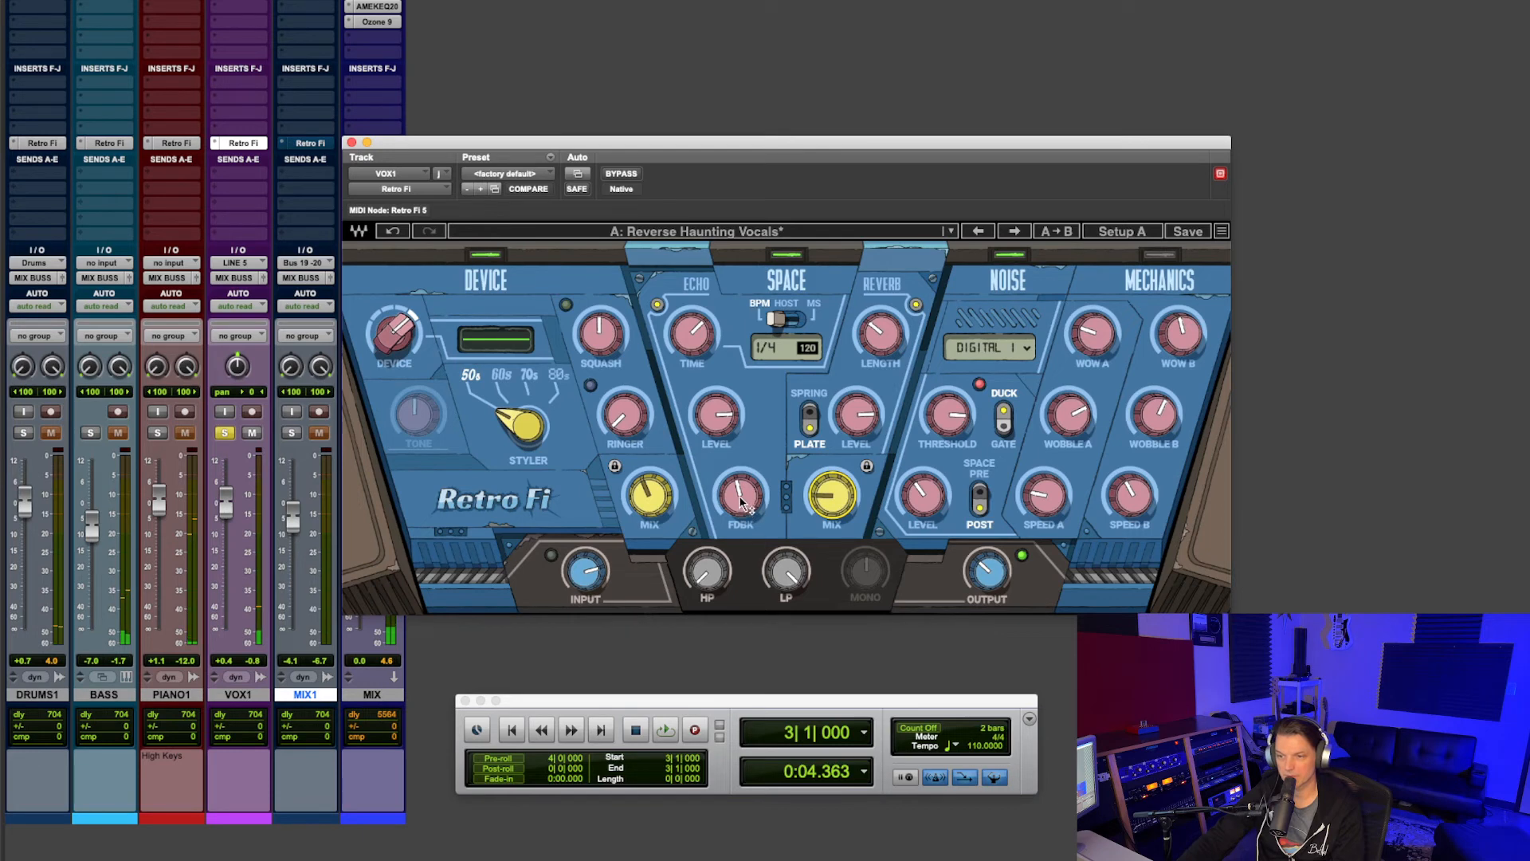
- Fine-tune the vocal echo feedback, then show MIX1's soloed Retro Fi with Foreign Film Flutter
drag(739, 497, 740, 478)
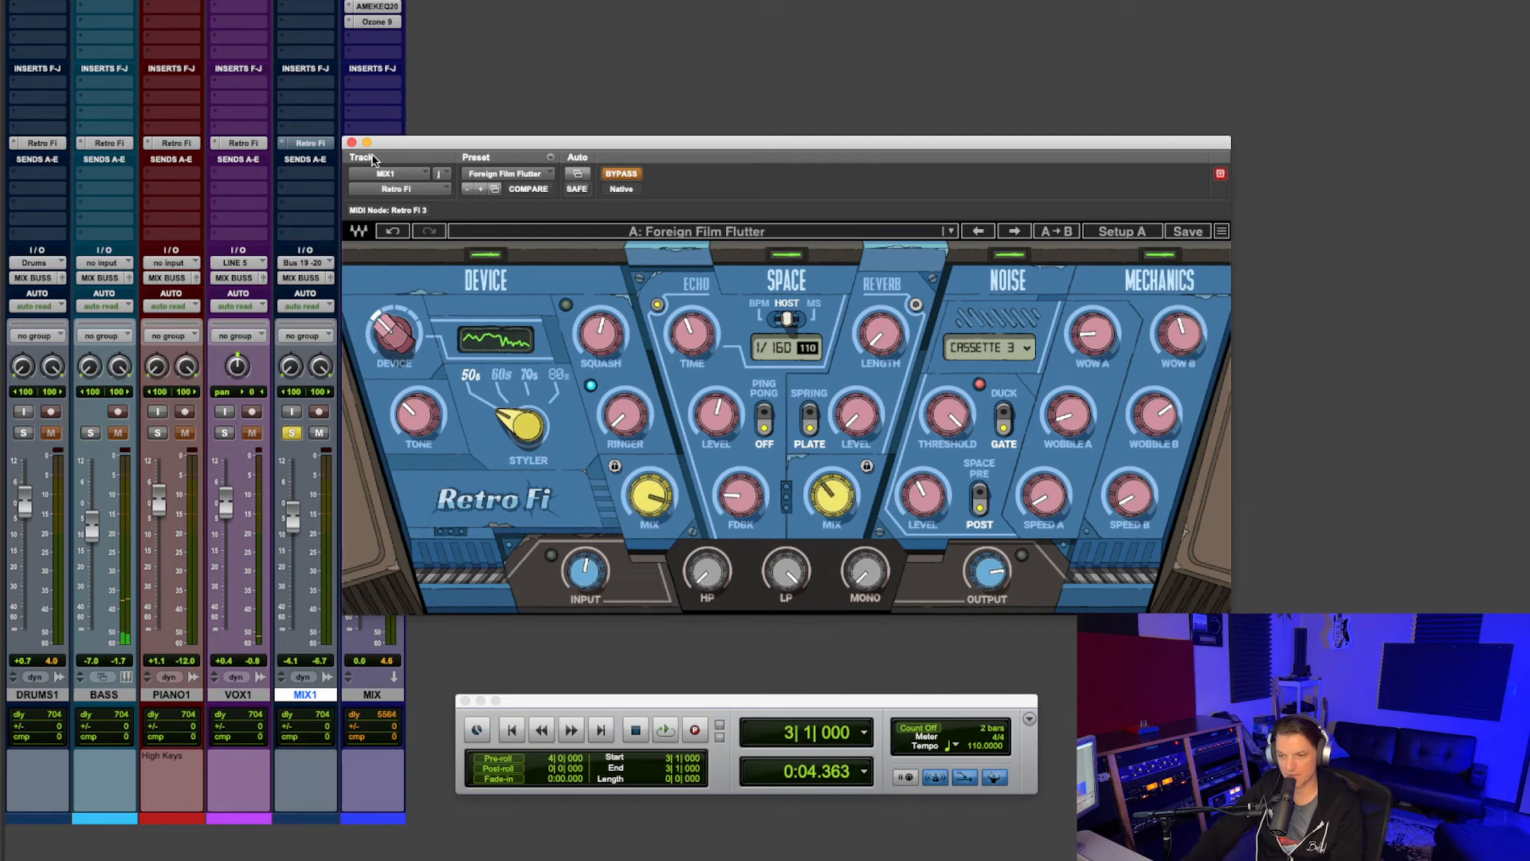
mouse_move(349, 283)
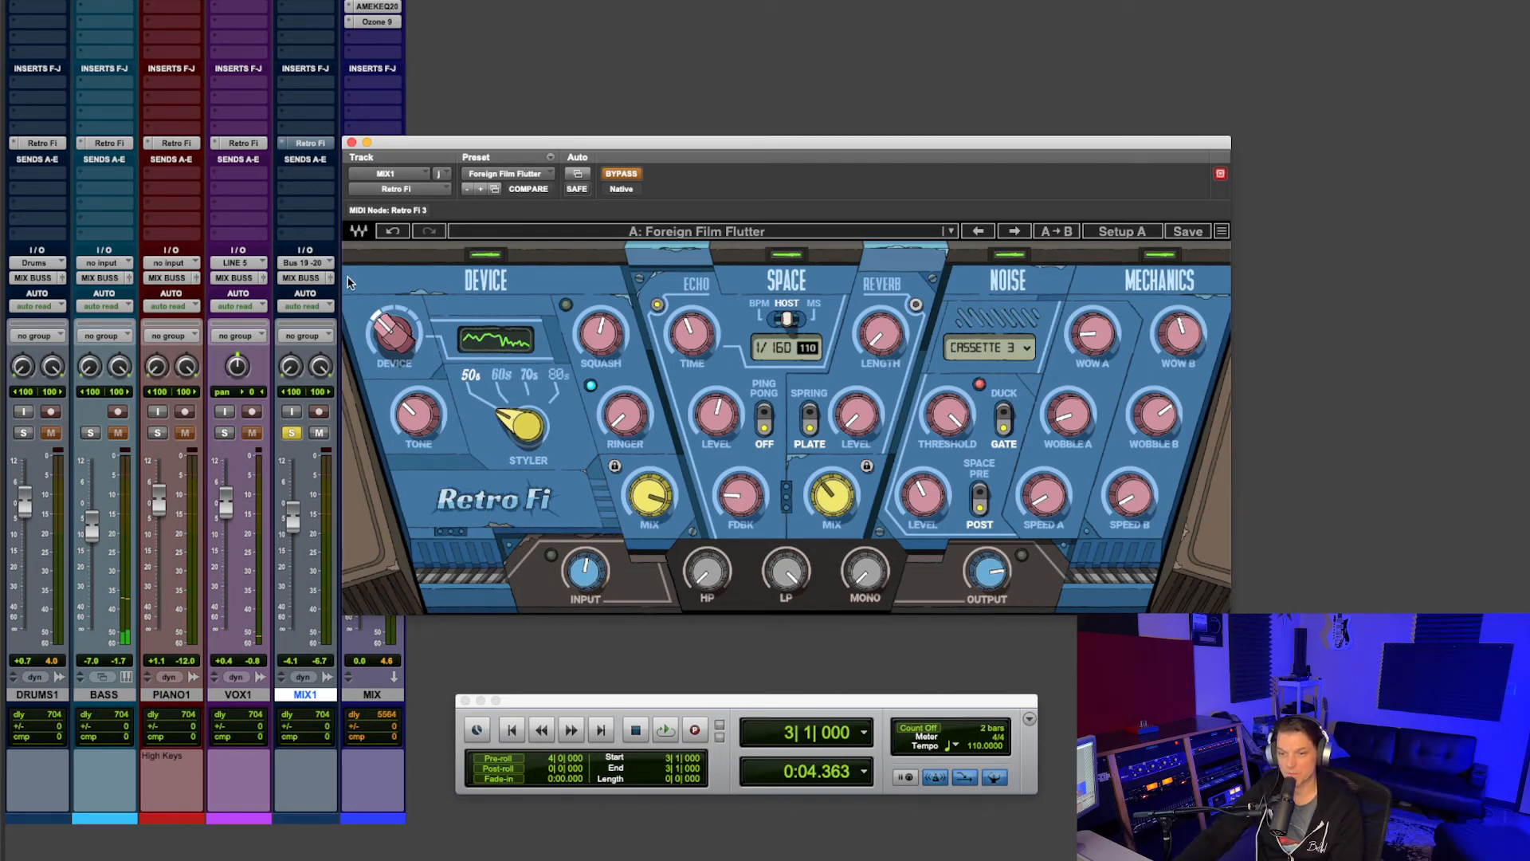
mouse_move(286, 300)
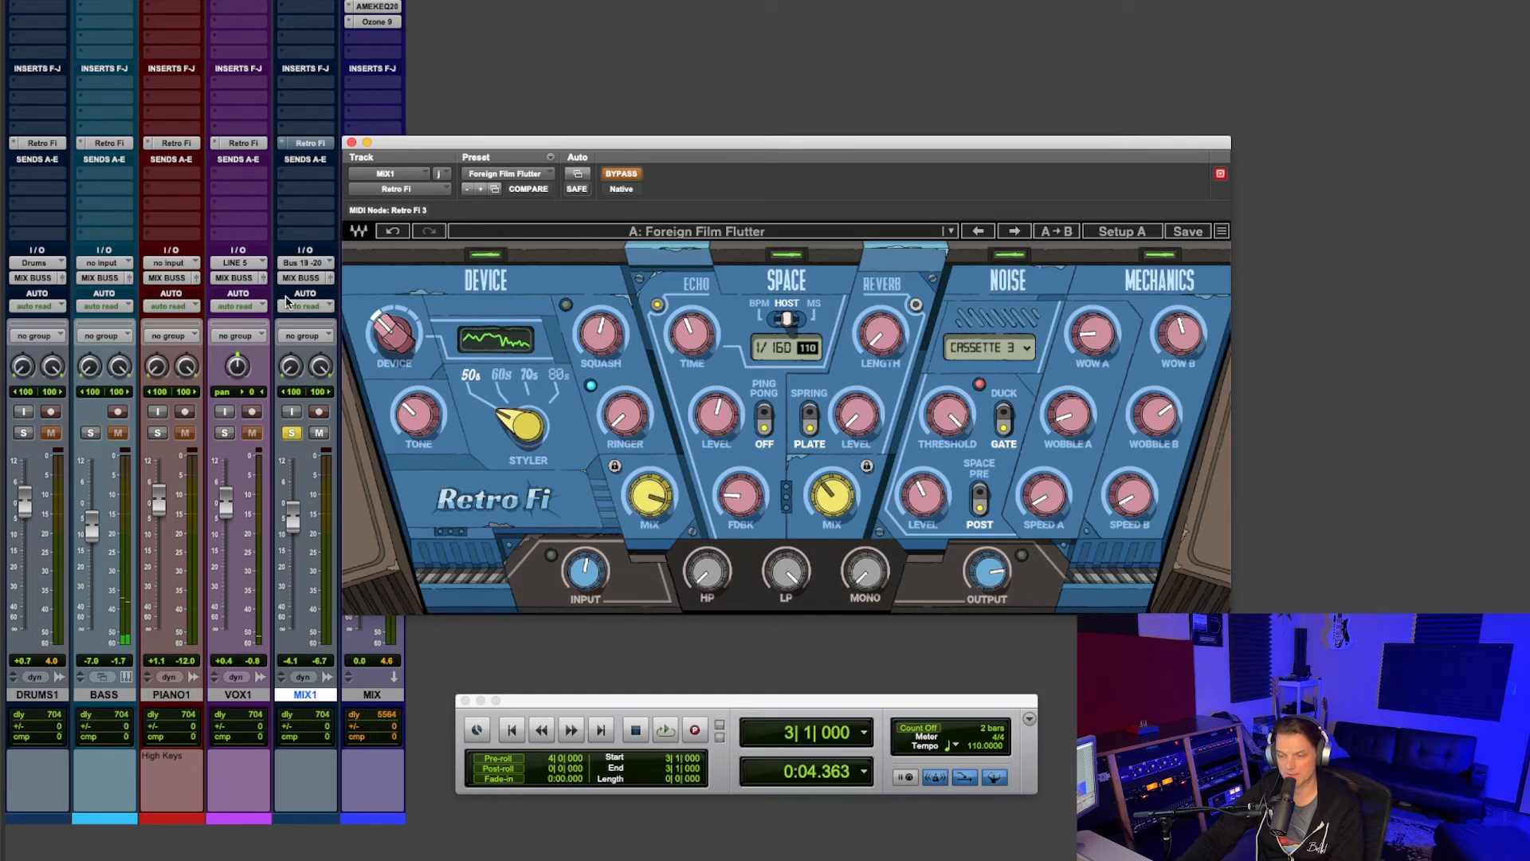
mouse_move(739, 283)
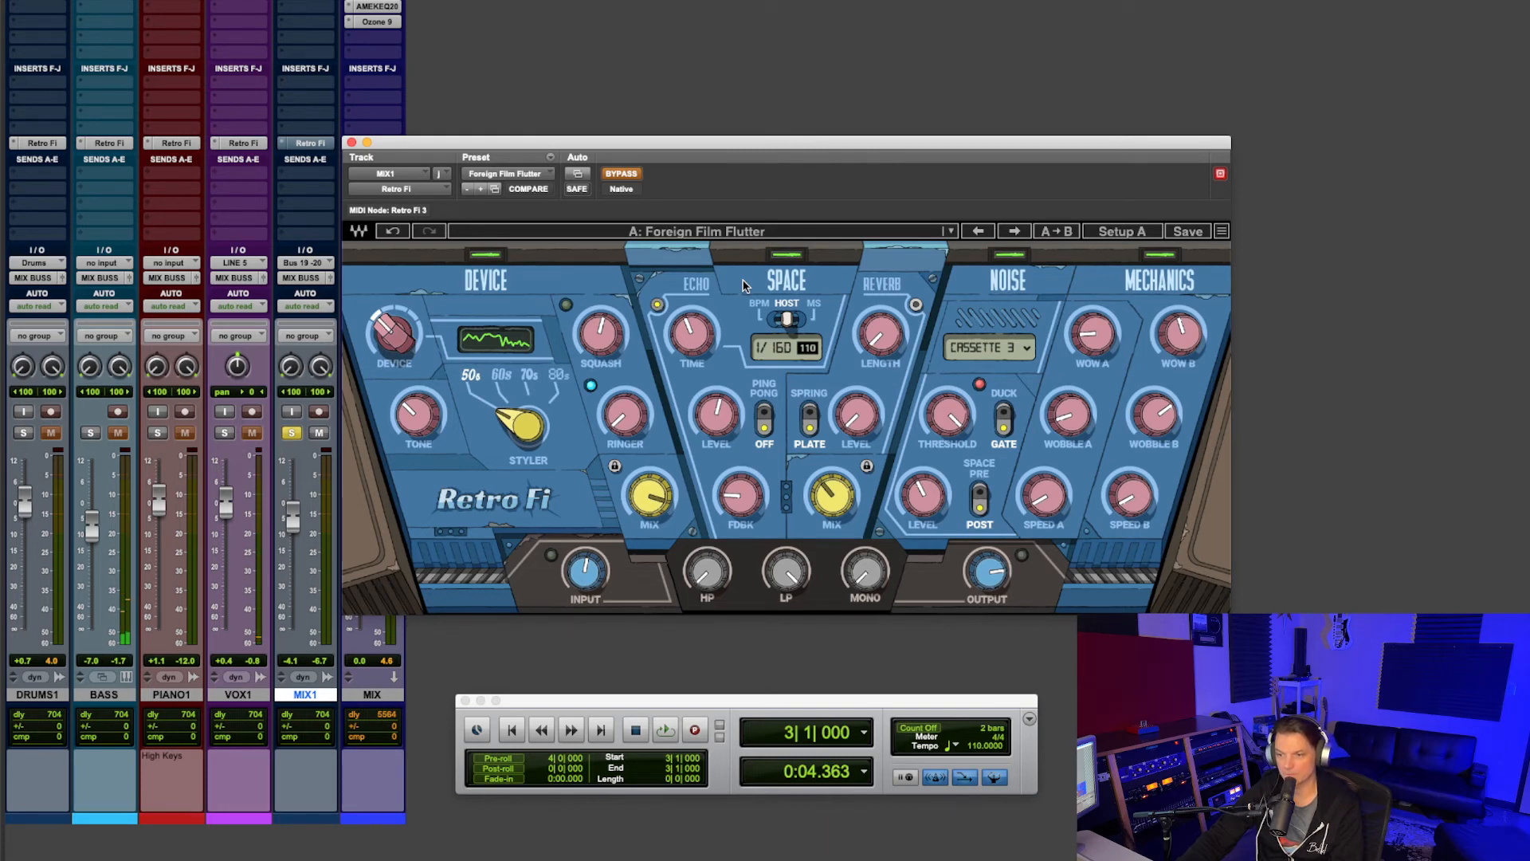
click(664, 729)
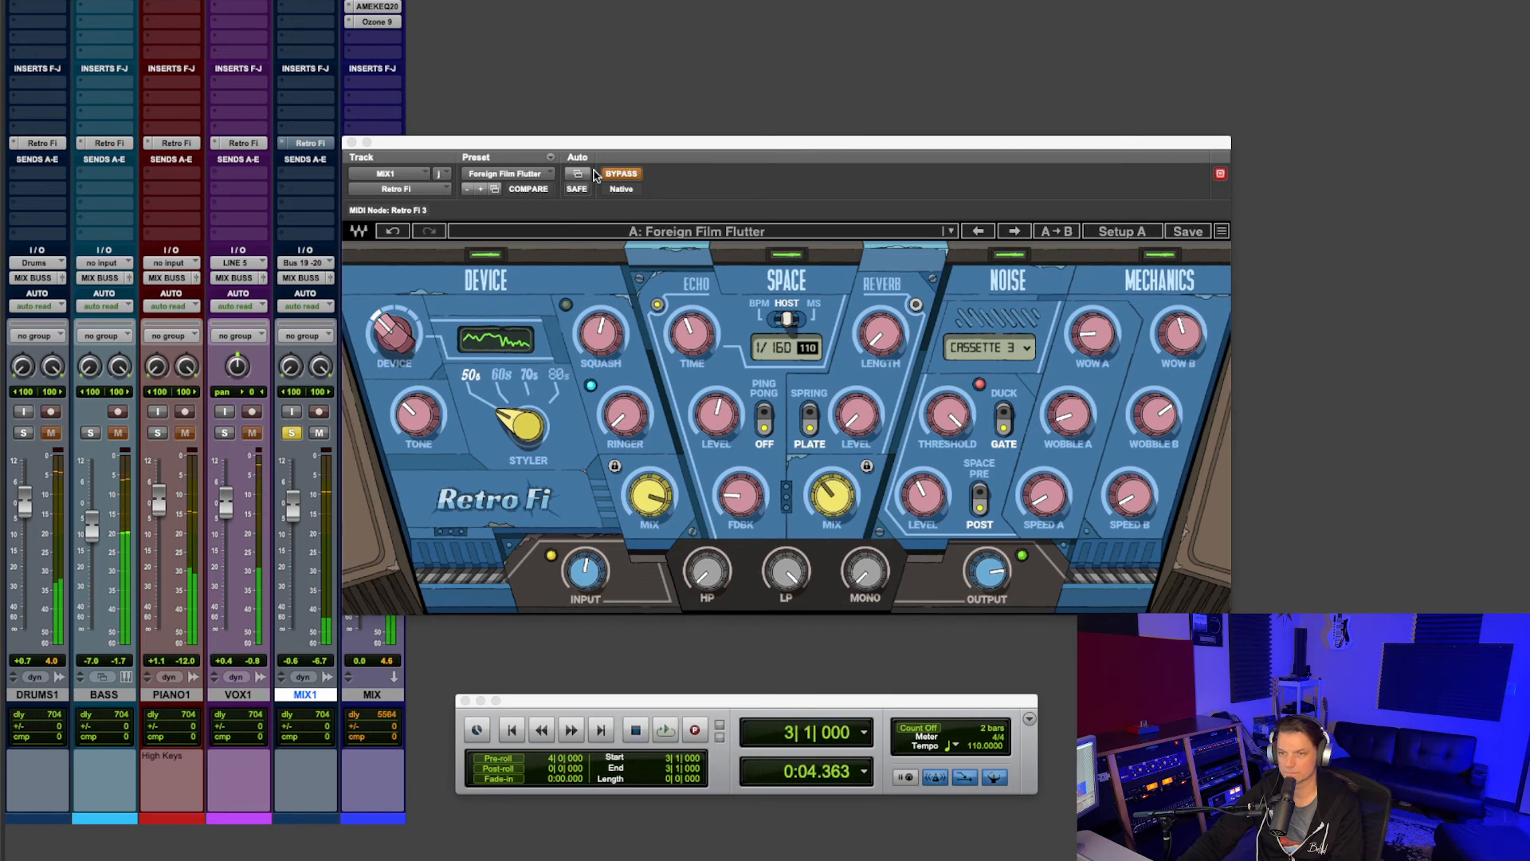
- Load the Breakdown Verse preset into Retro Fi on the MIX1 track, un-bypassing it
click(507, 172)
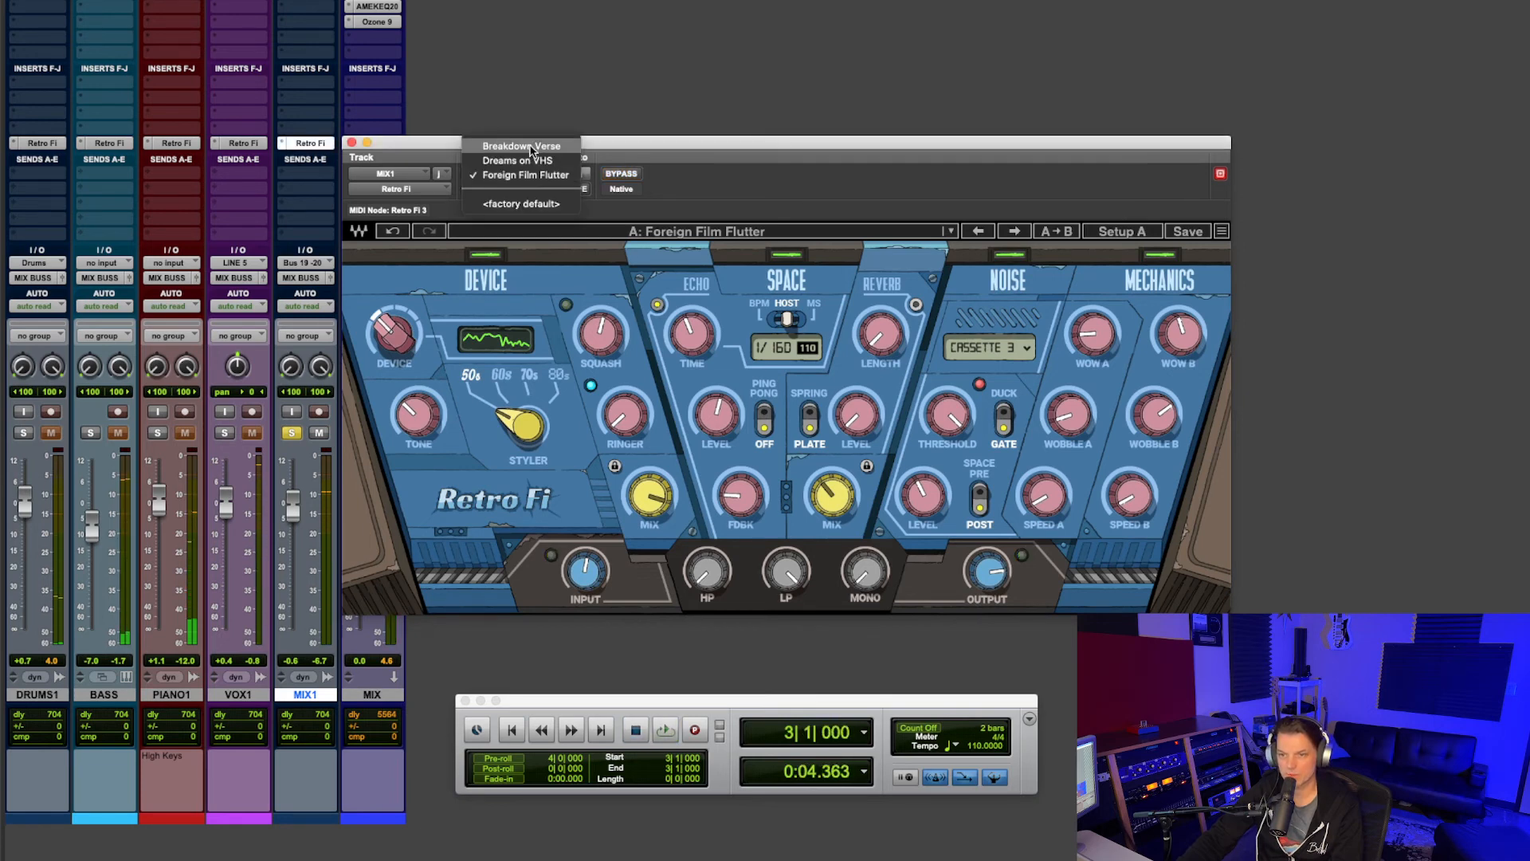
click(520, 145)
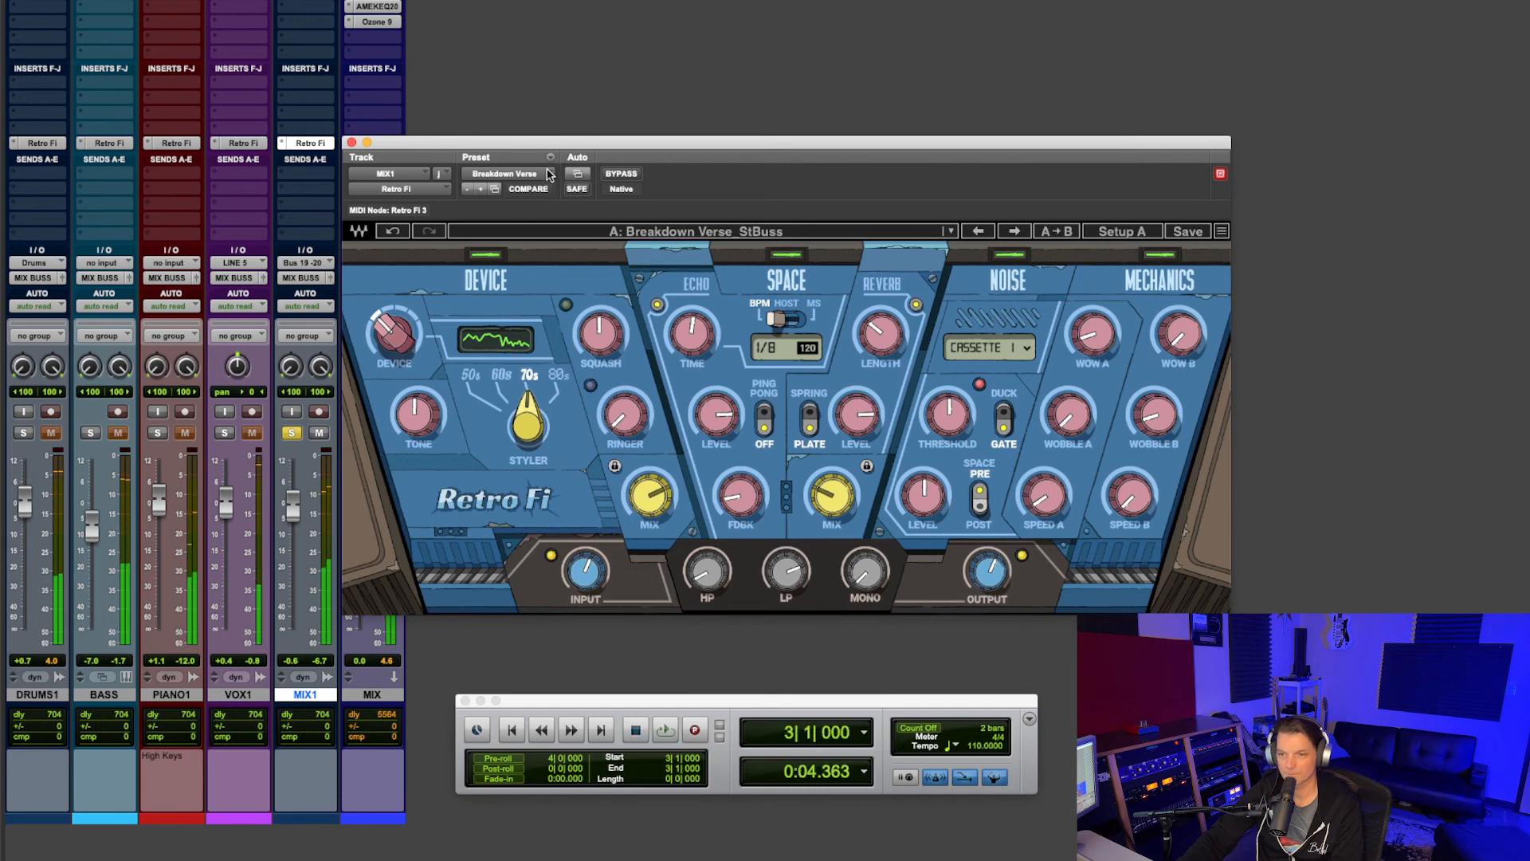
click(503, 174)
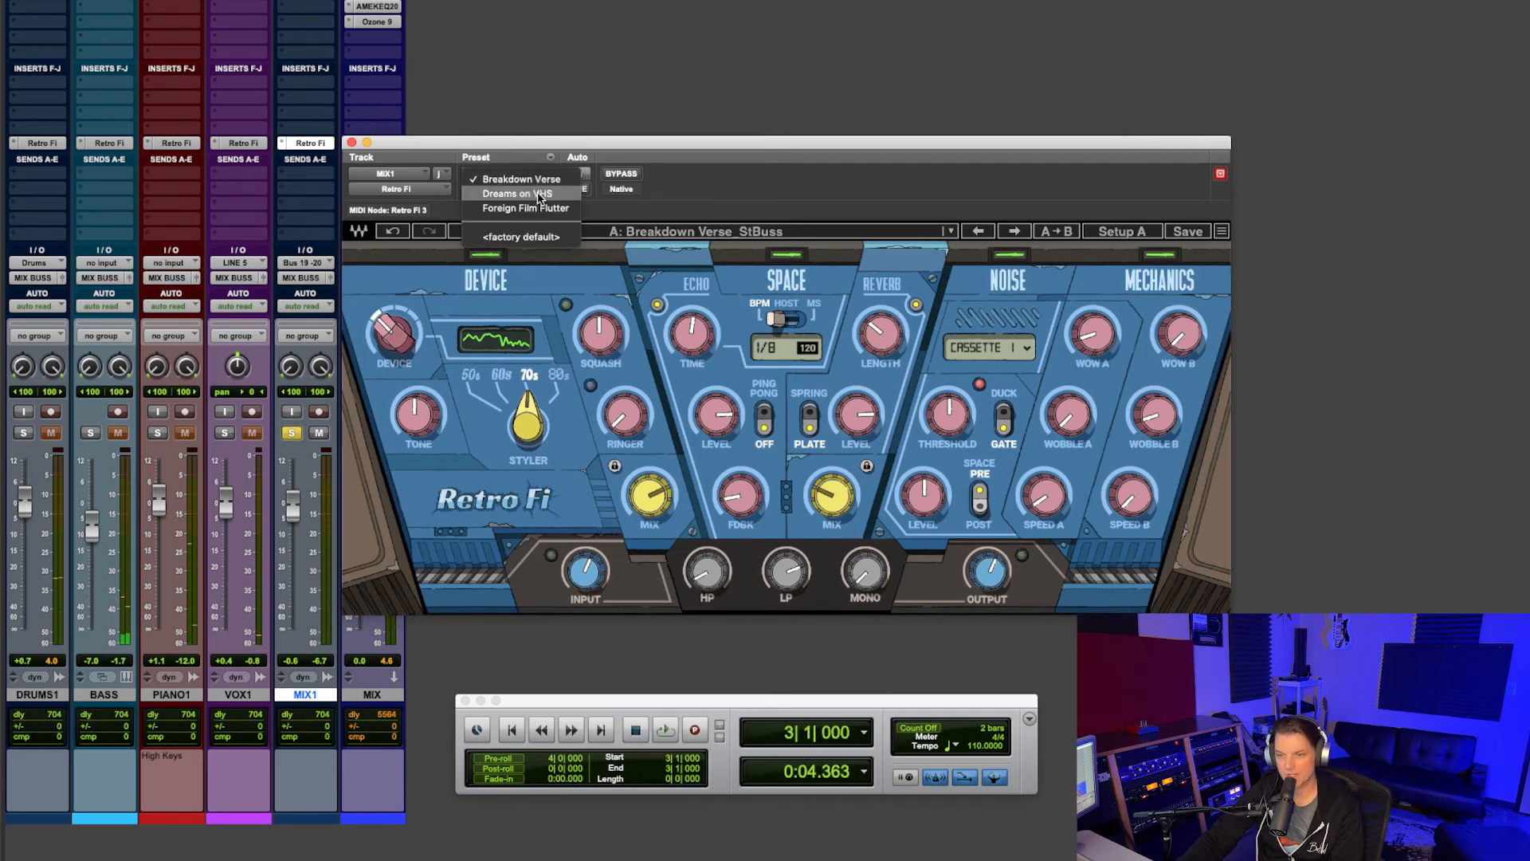
- Switch MIX1's Retro Fi to the Dreams on VHS preset and play the session to audition it
click(512, 193)
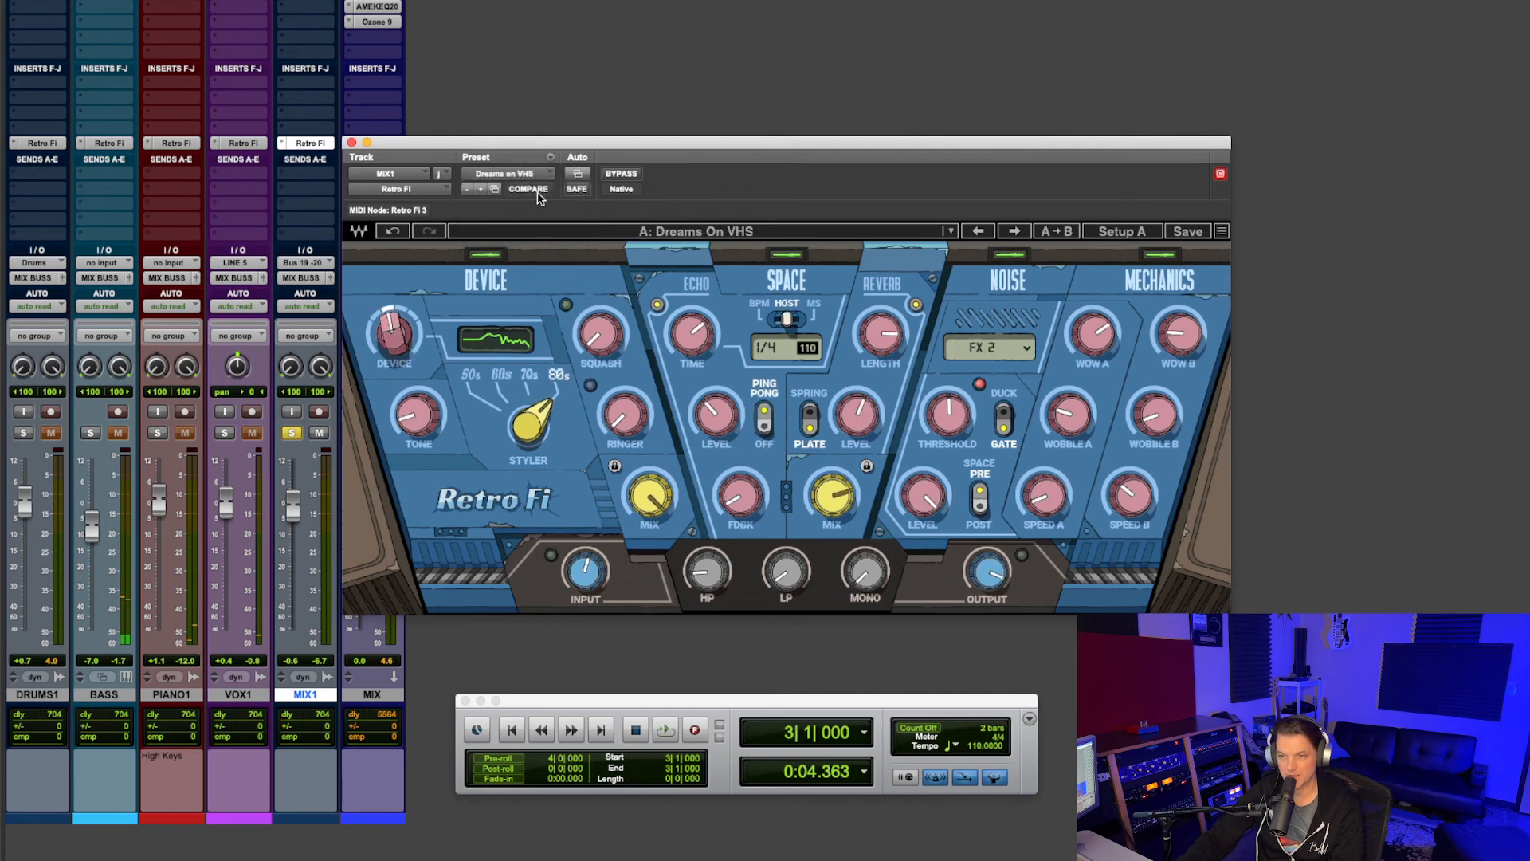
click(665, 729)
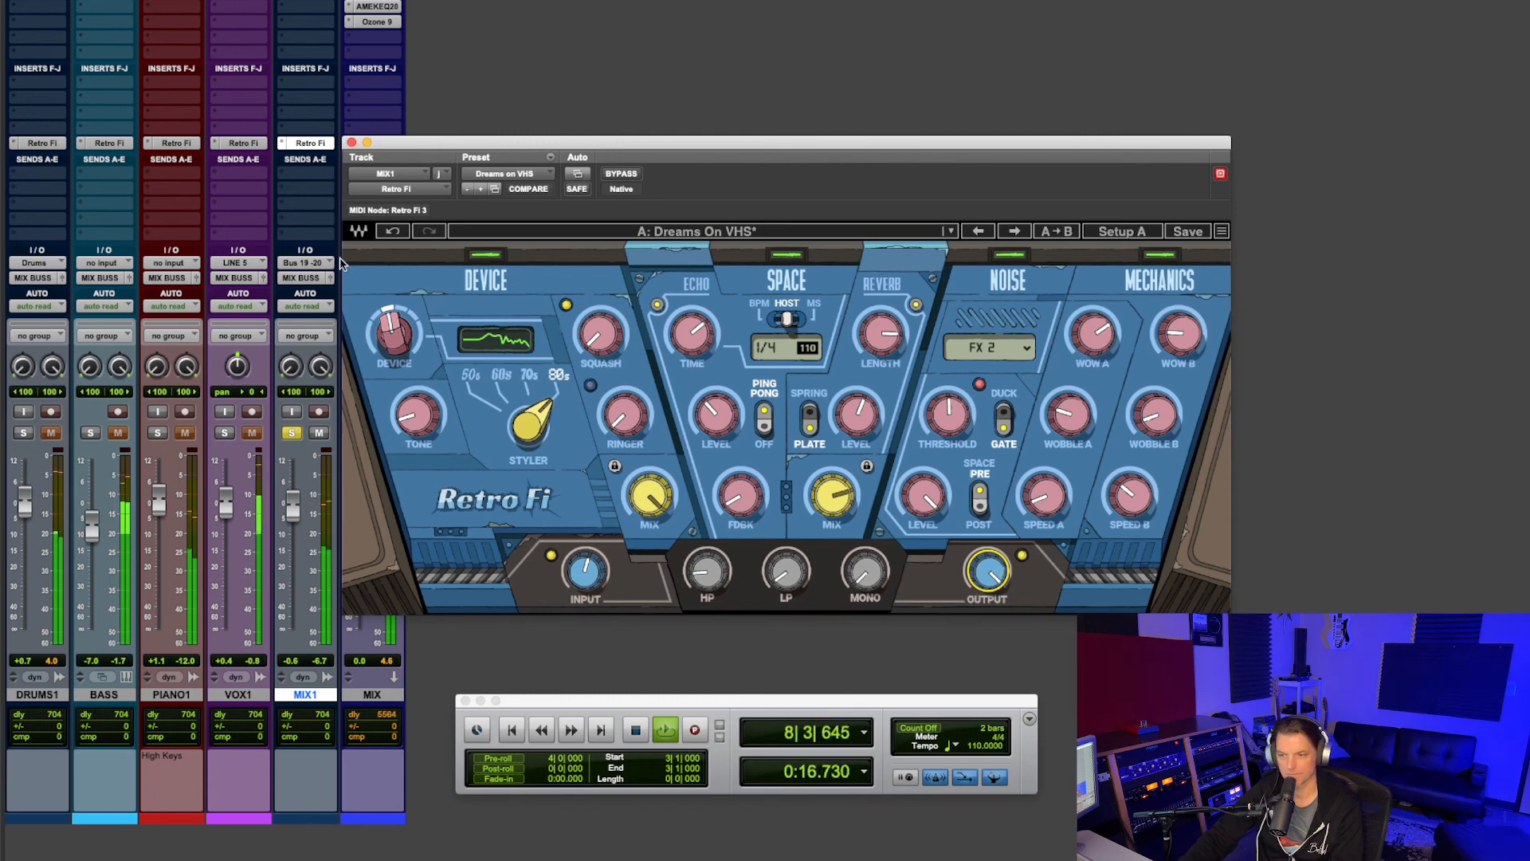
click(508, 173)
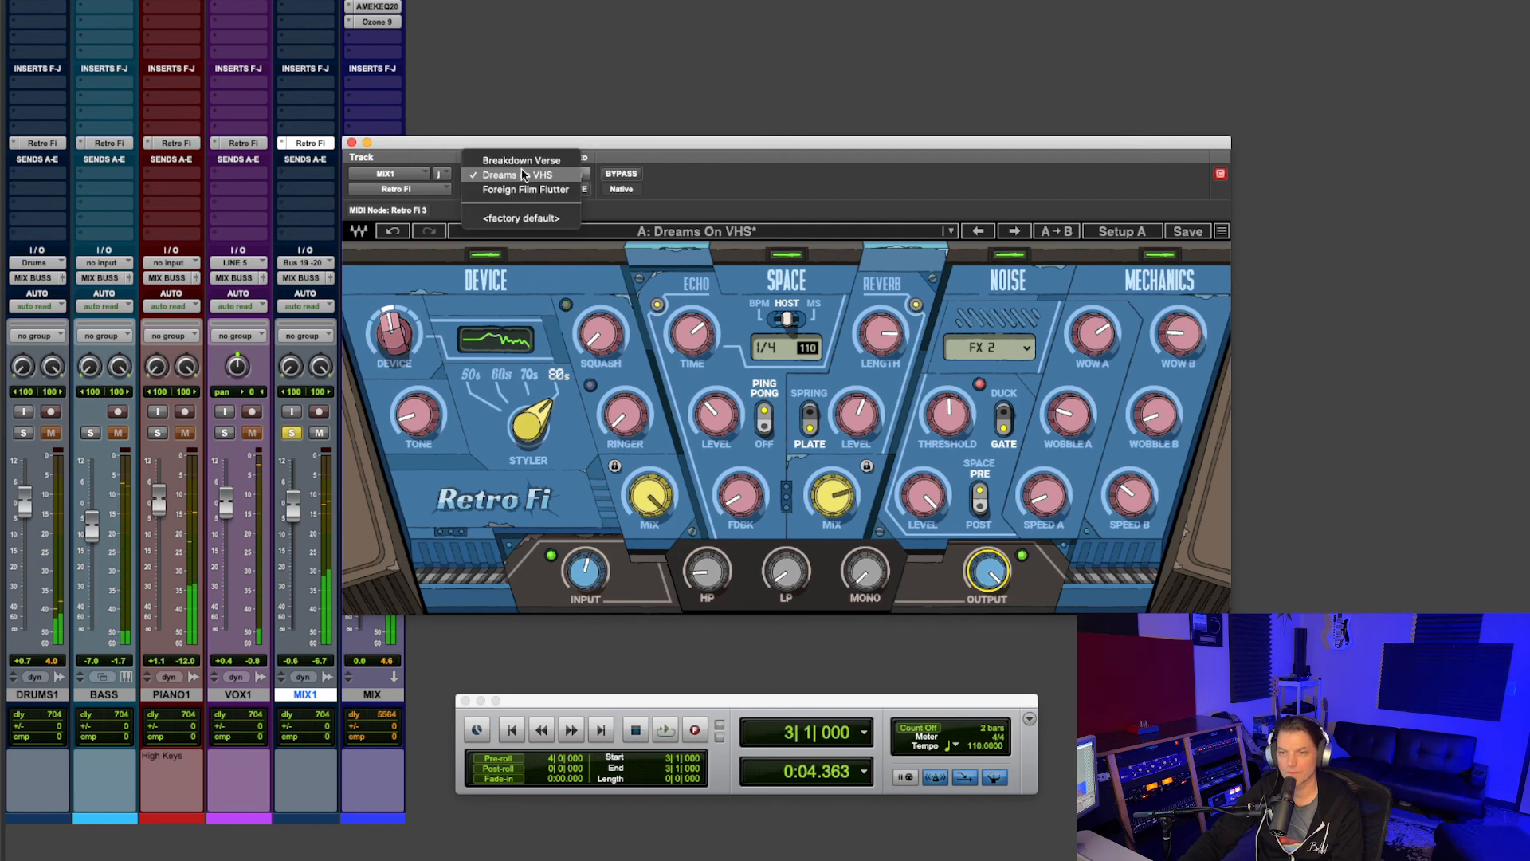
- Load Foreign Film Flutter on MIX1, start playback, and set the OUTPUT knob to 9.6 dB
click(520, 189)
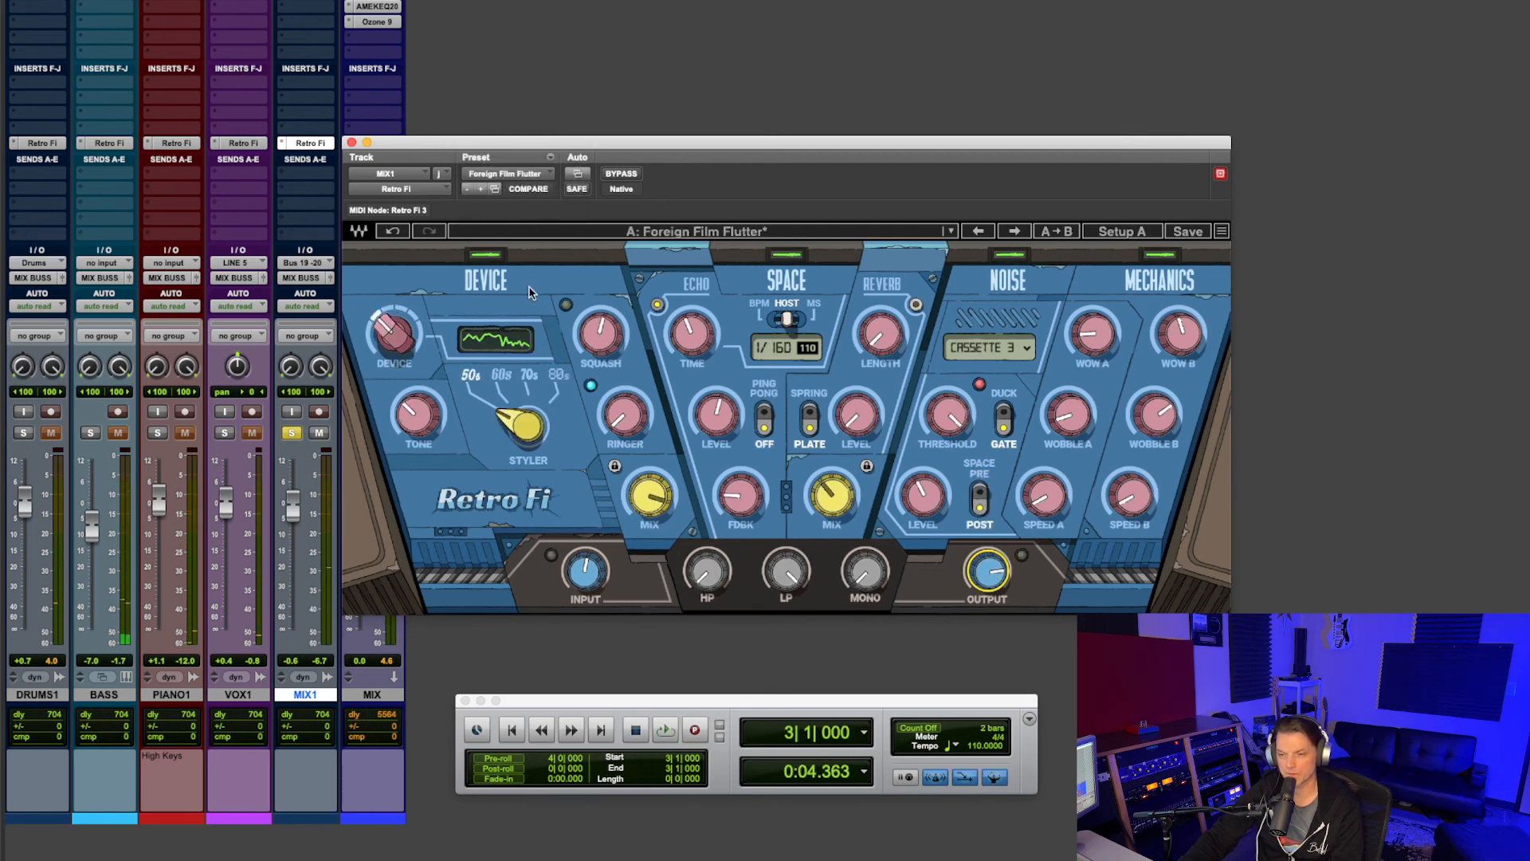
click(665, 730)
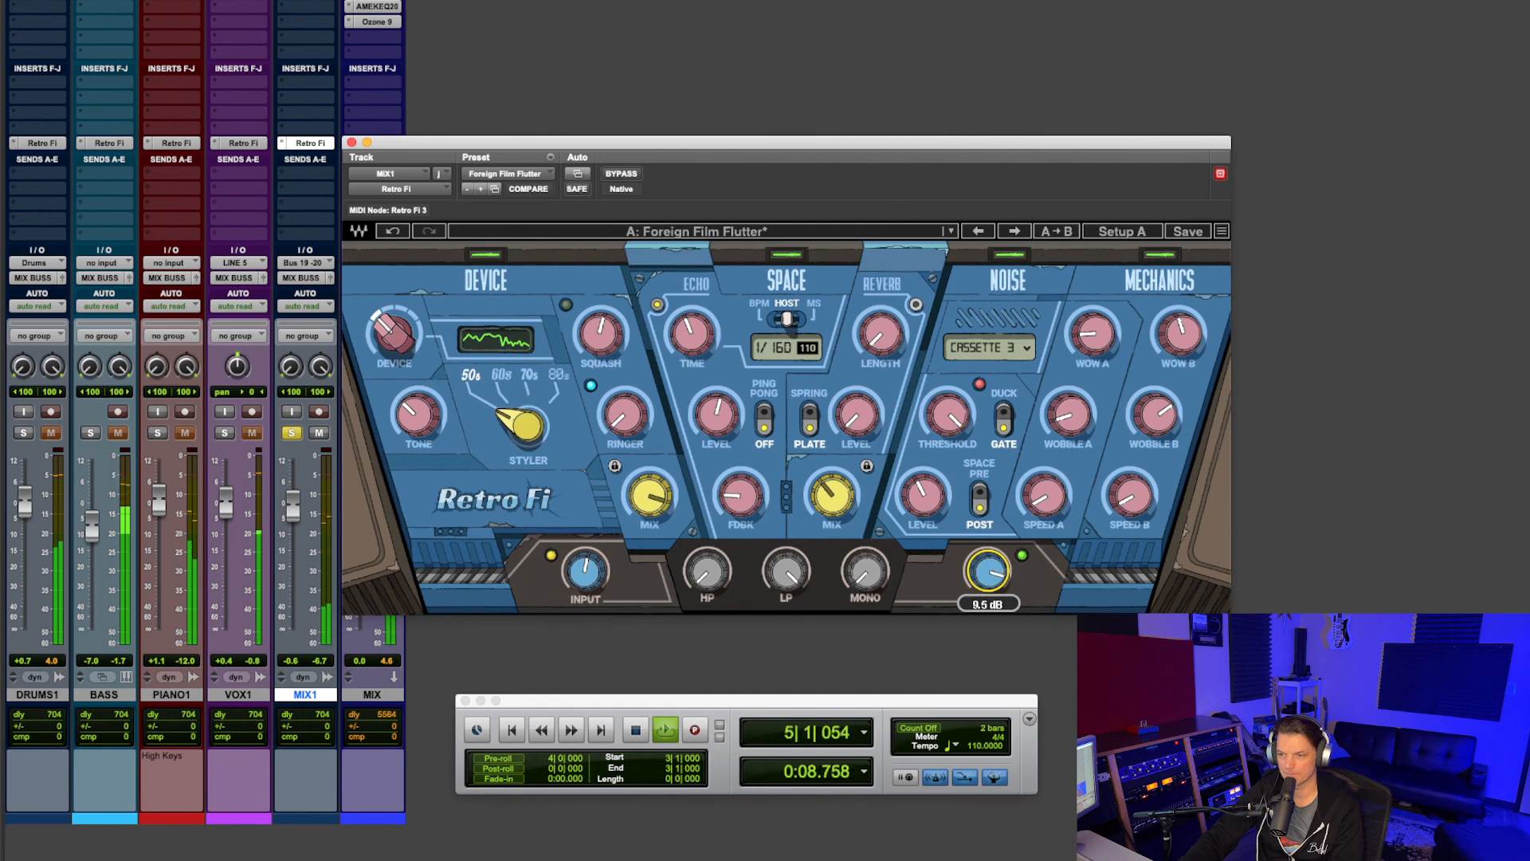
drag(986, 570, 989, 566)
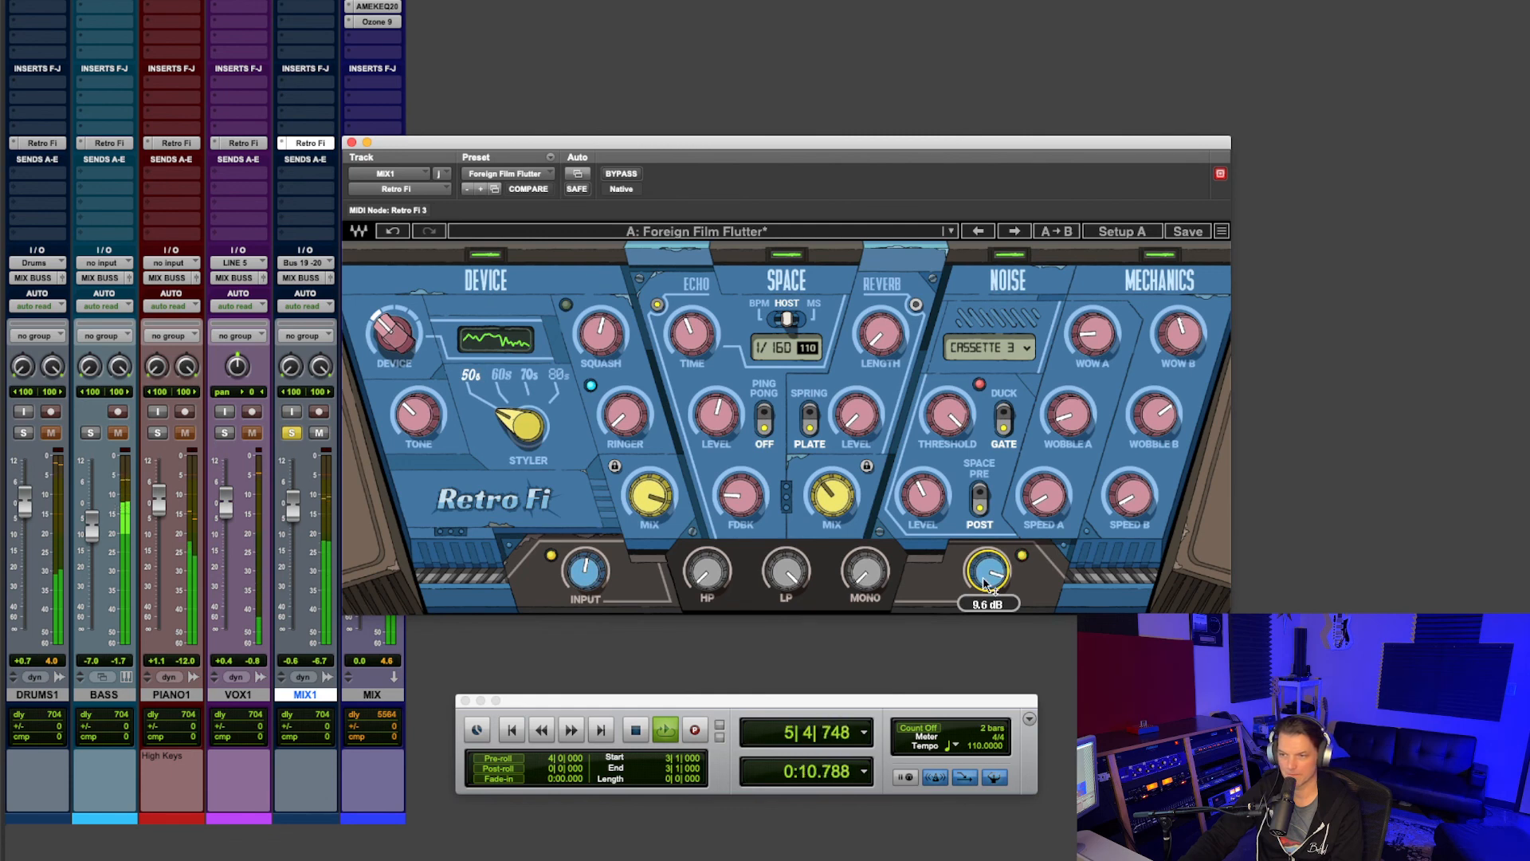